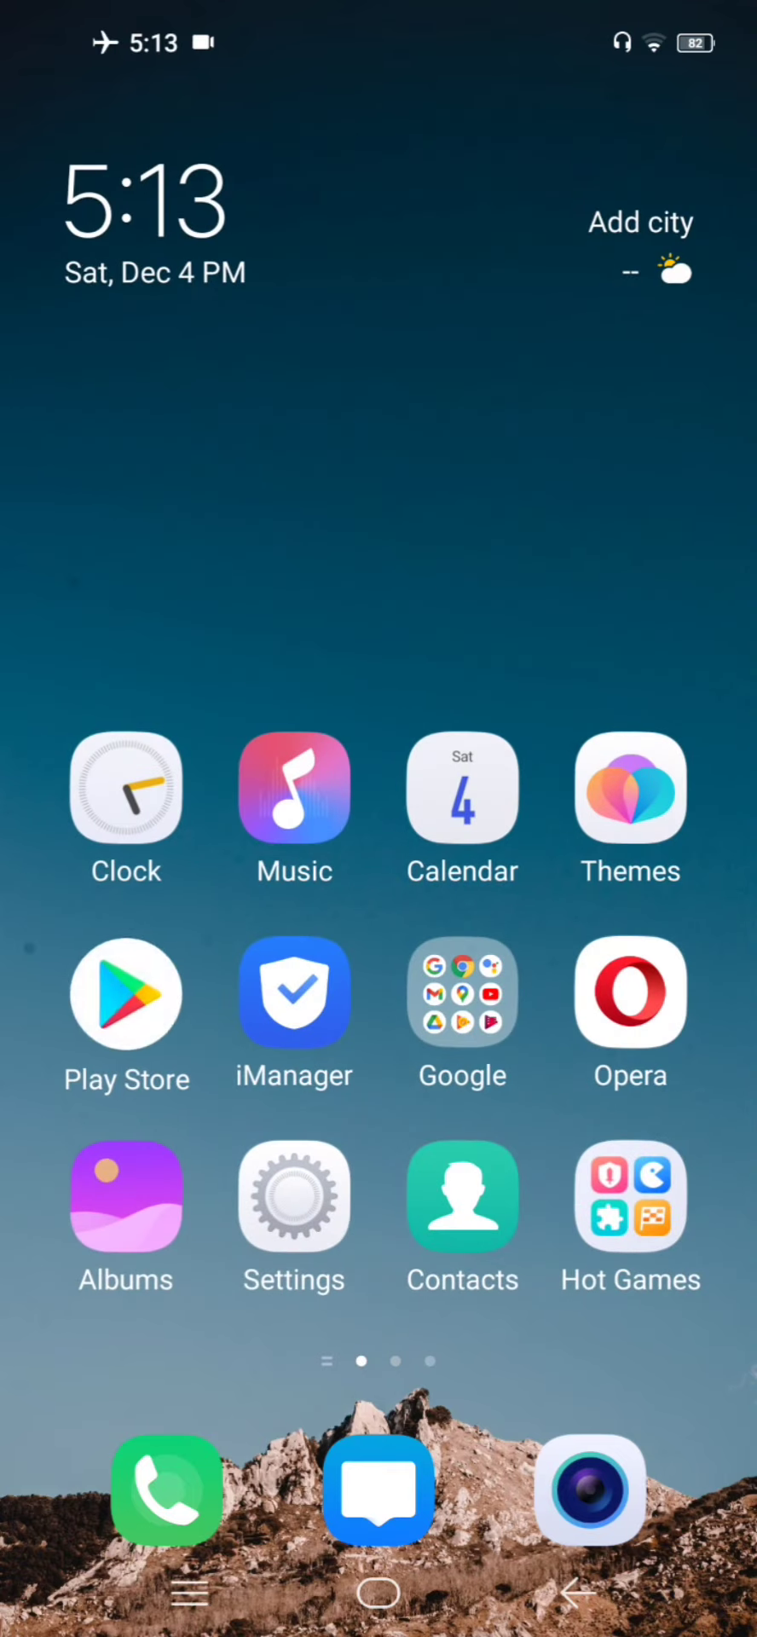
Search Play Store for 'google', choose the Google Translate suggestion and launch it from its listing.
click(125, 994)
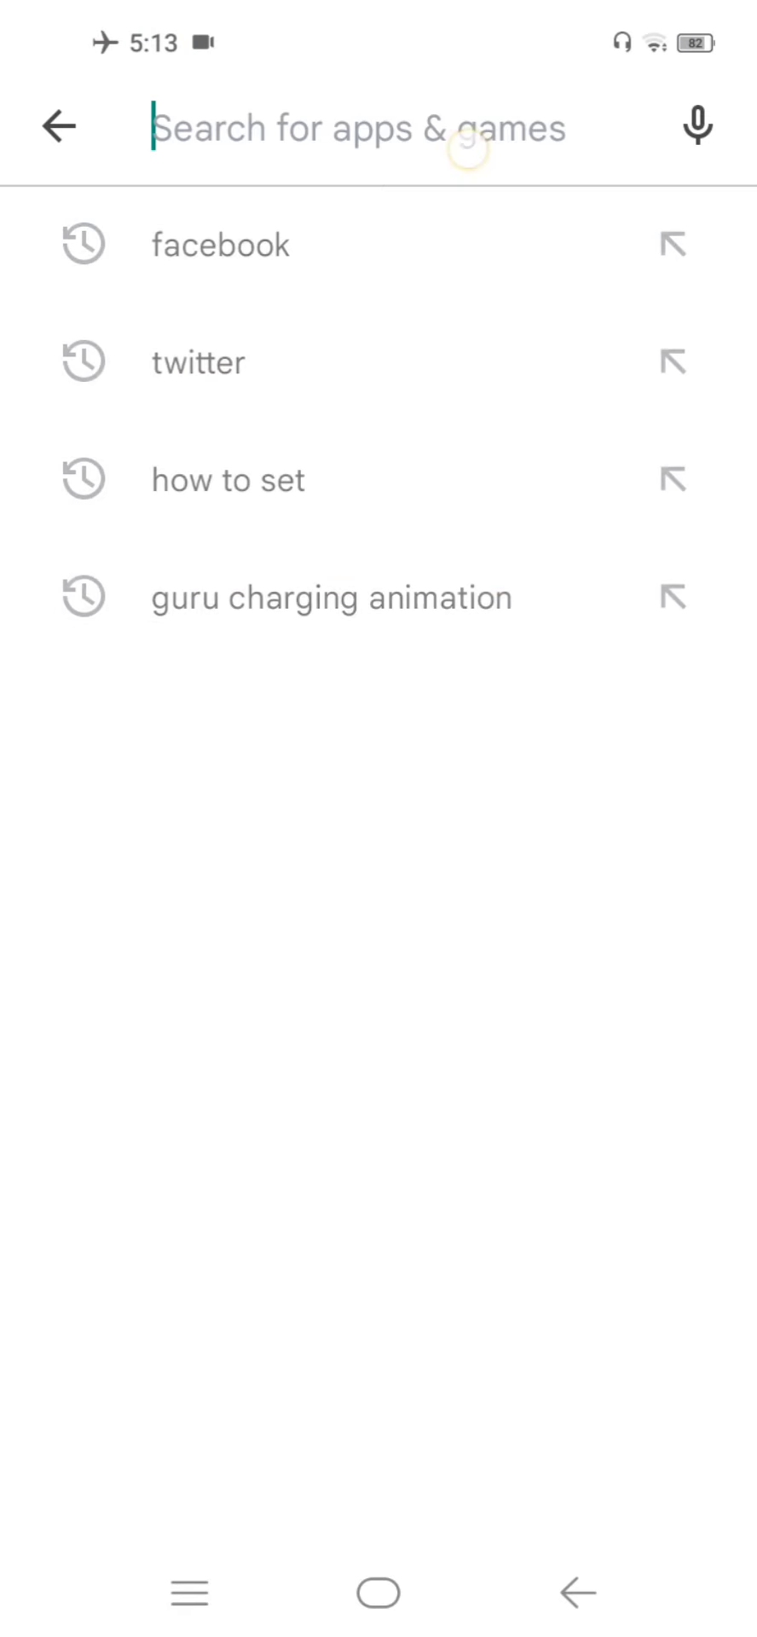
text(h)
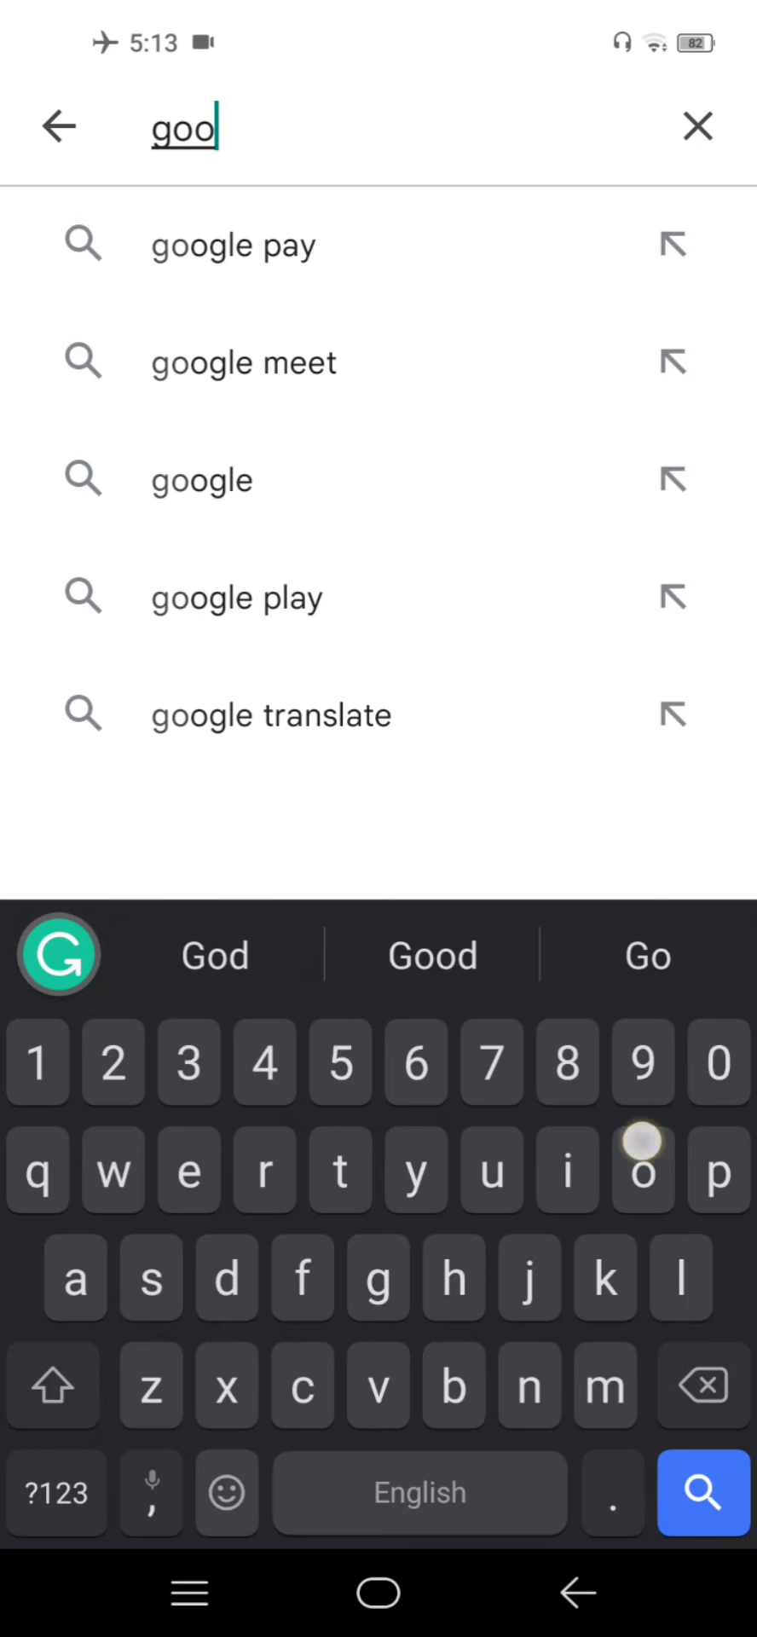
text(gle)
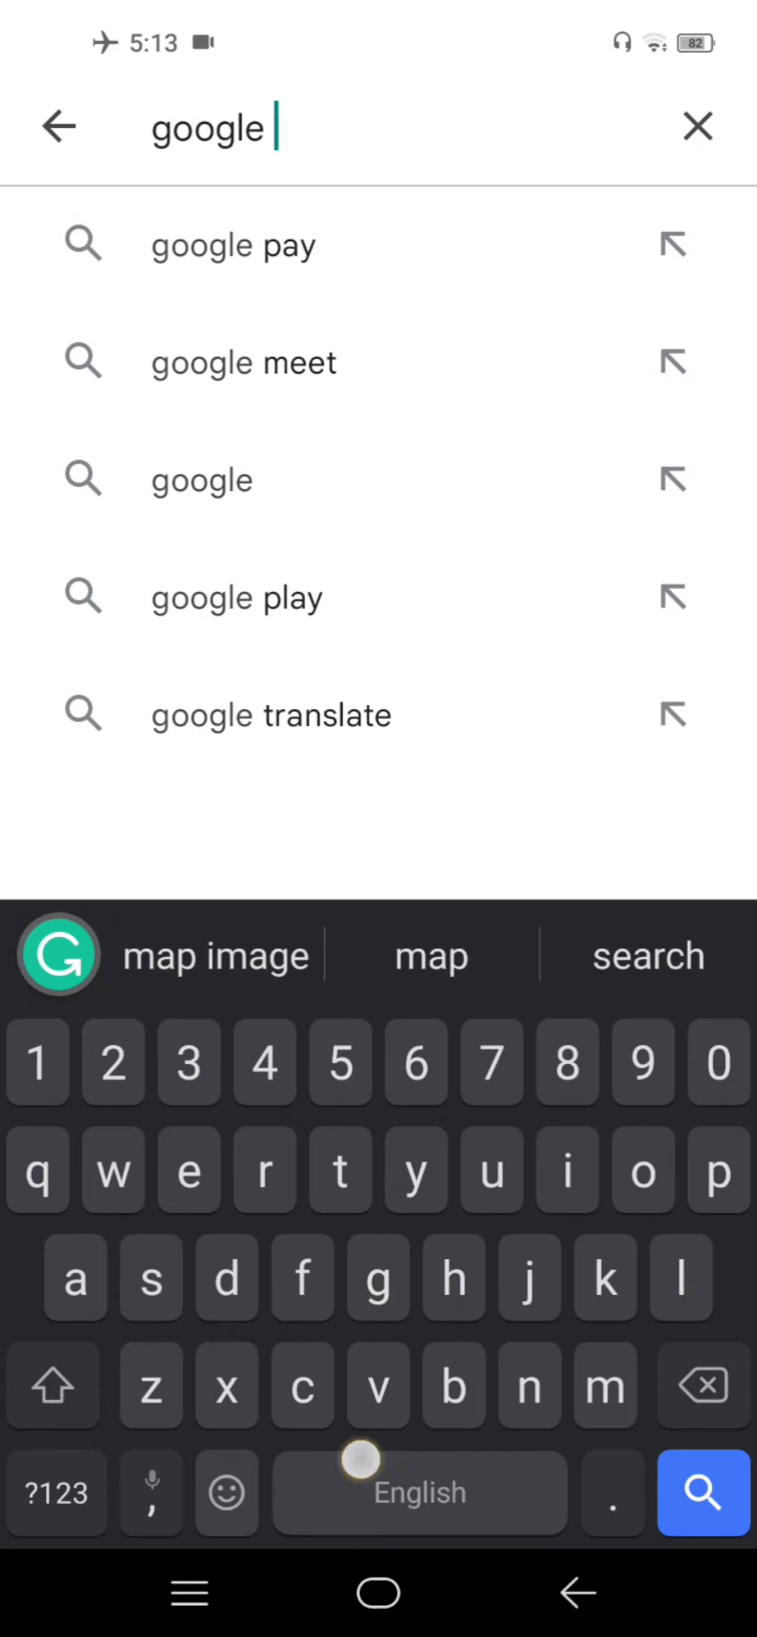
click(271, 715)
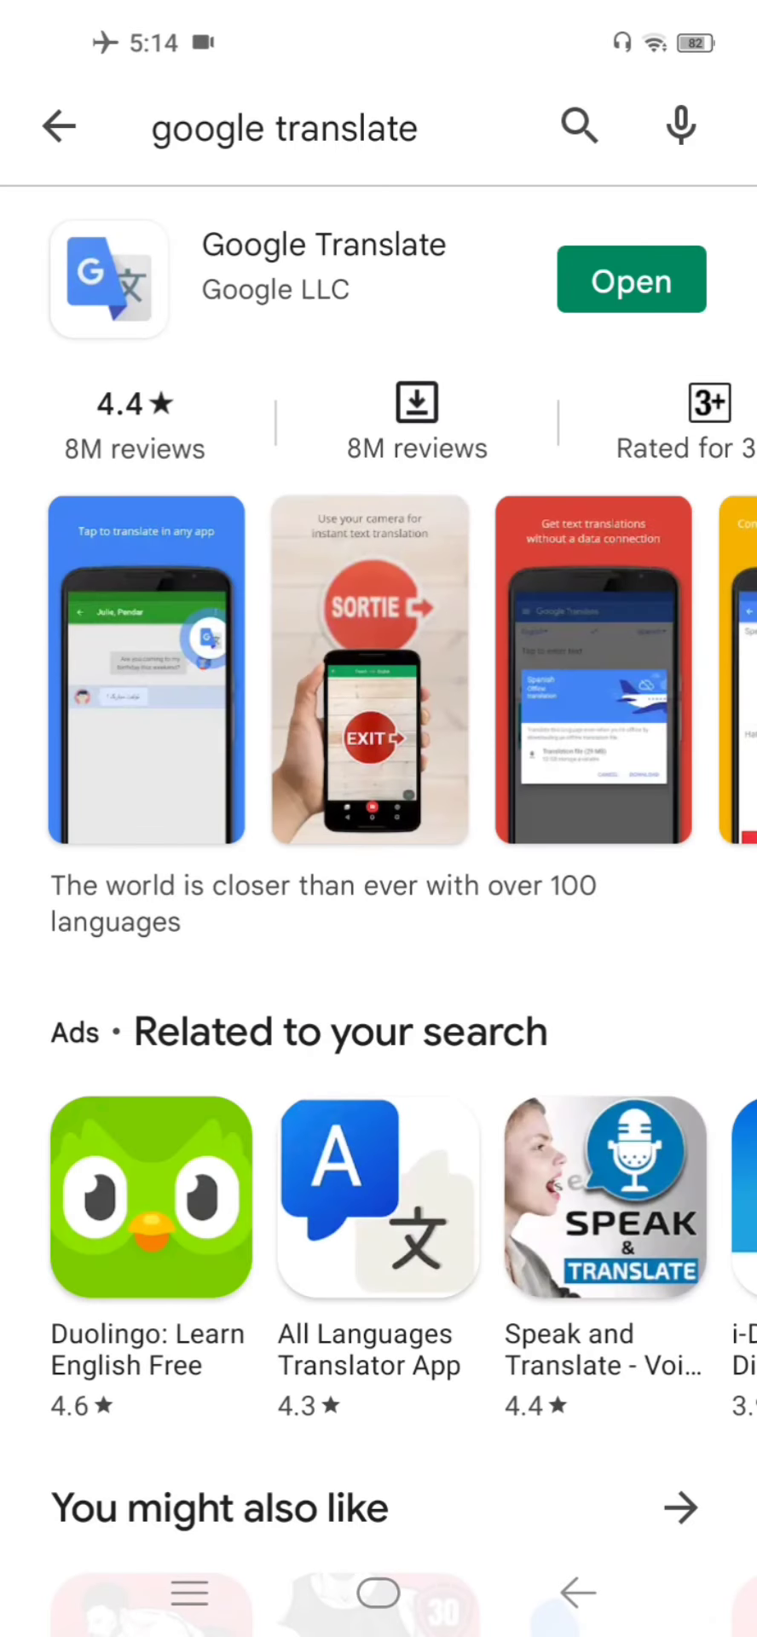
click(379, 1592)
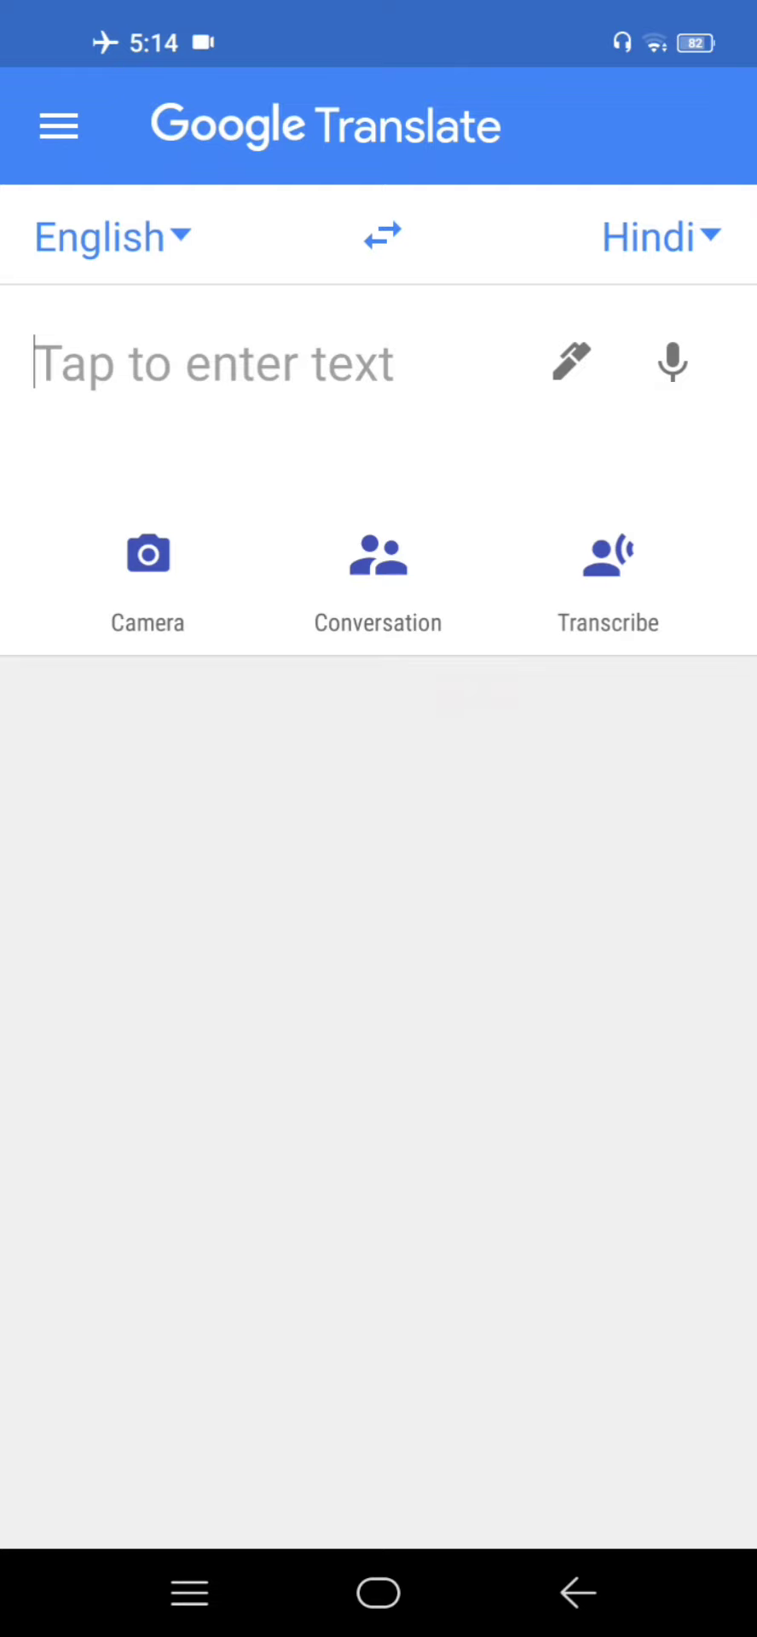
click(216, 363)
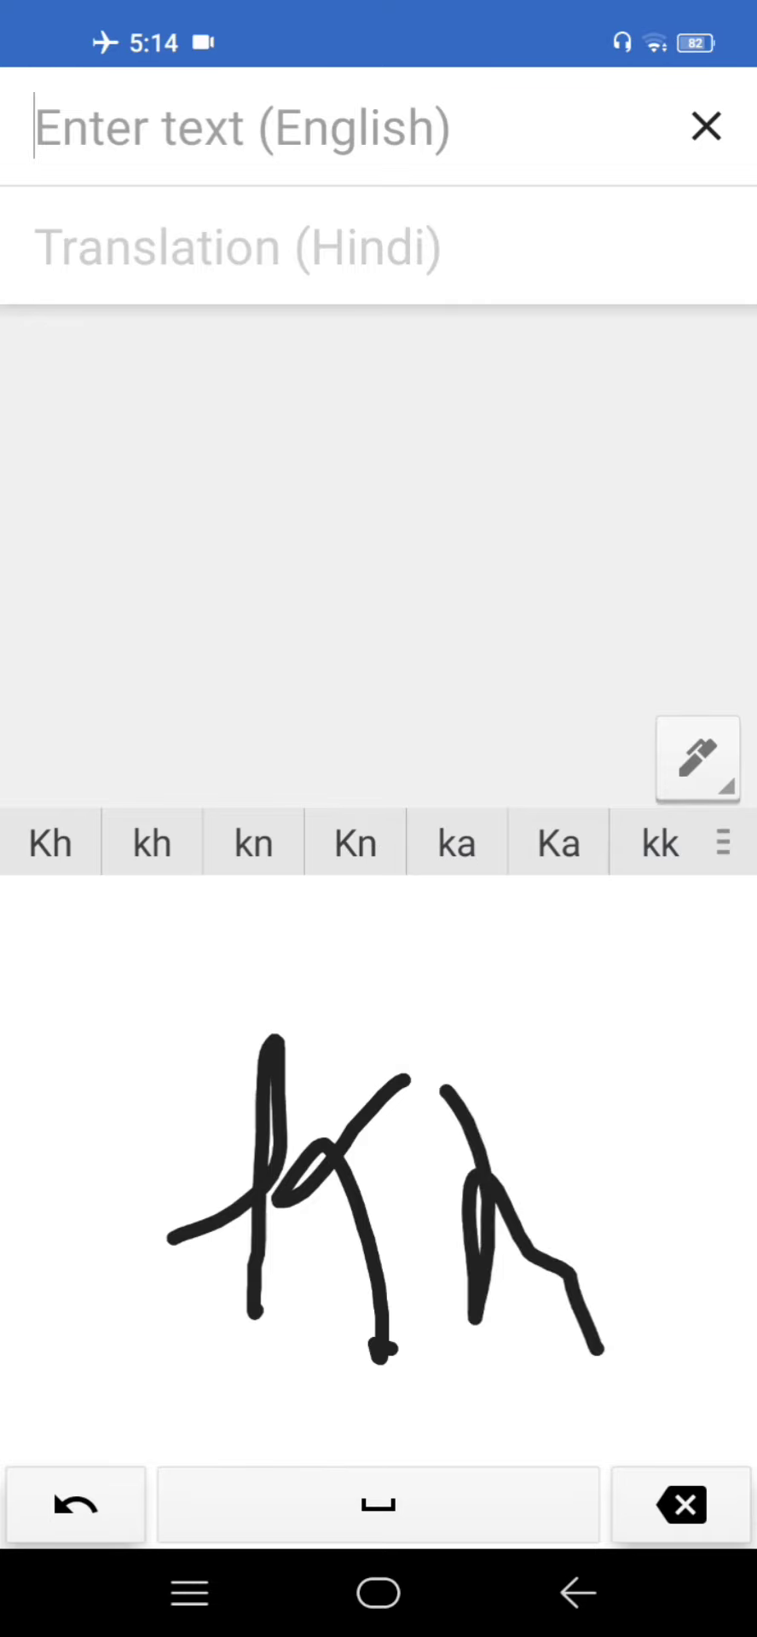
click(680, 1504)
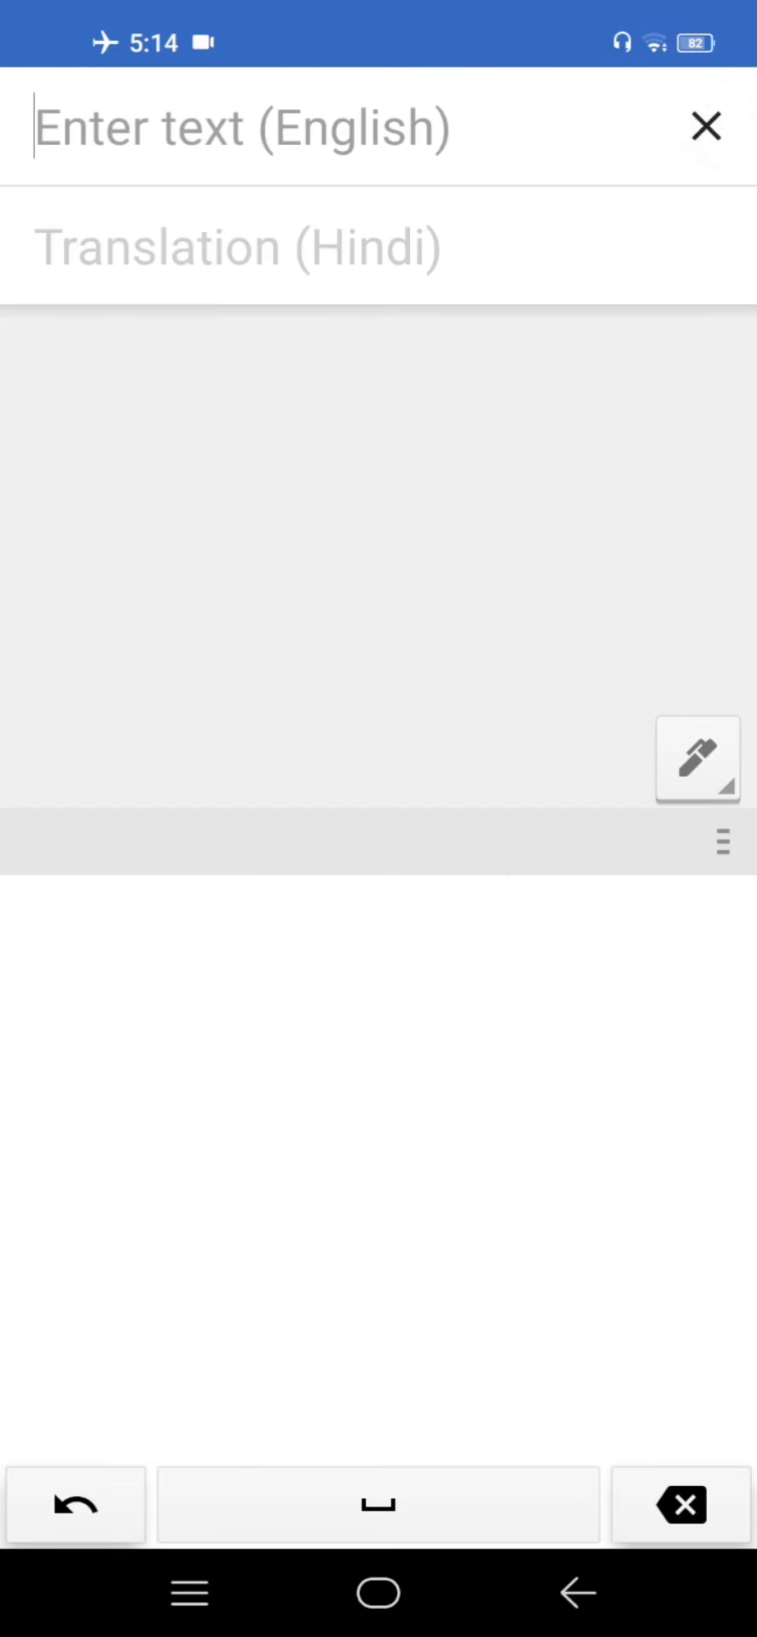
click(706, 126)
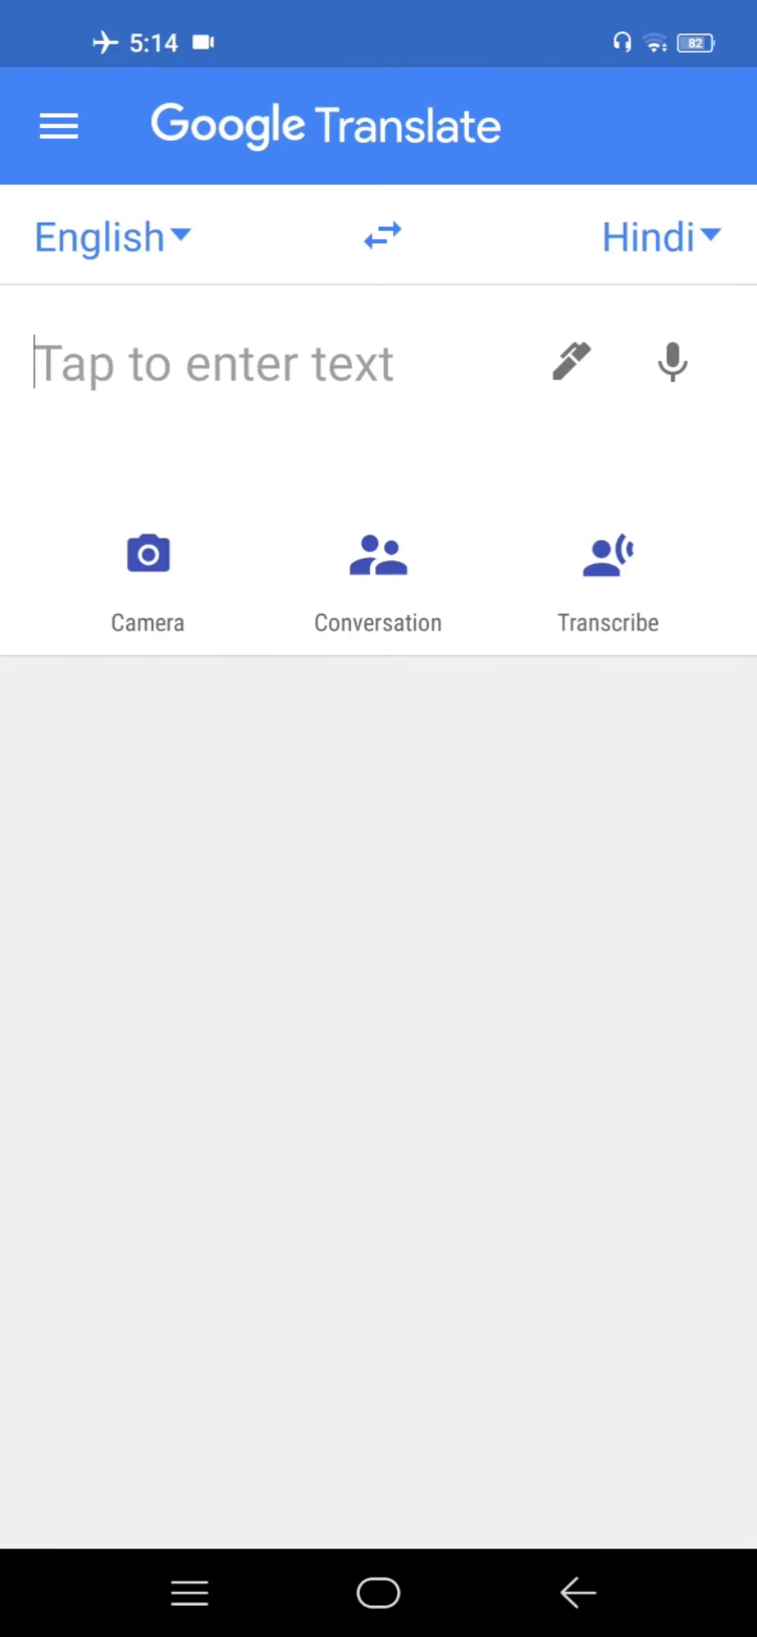
click(670, 362)
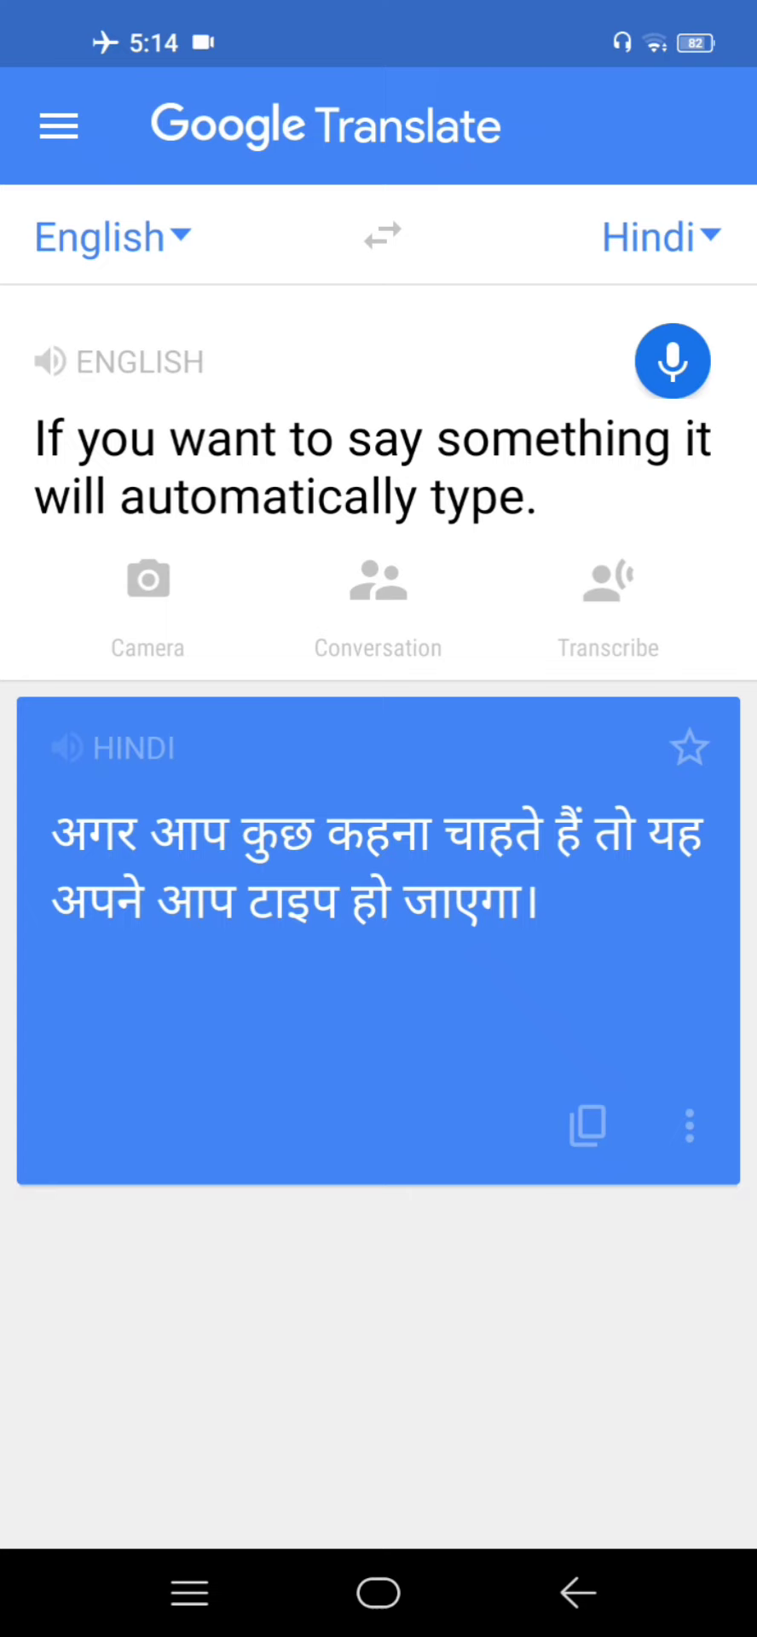
click(672, 361)
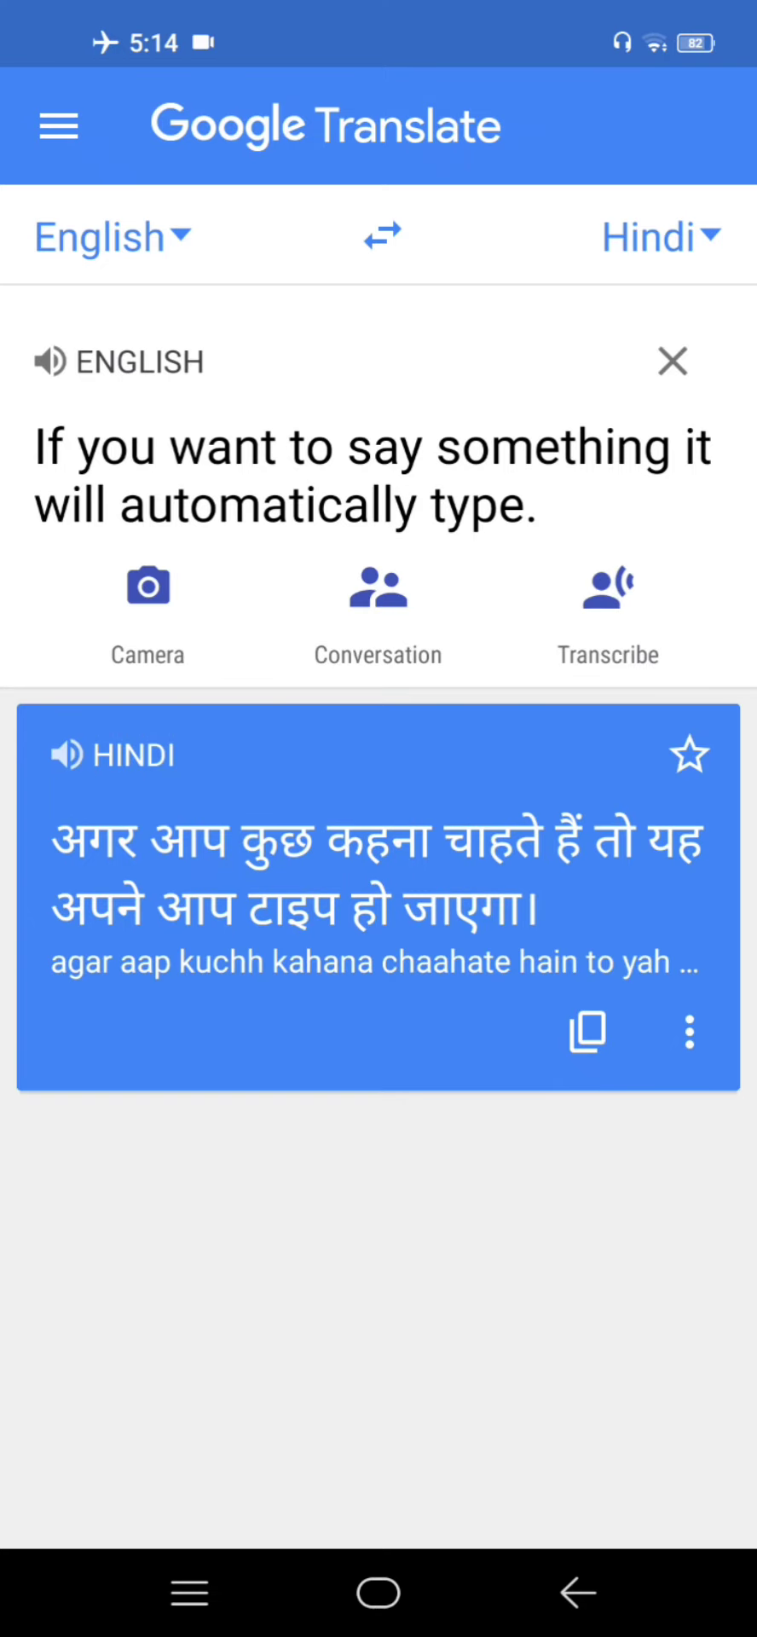
click(672, 361)
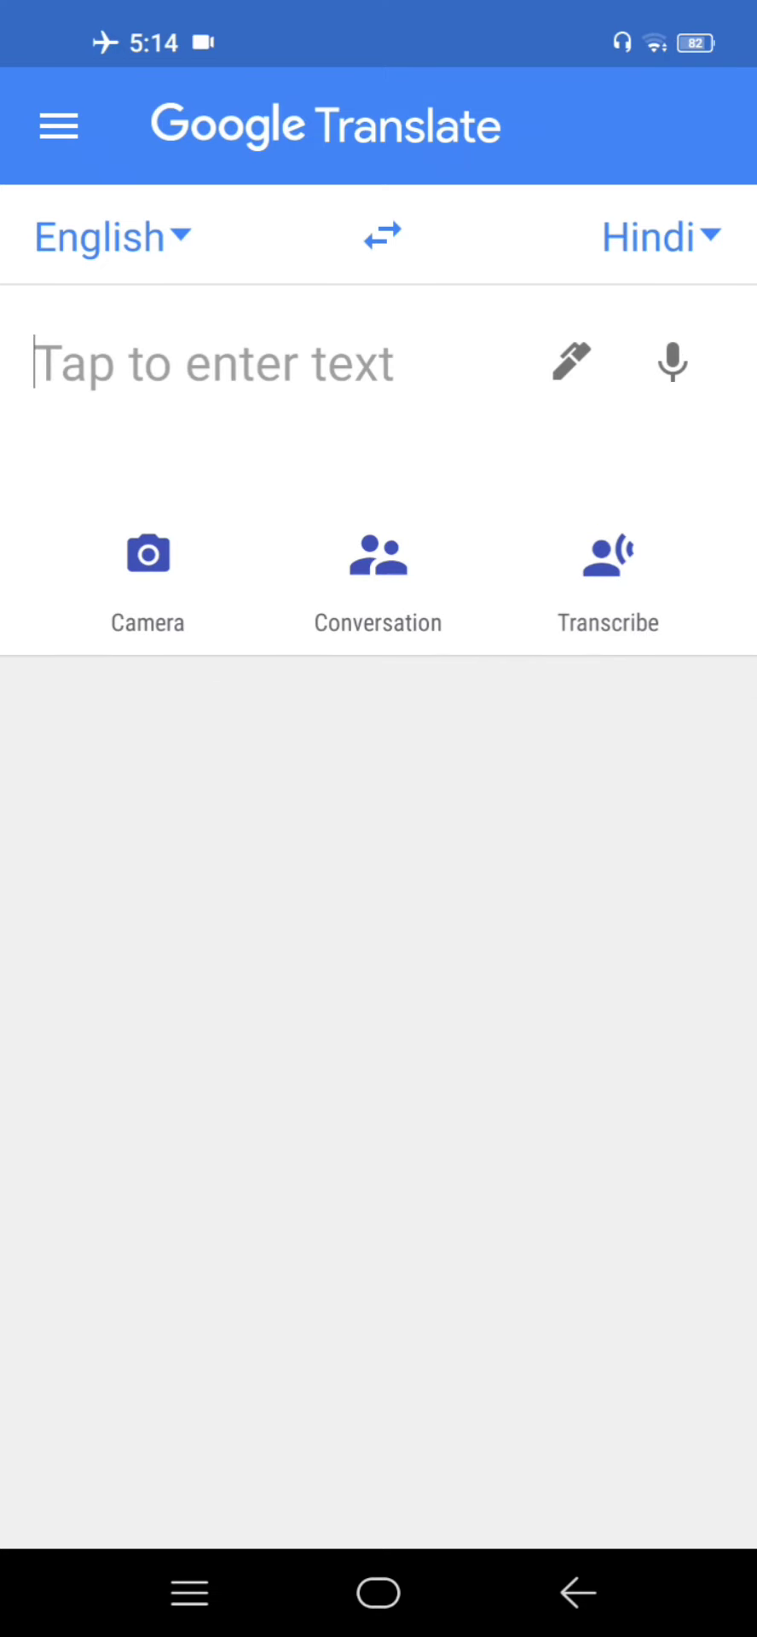
click(377, 580)
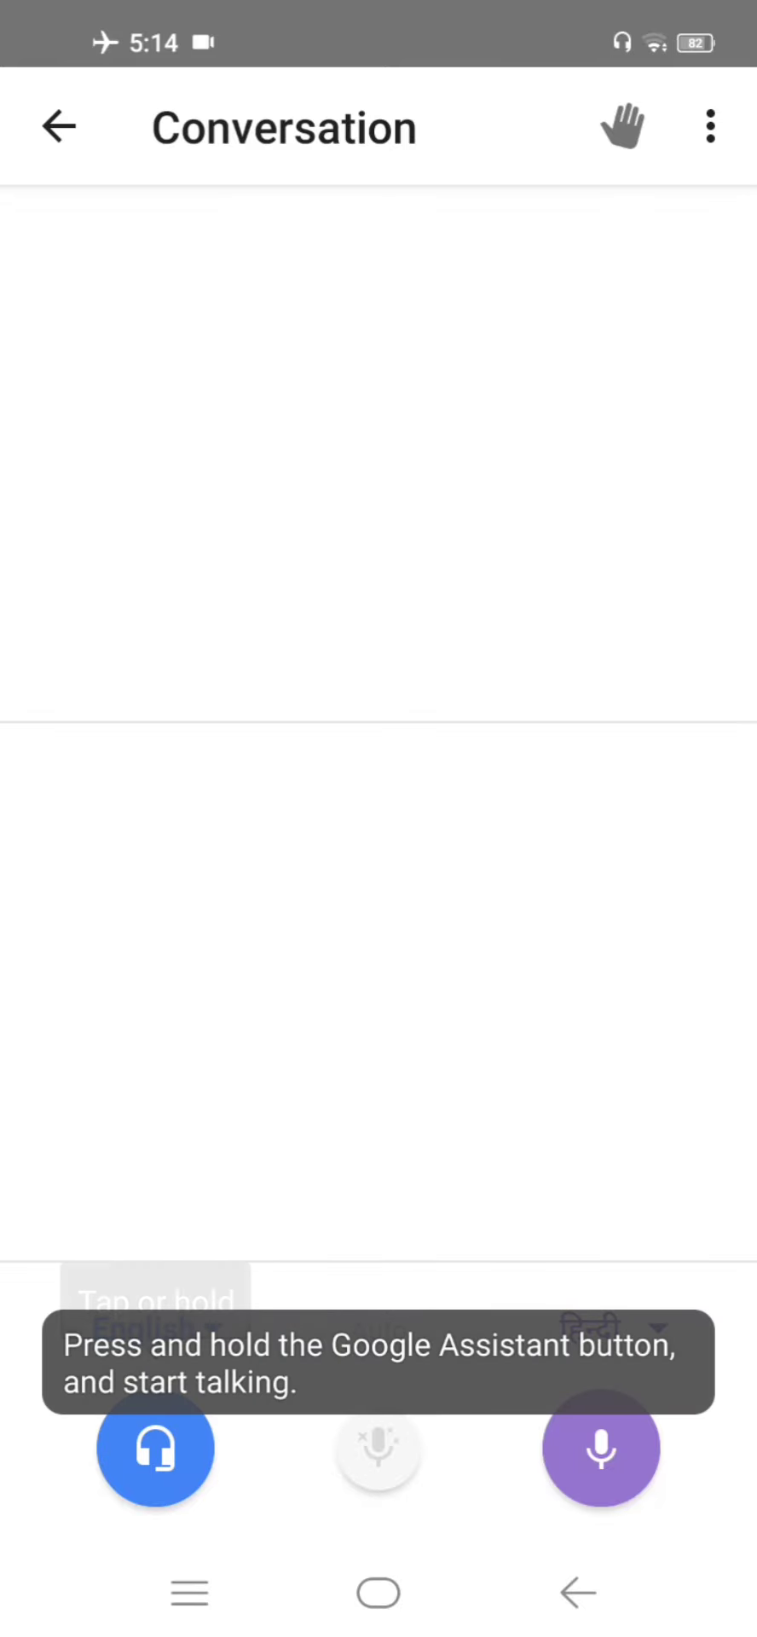
click(600, 1447)
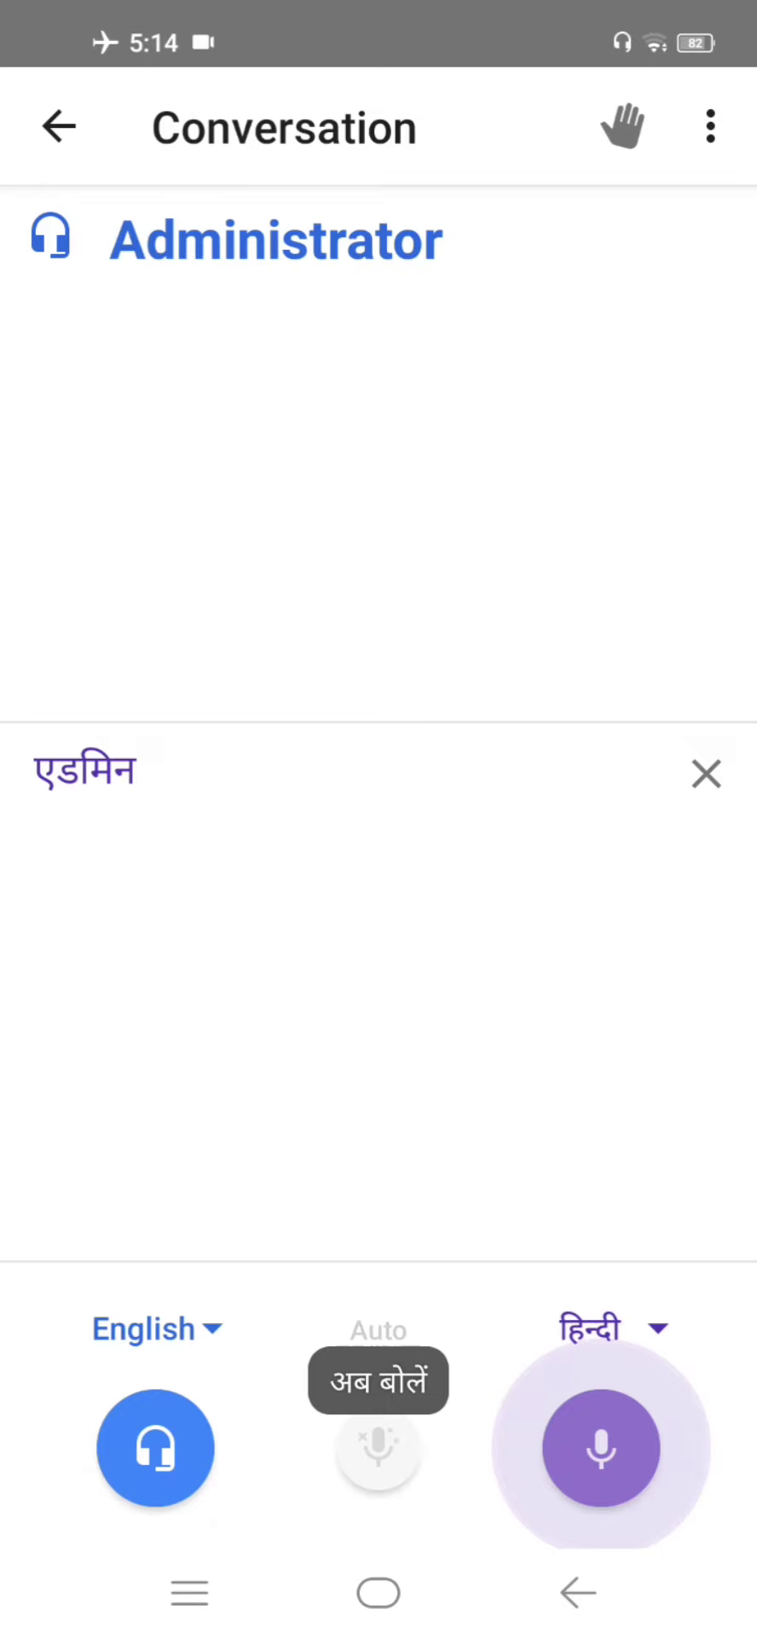
click(598, 1448)
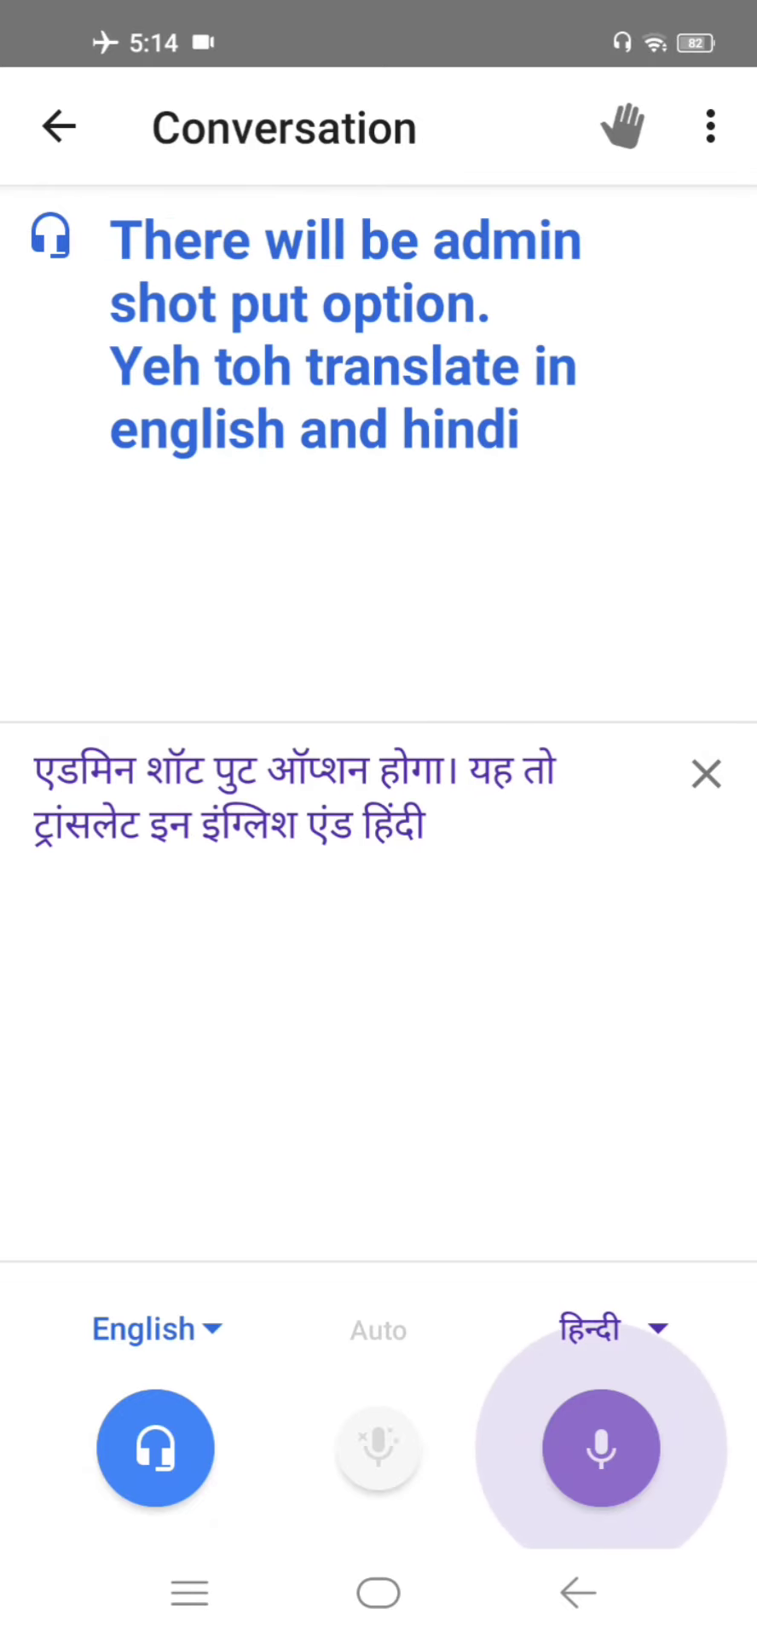
click(60, 126)
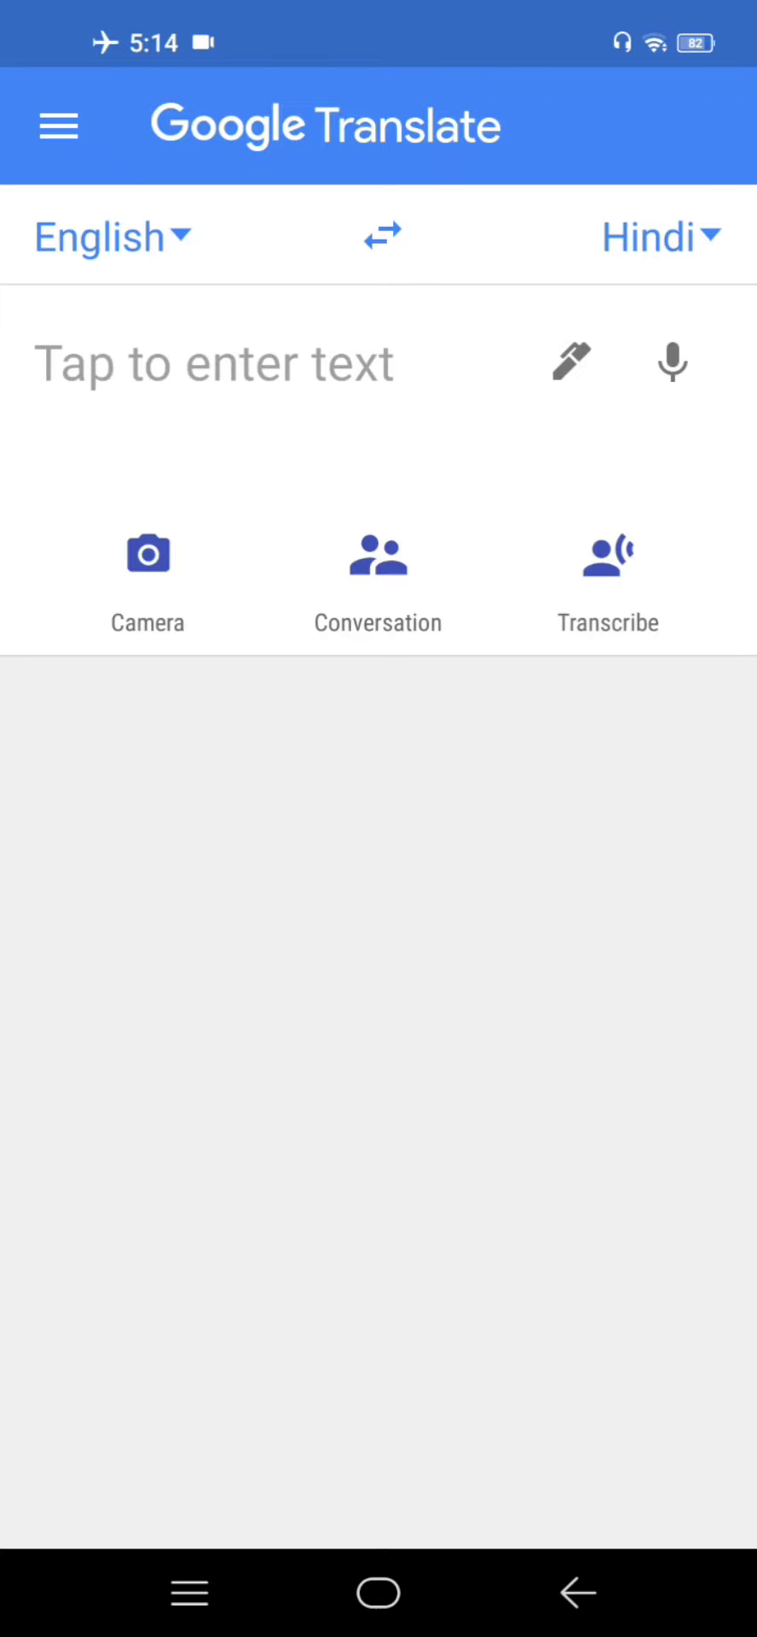
click(648, 237)
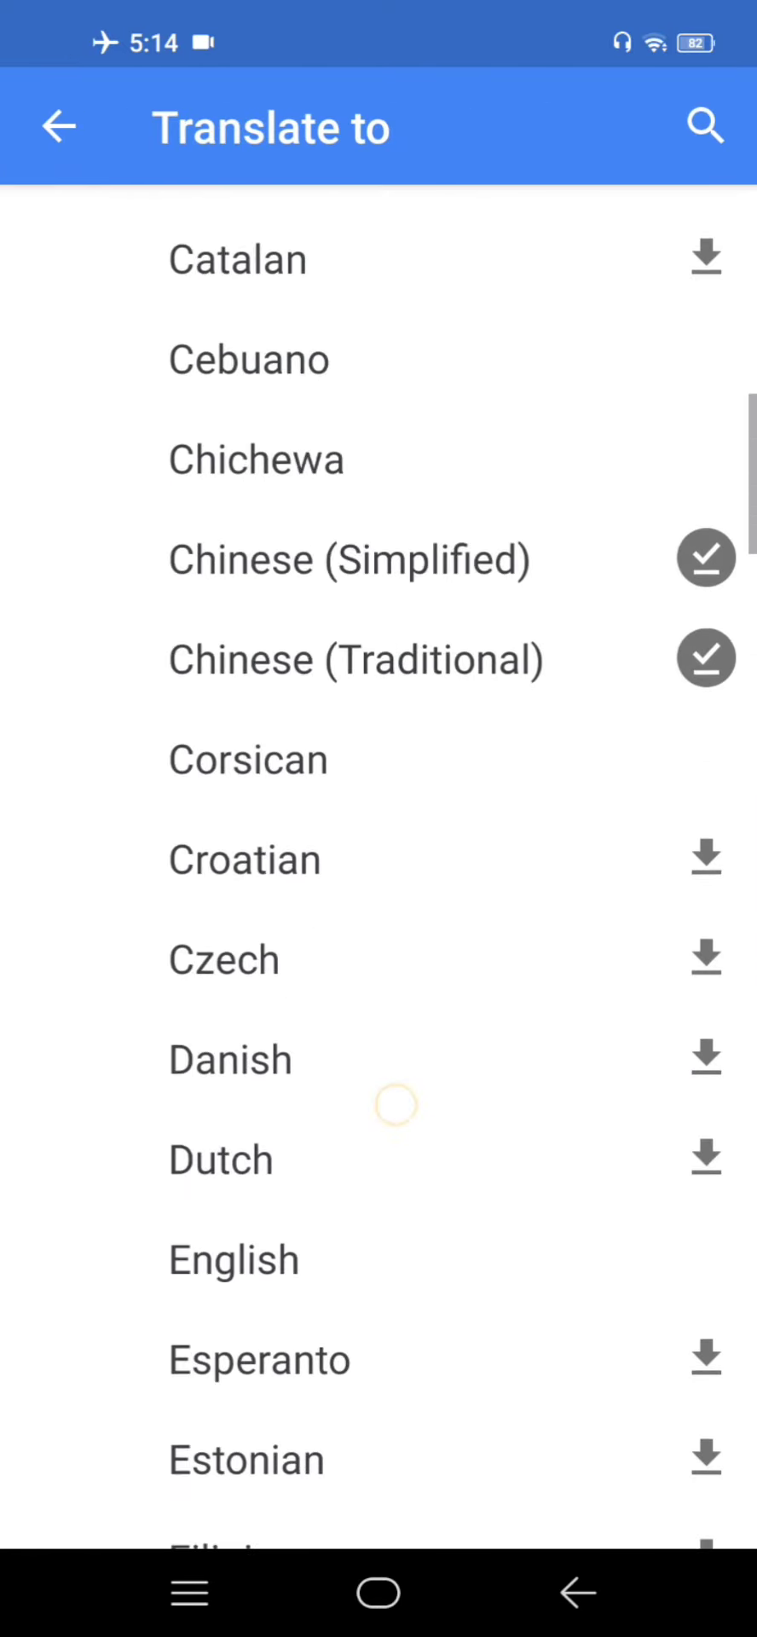
click(706, 127)
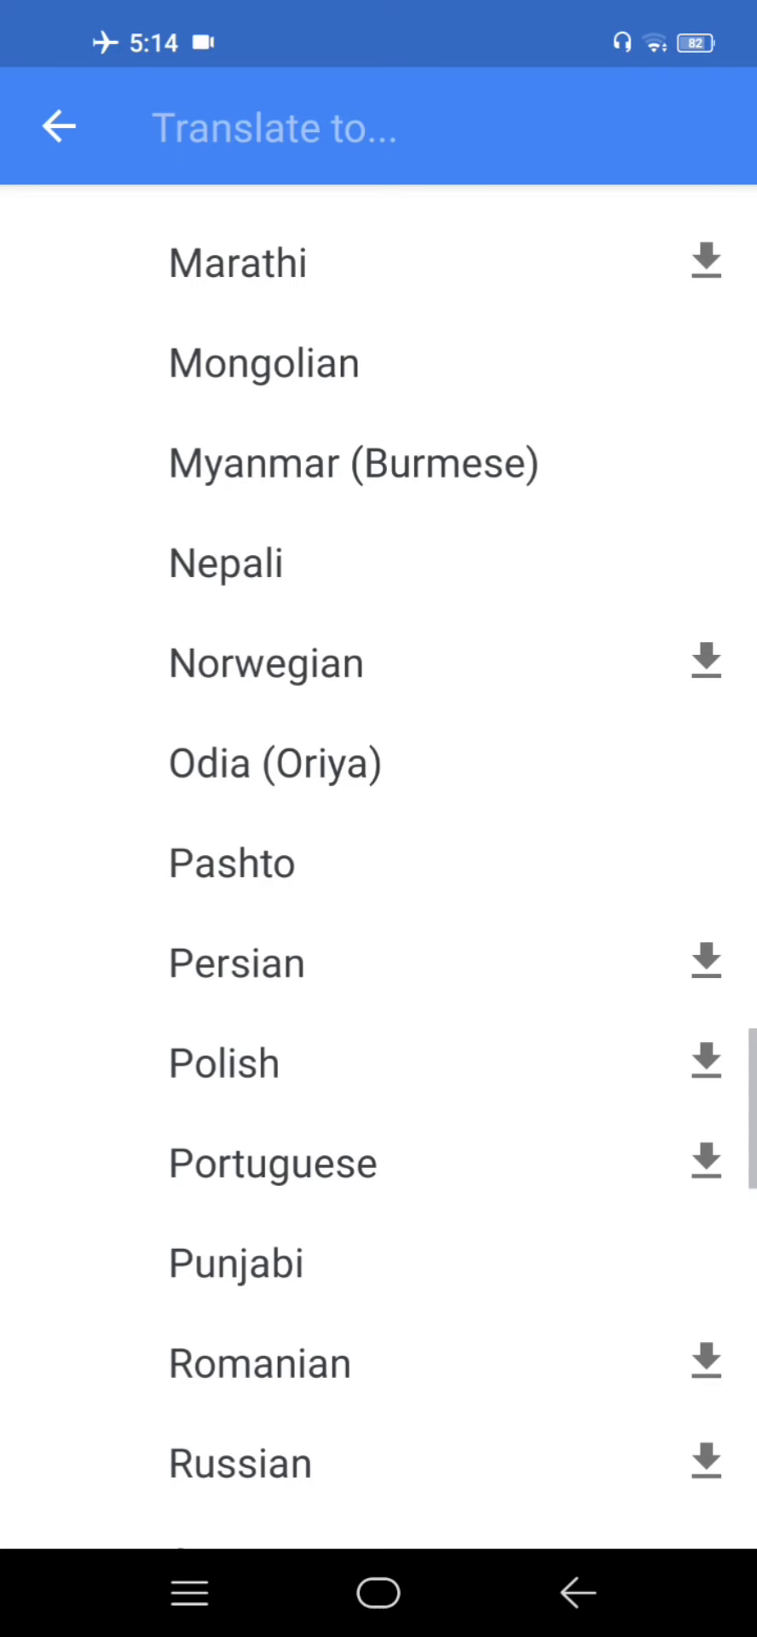
click(704, 962)
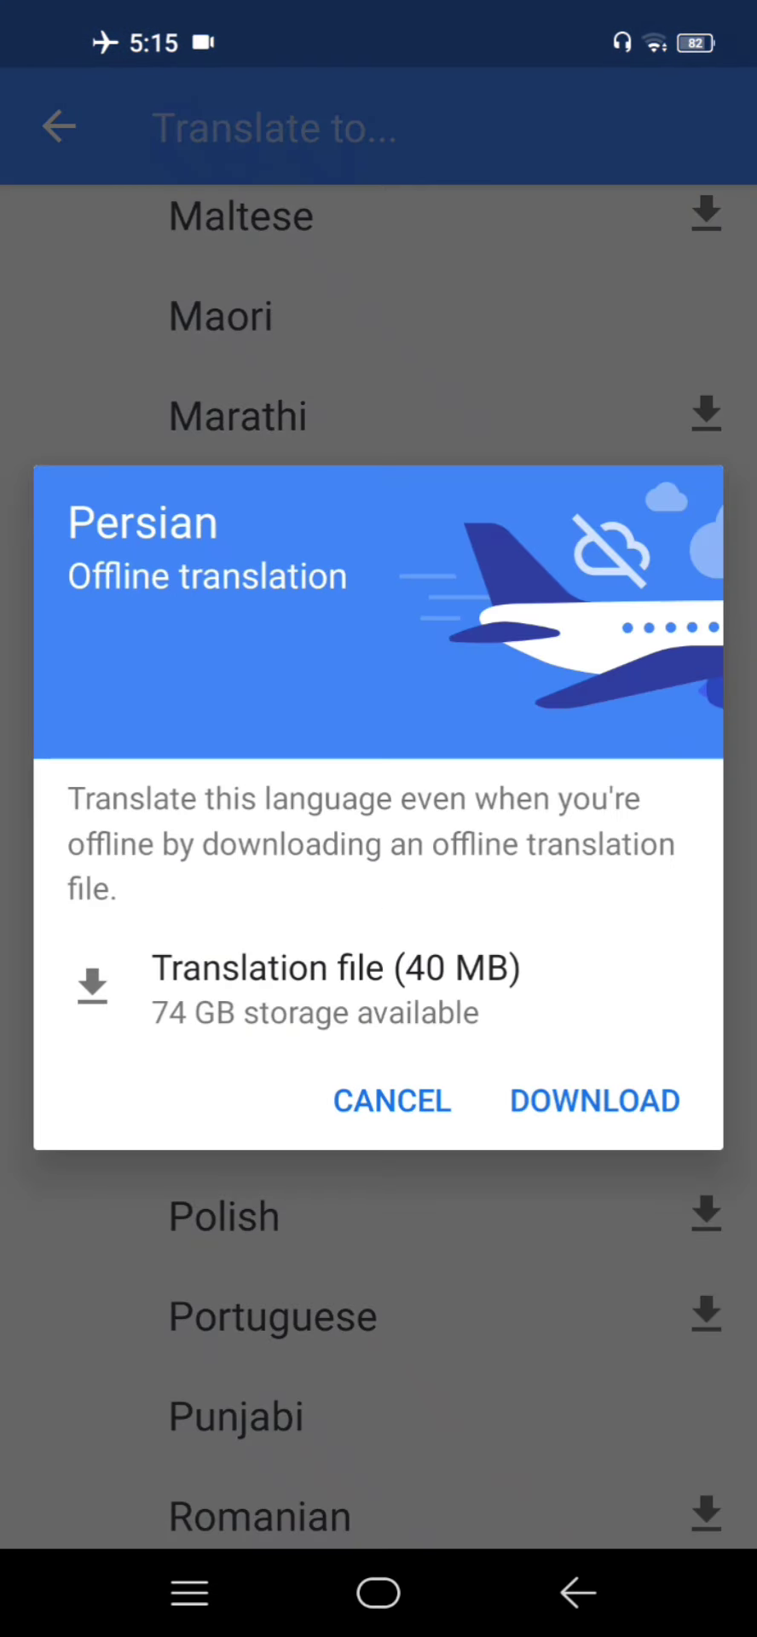
click(392, 1101)
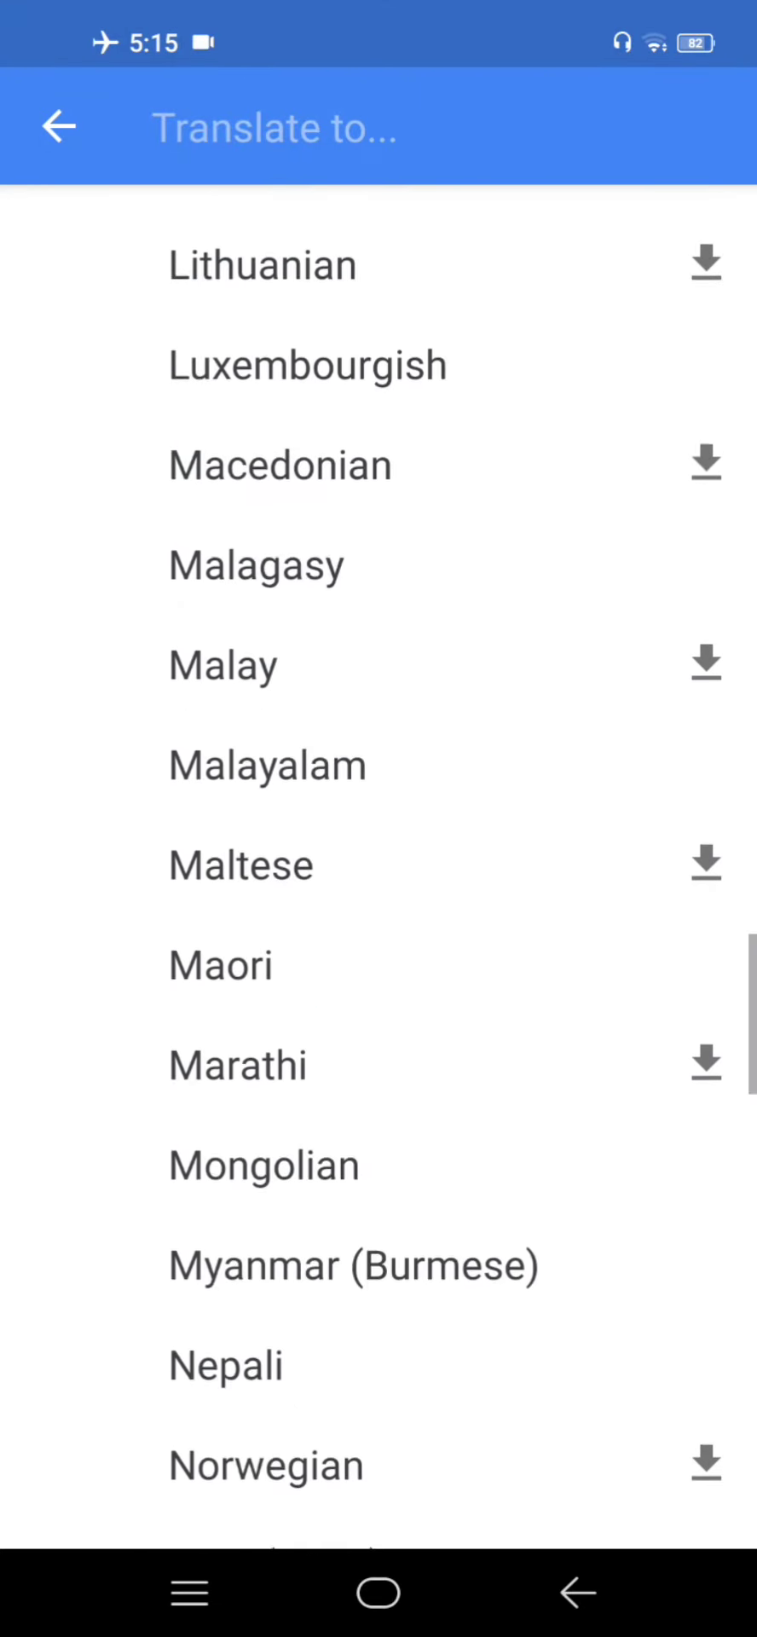
click(60, 128)
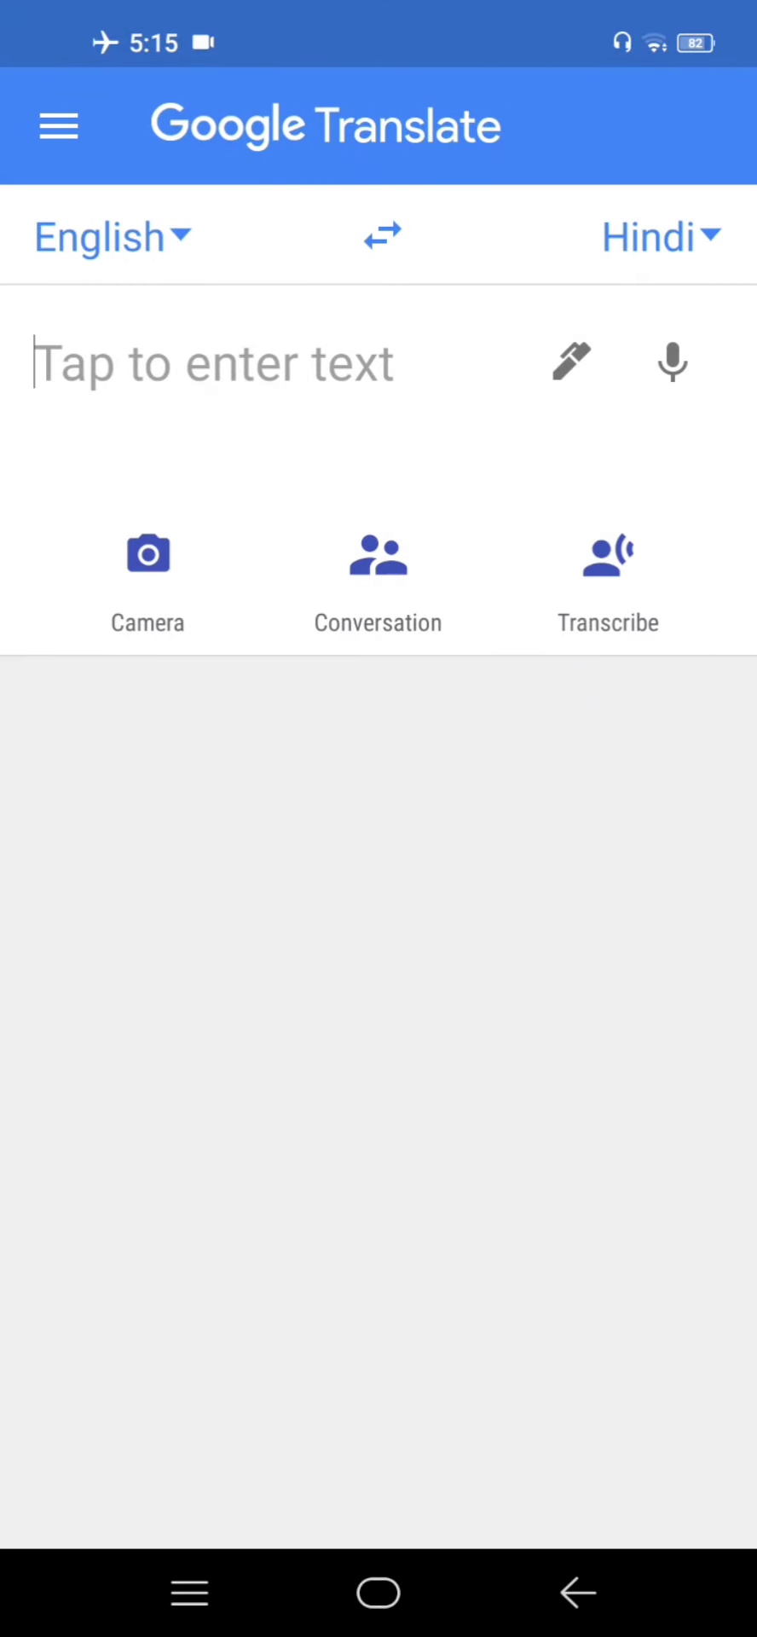
click(672, 361)
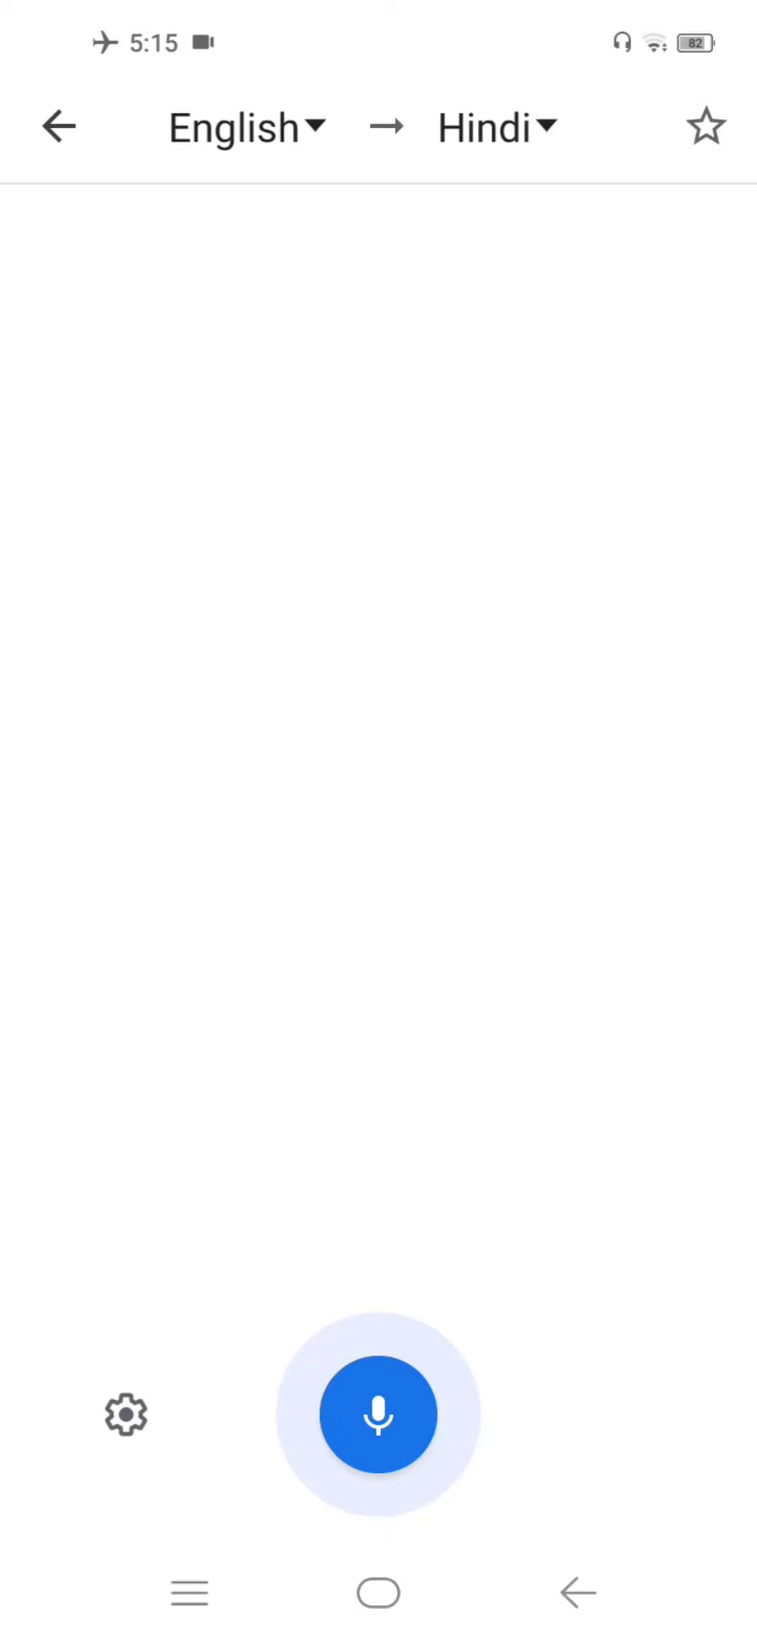
click(378, 1413)
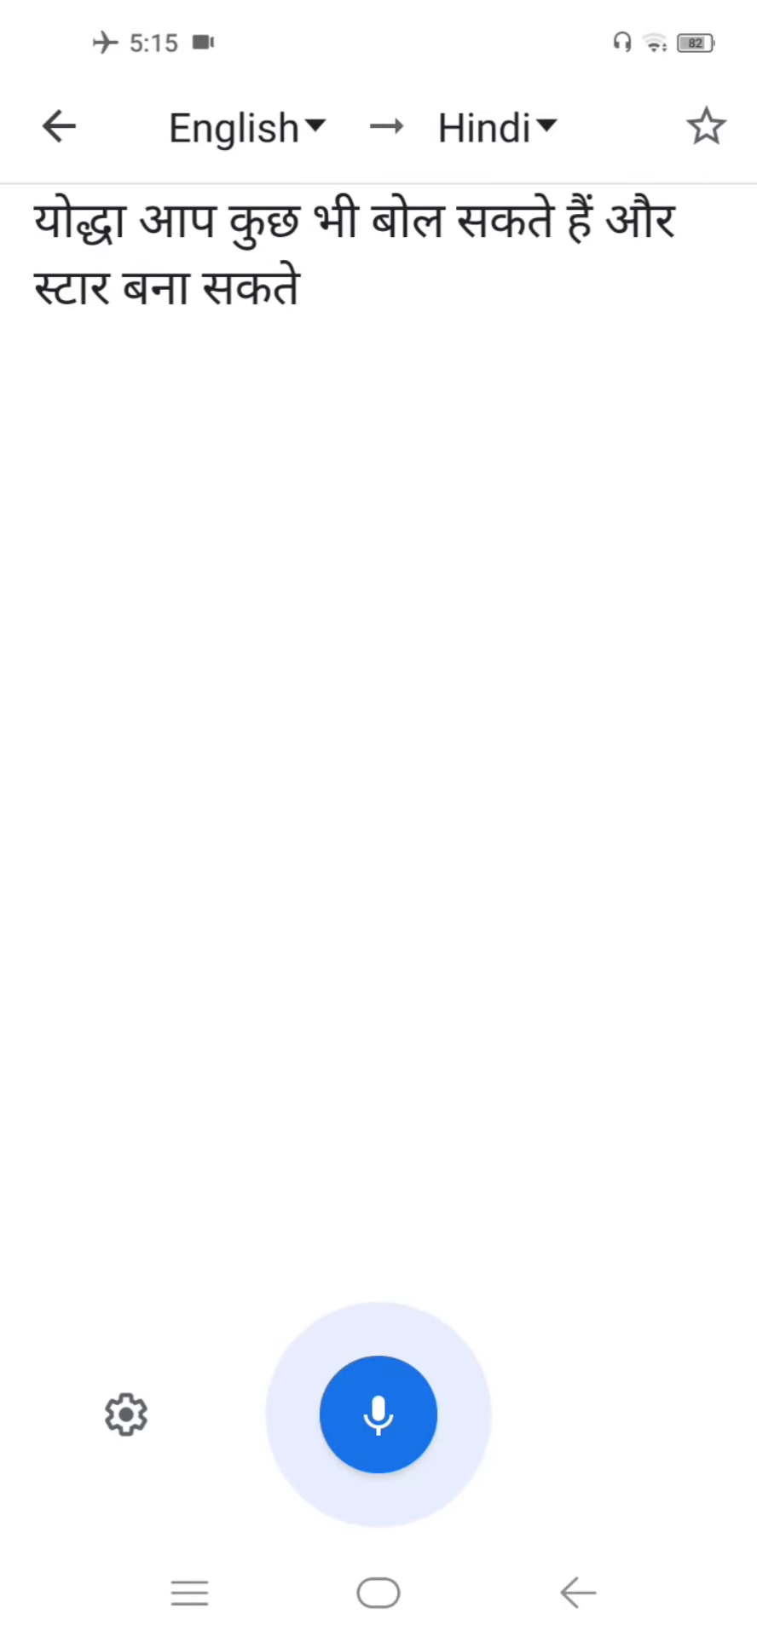
click(58, 126)
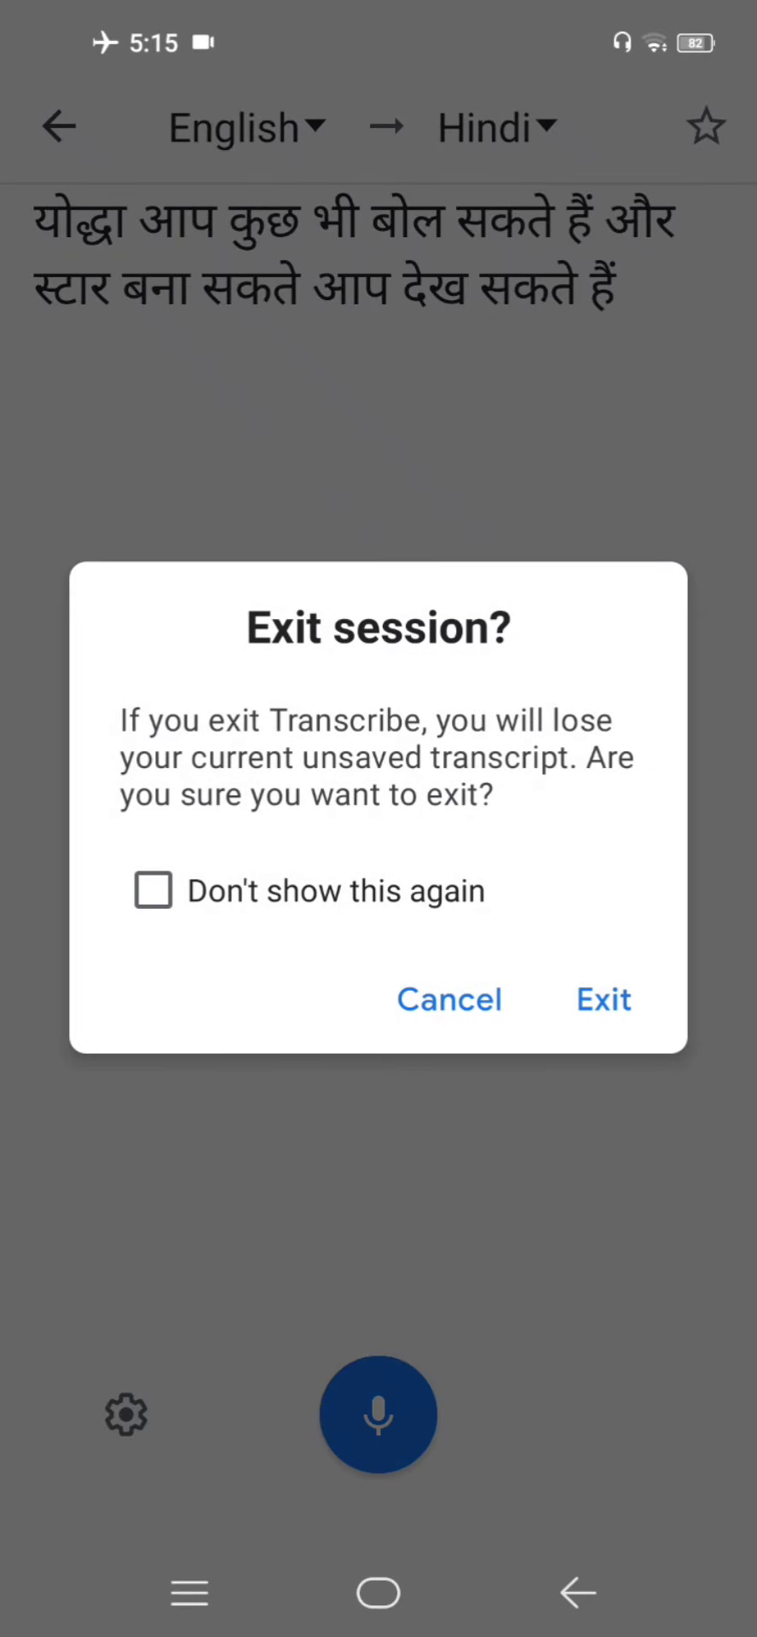
click(604, 999)
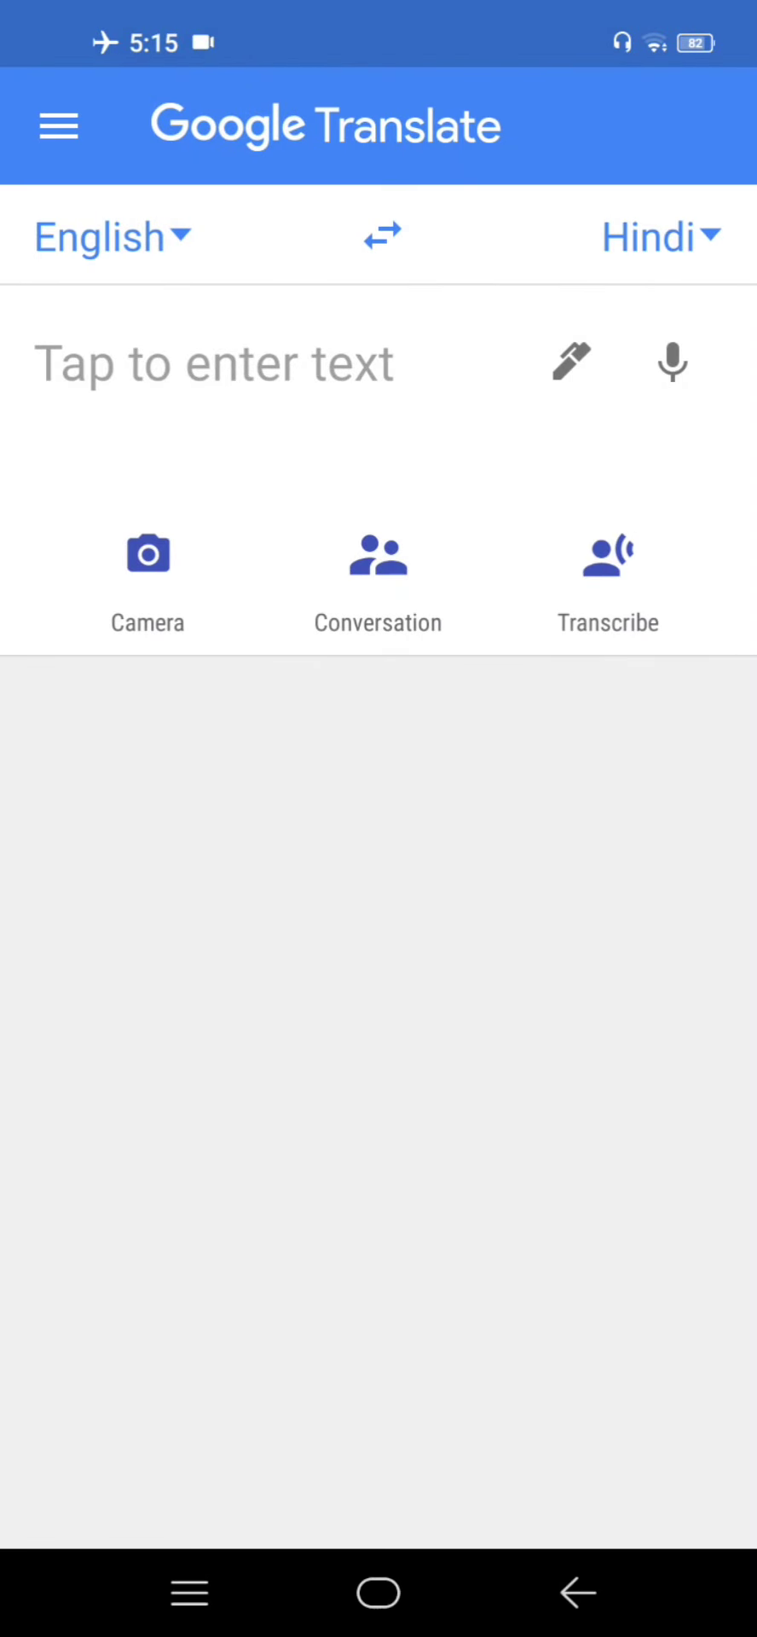
click(58, 125)
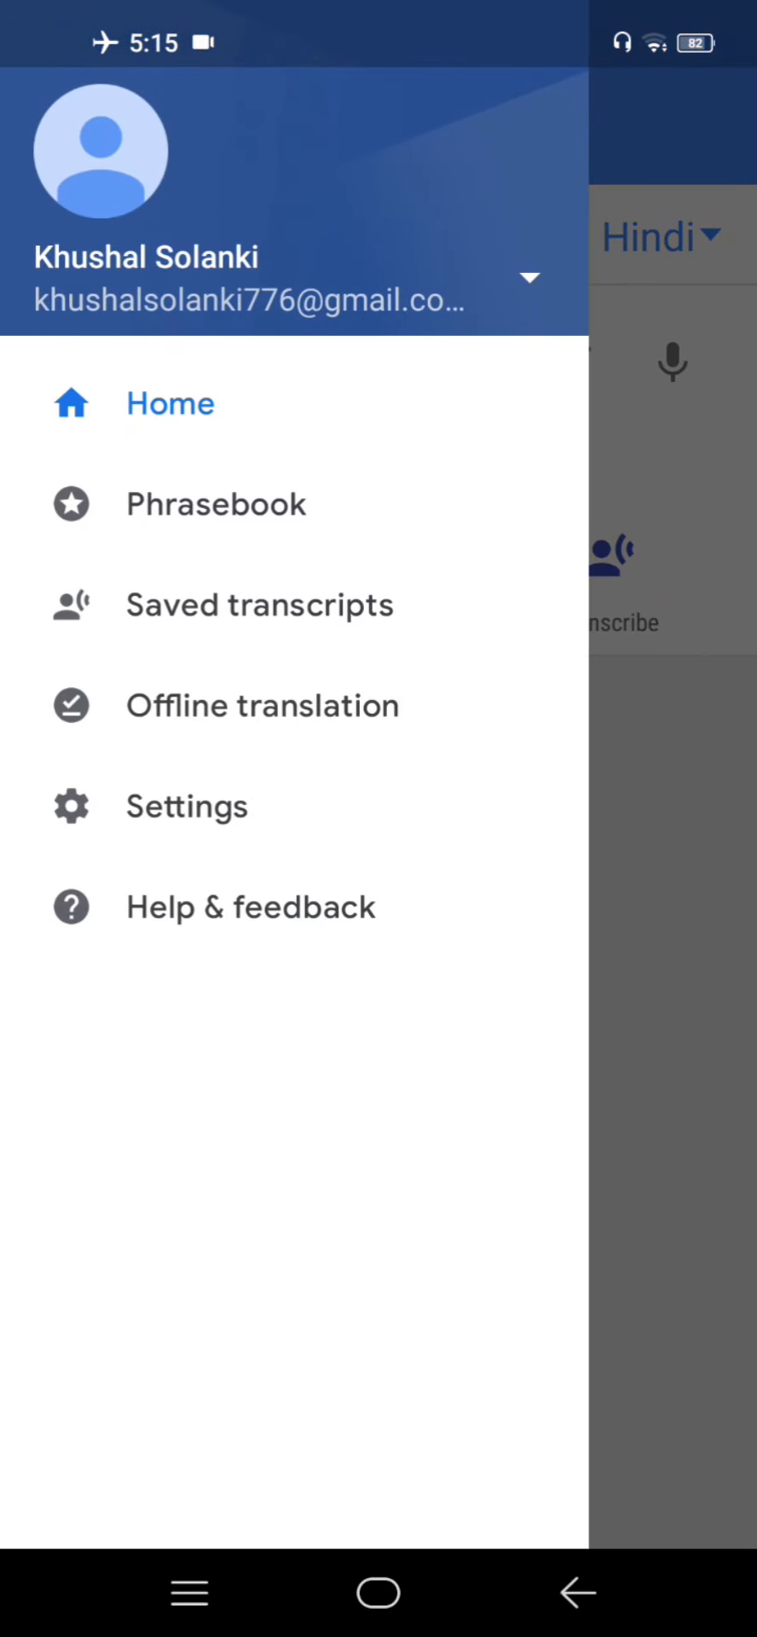
click(186, 805)
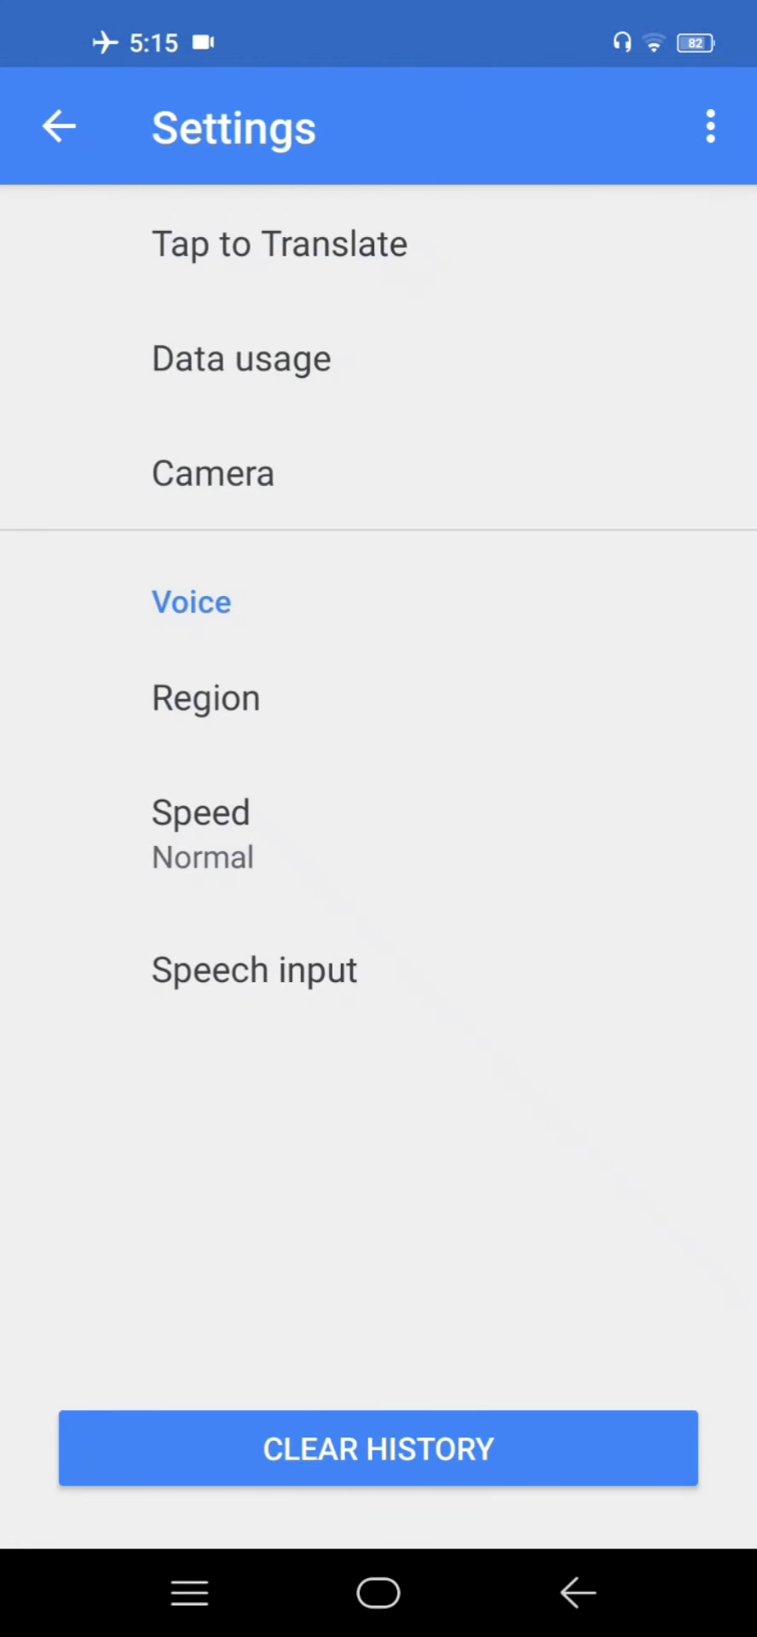
click(200, 812)
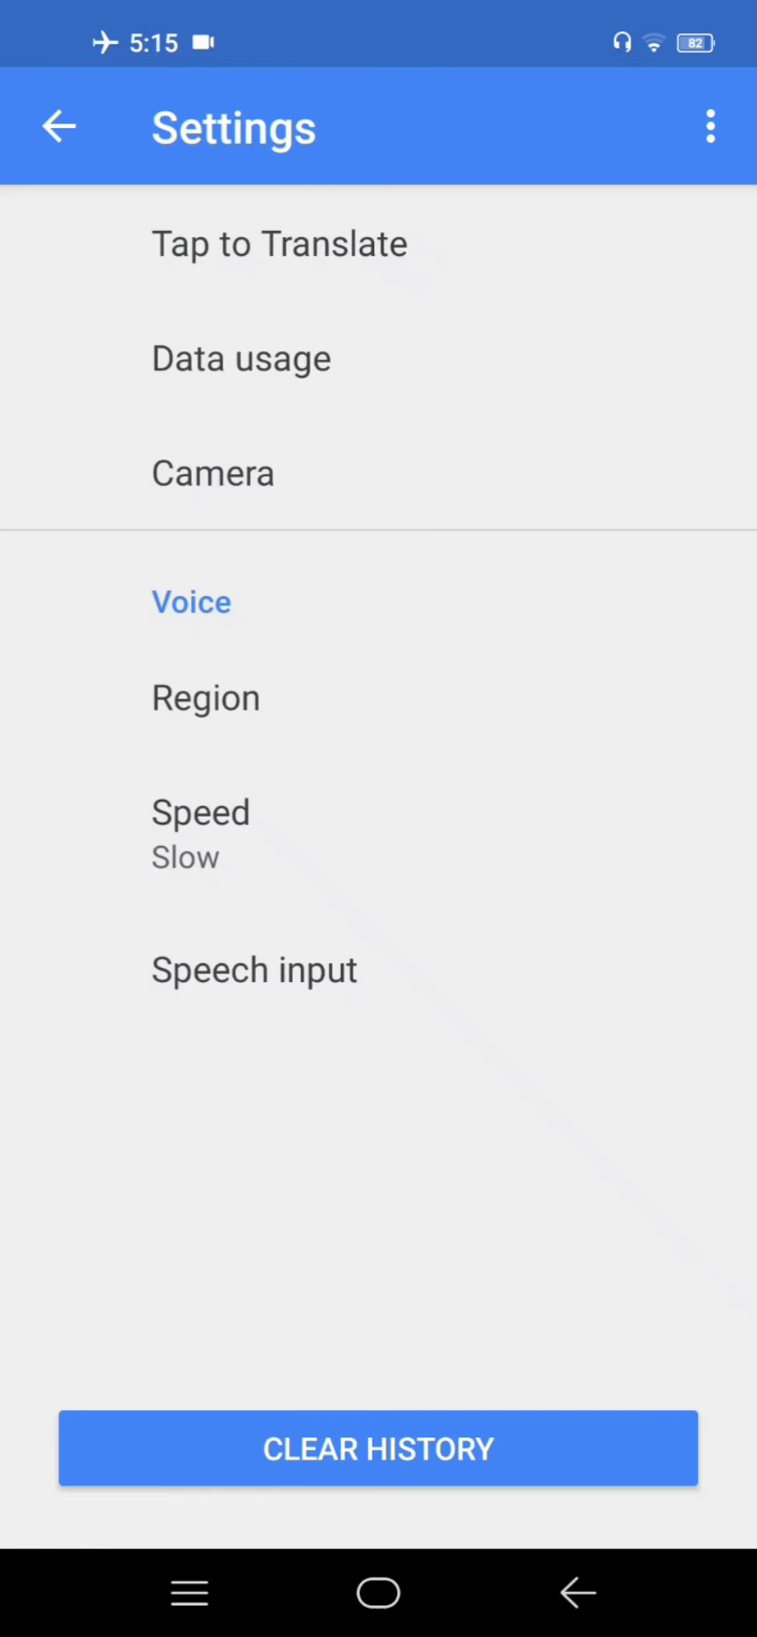
click(202, 830)
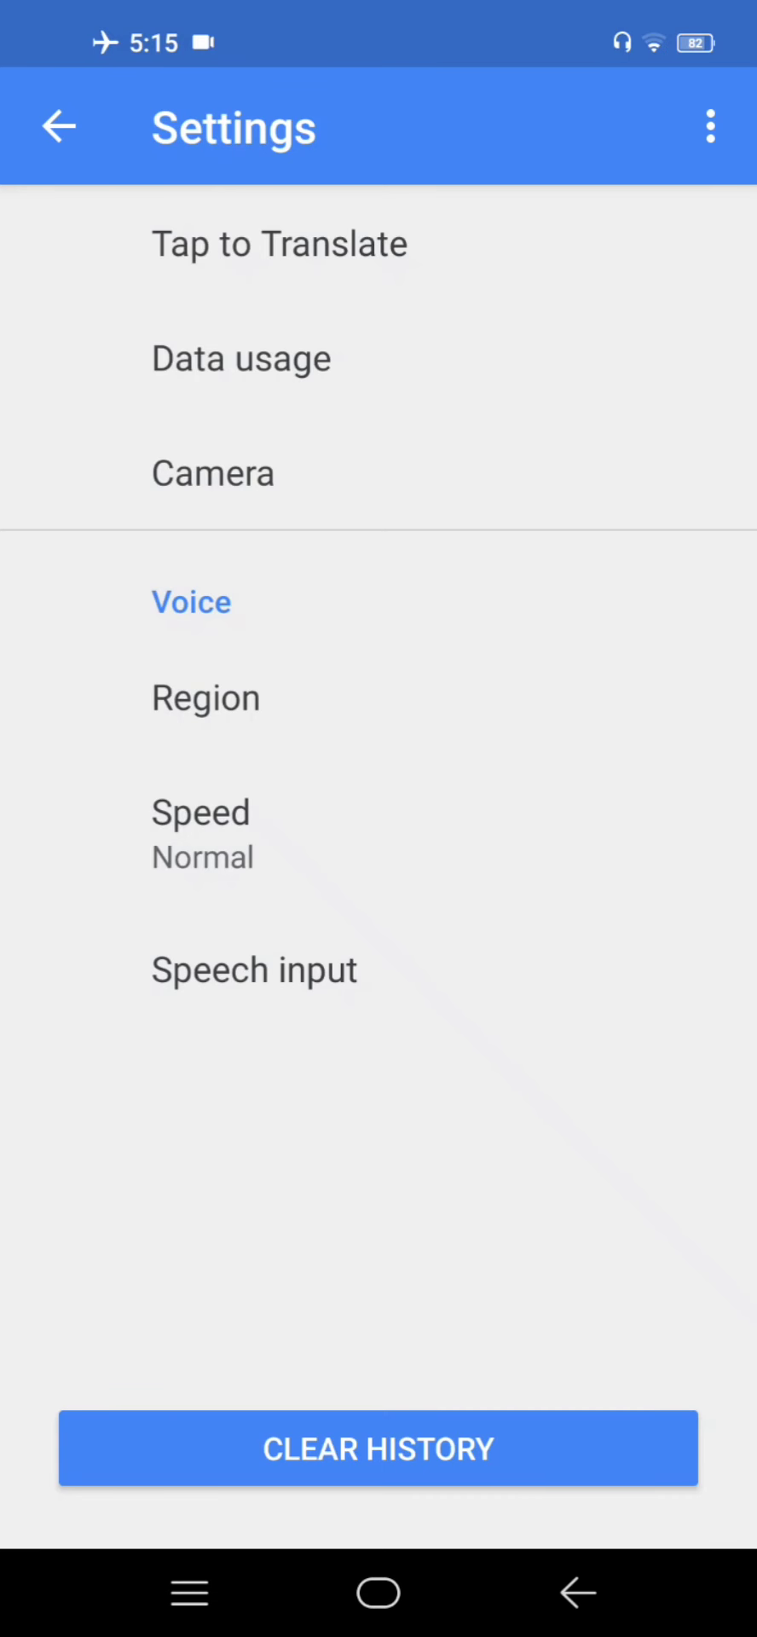
click(254, 971)
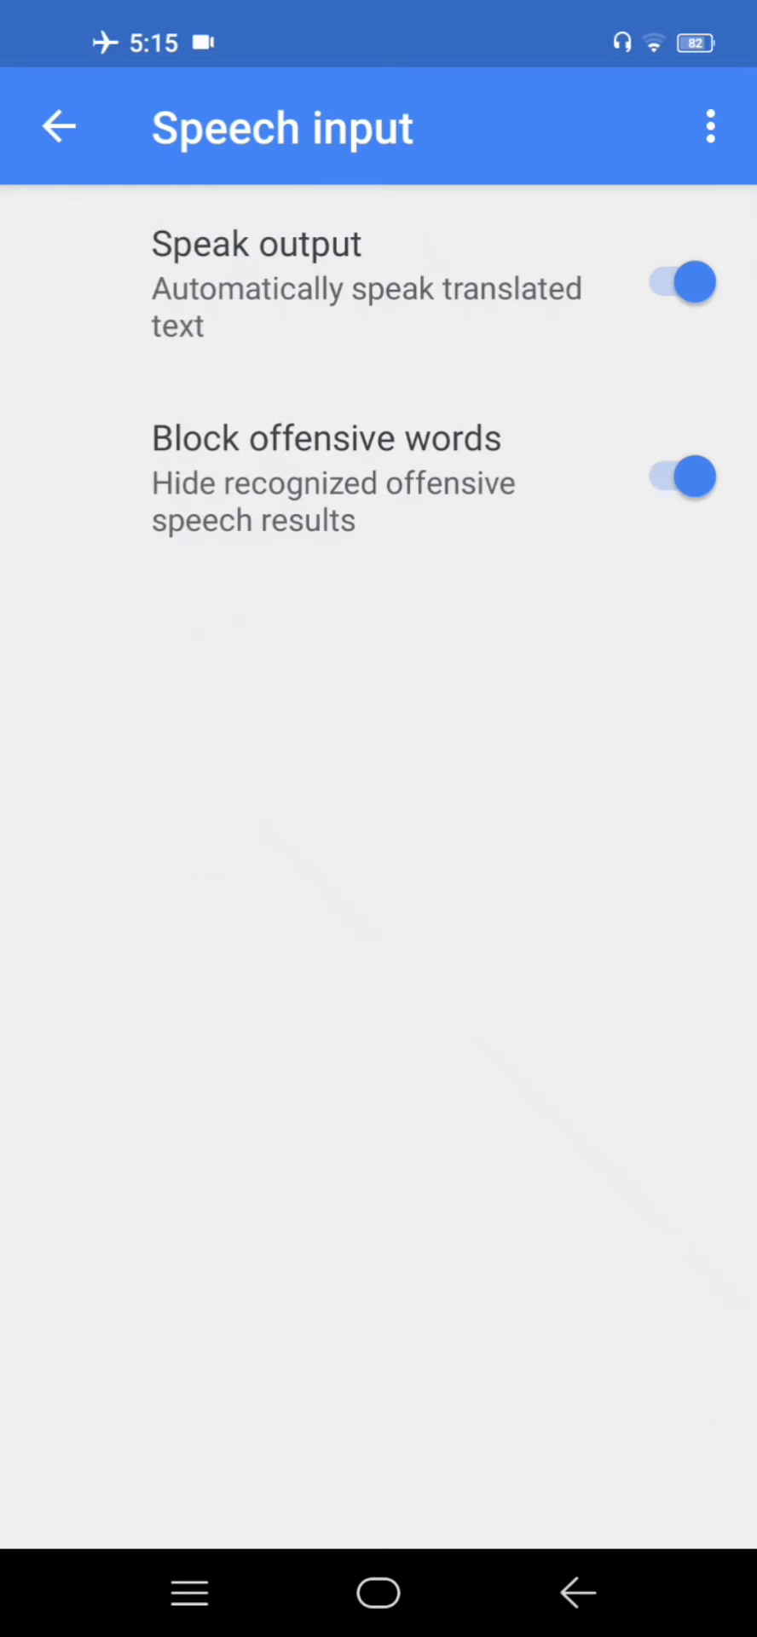
click(59, 126)
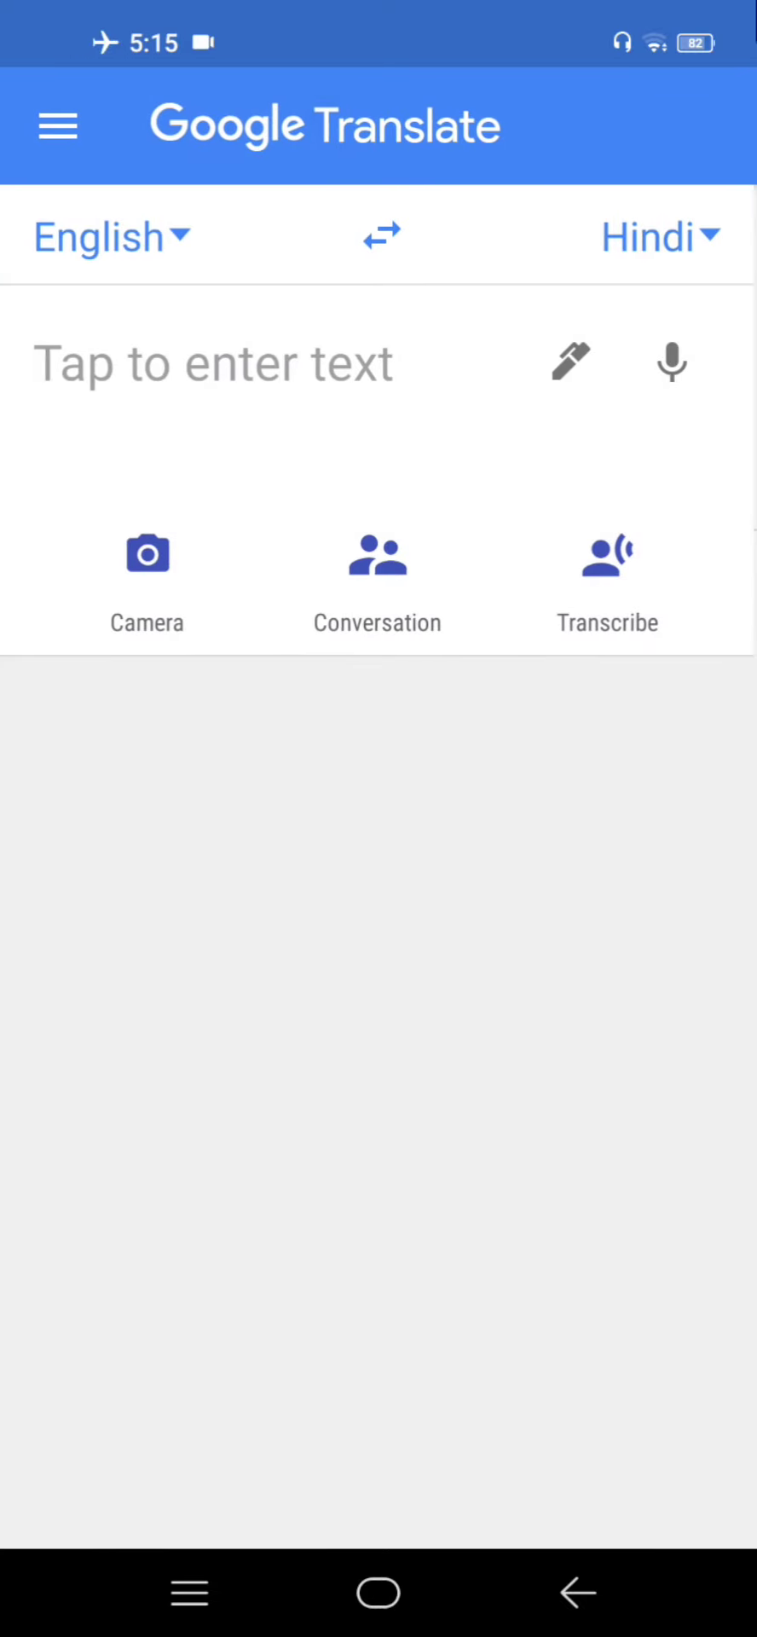
click(58, 124)
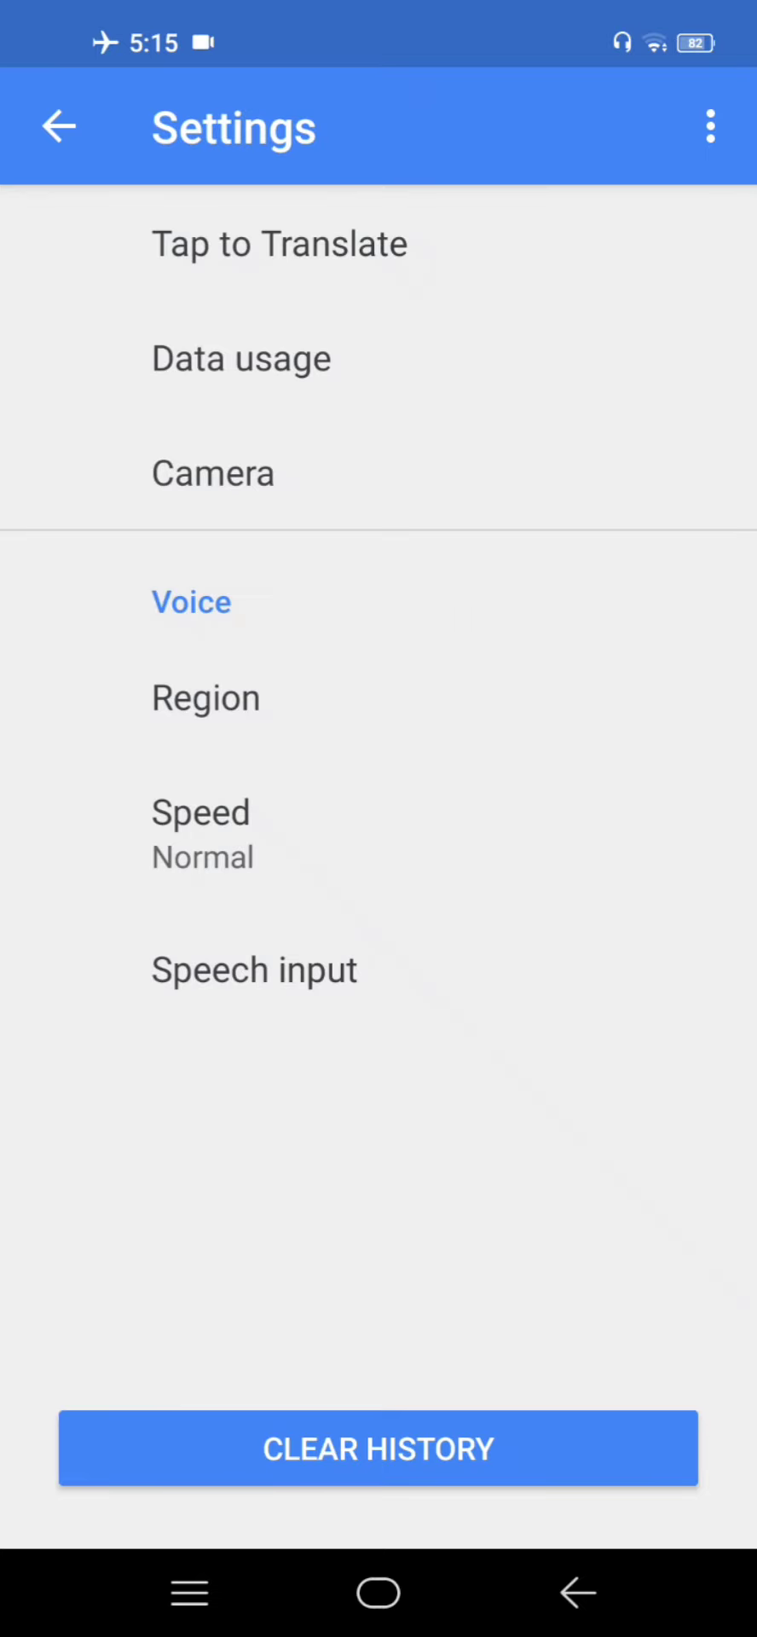
click(60, 126)
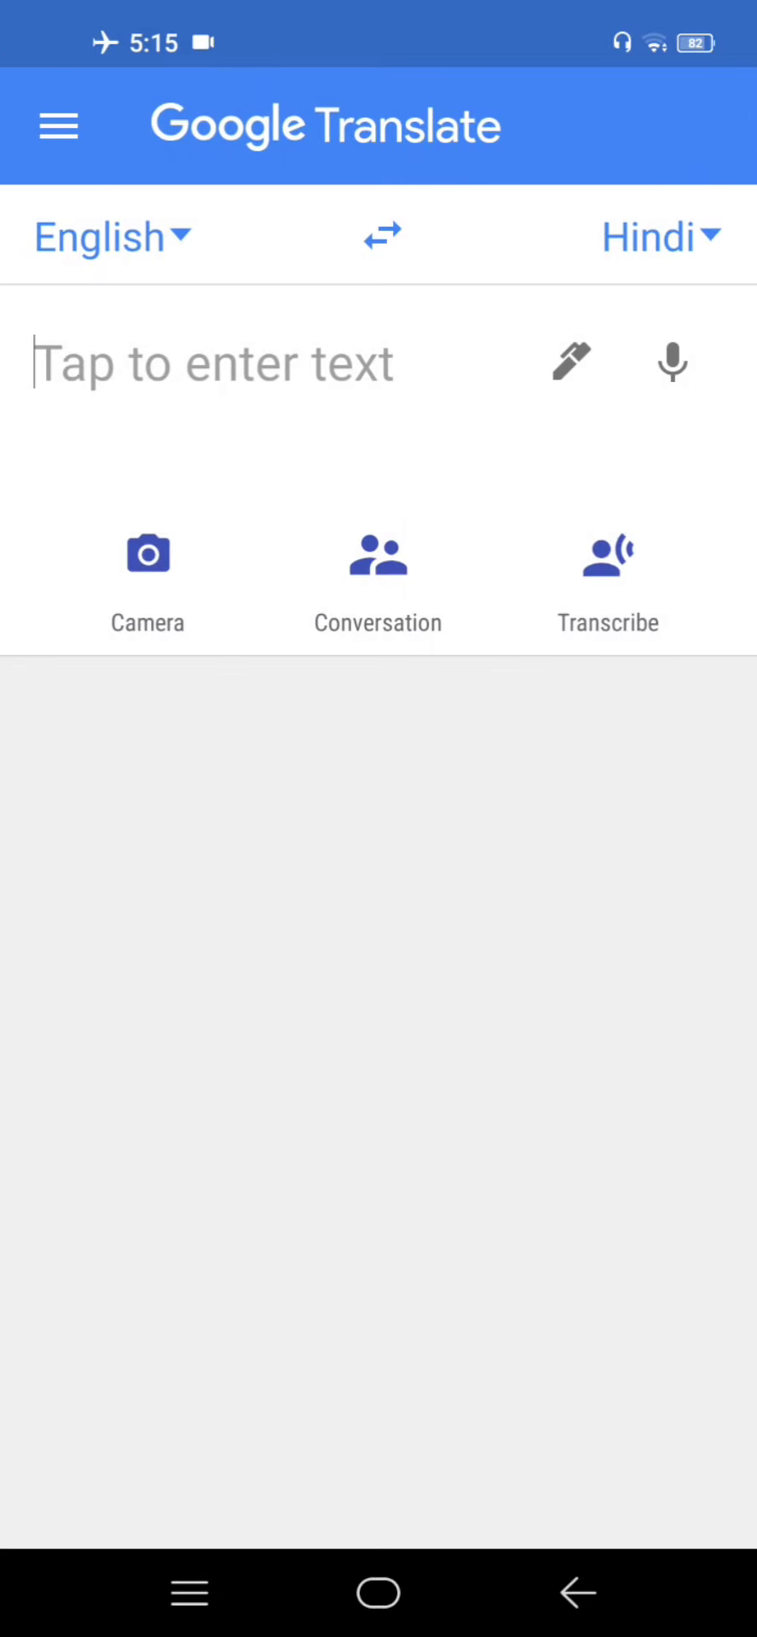
click(58, 125)
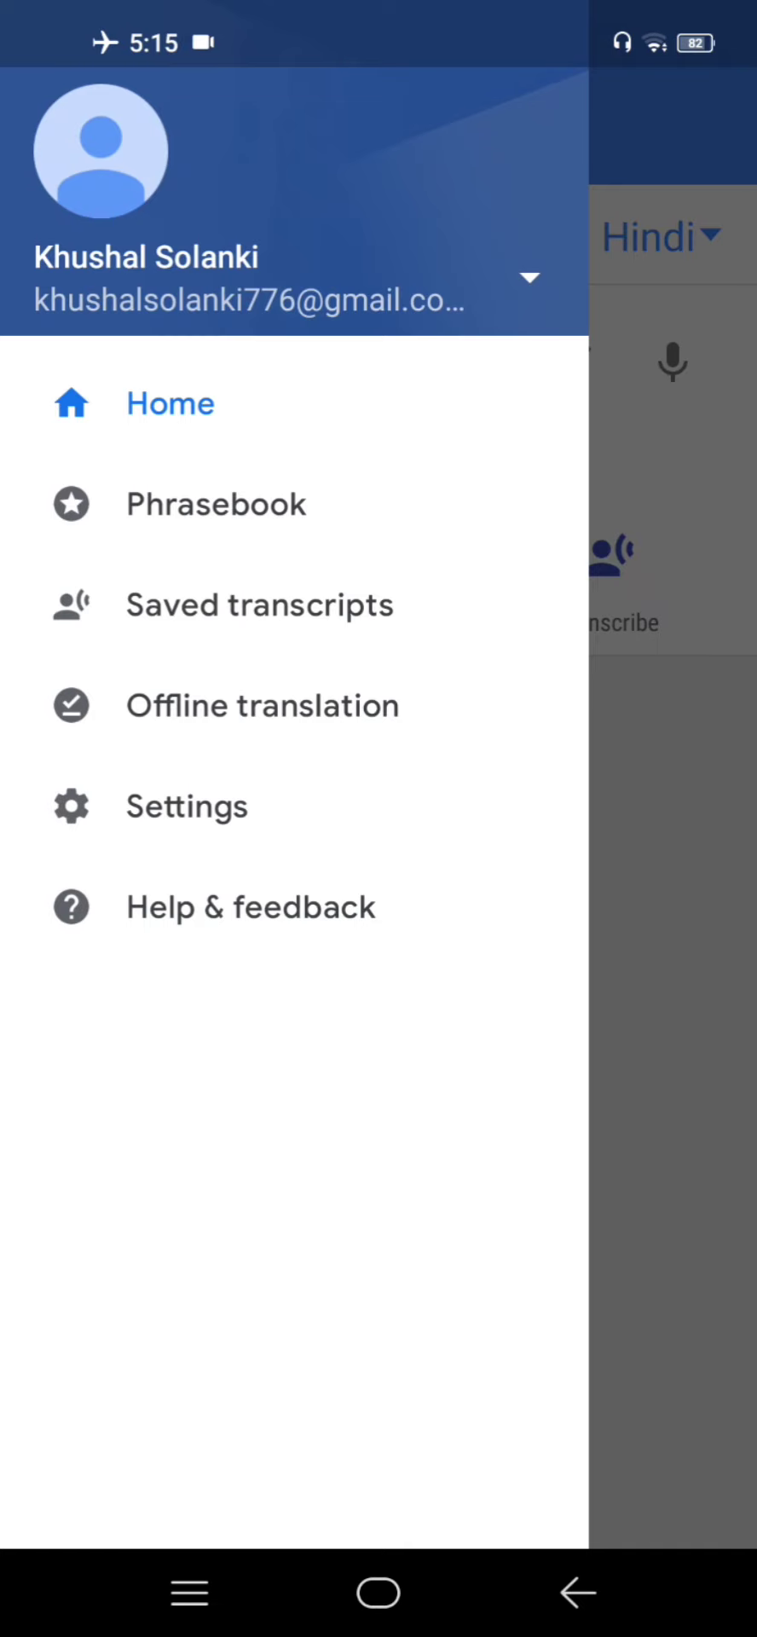
click(263, 705)
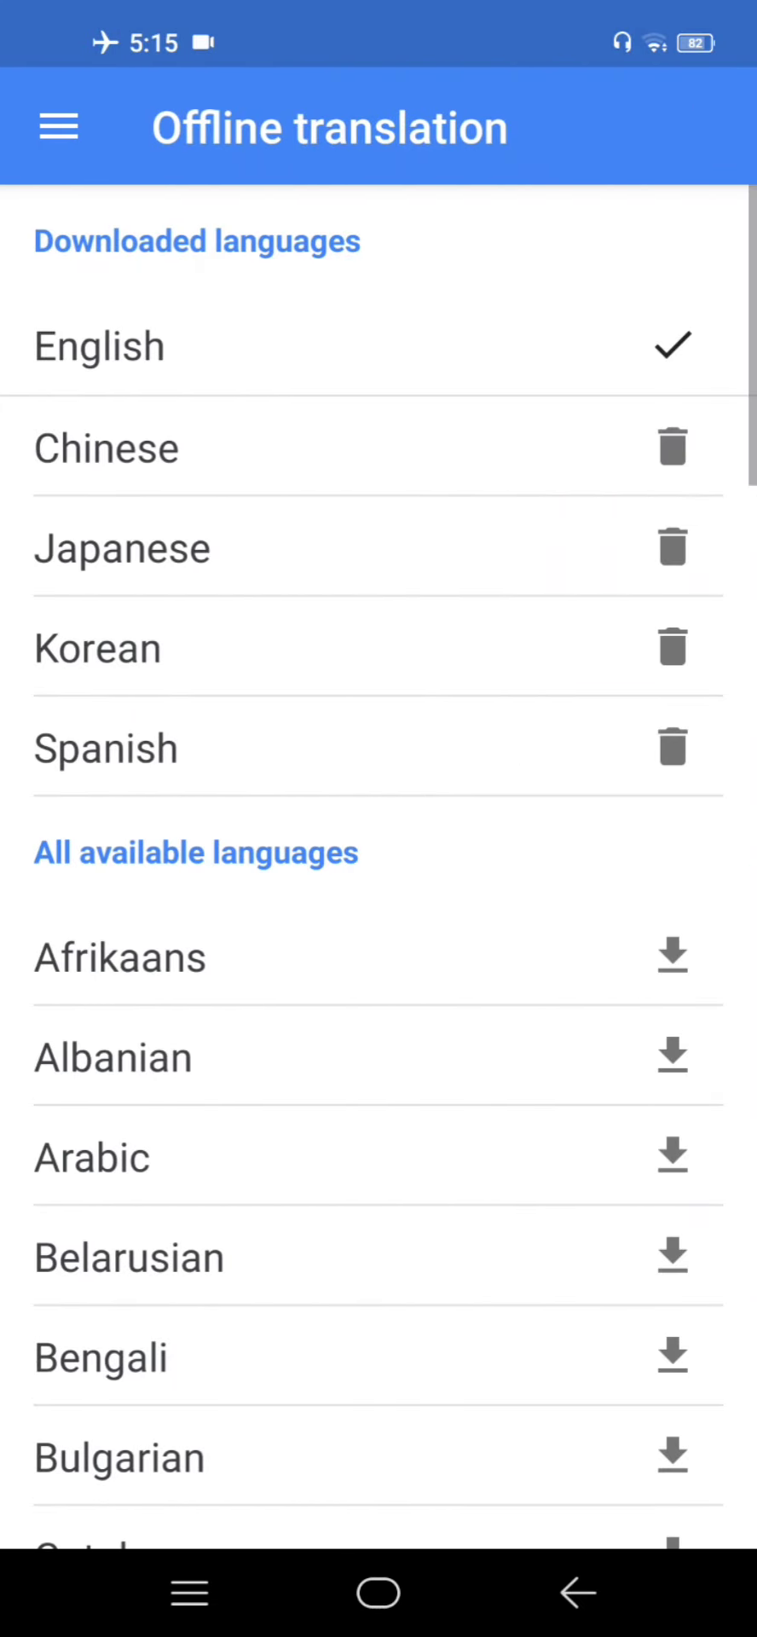
scroll(up, 3)
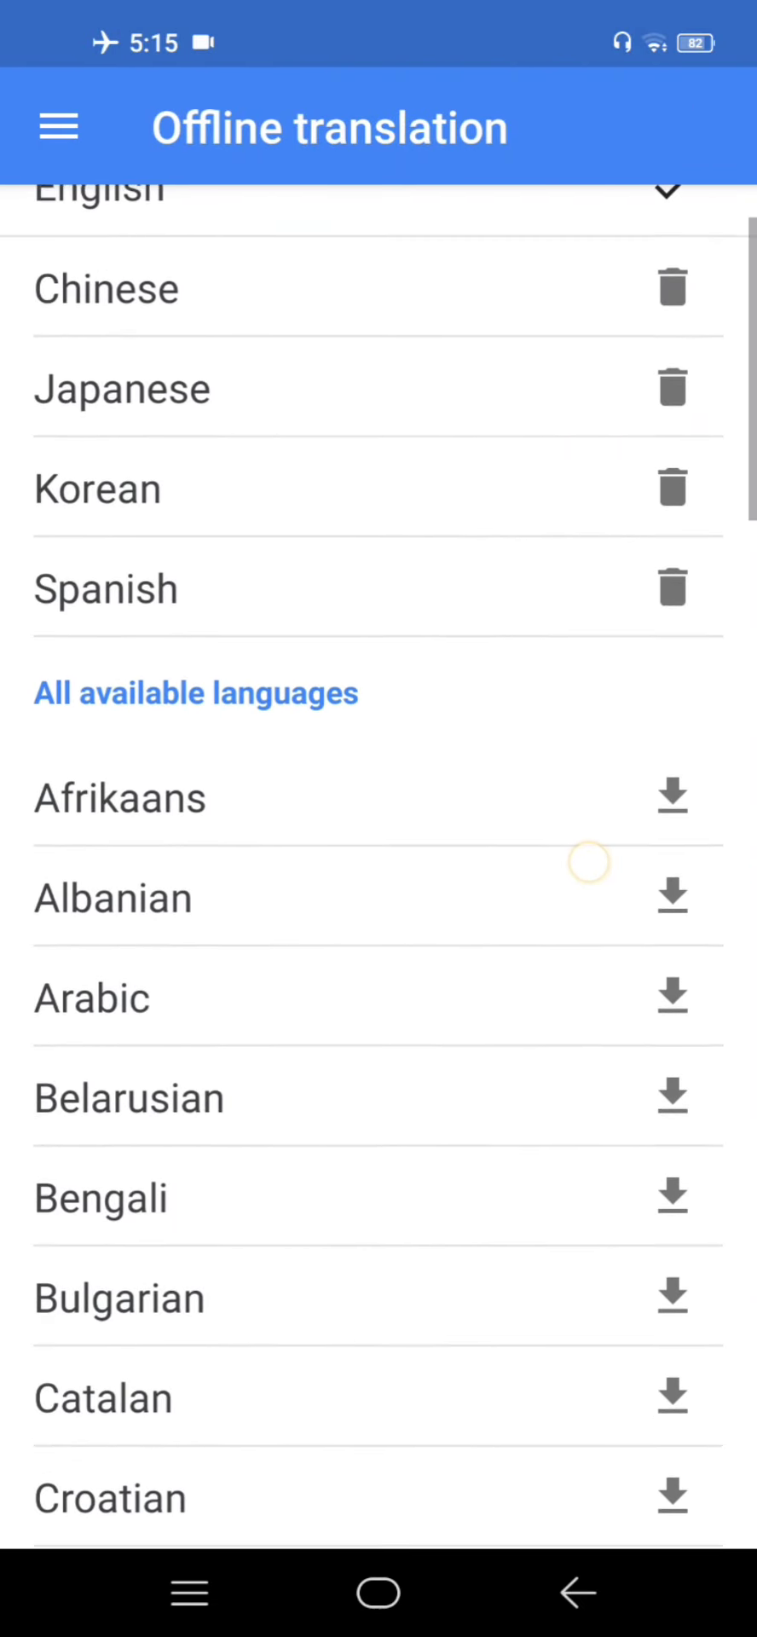
click(58, 128)
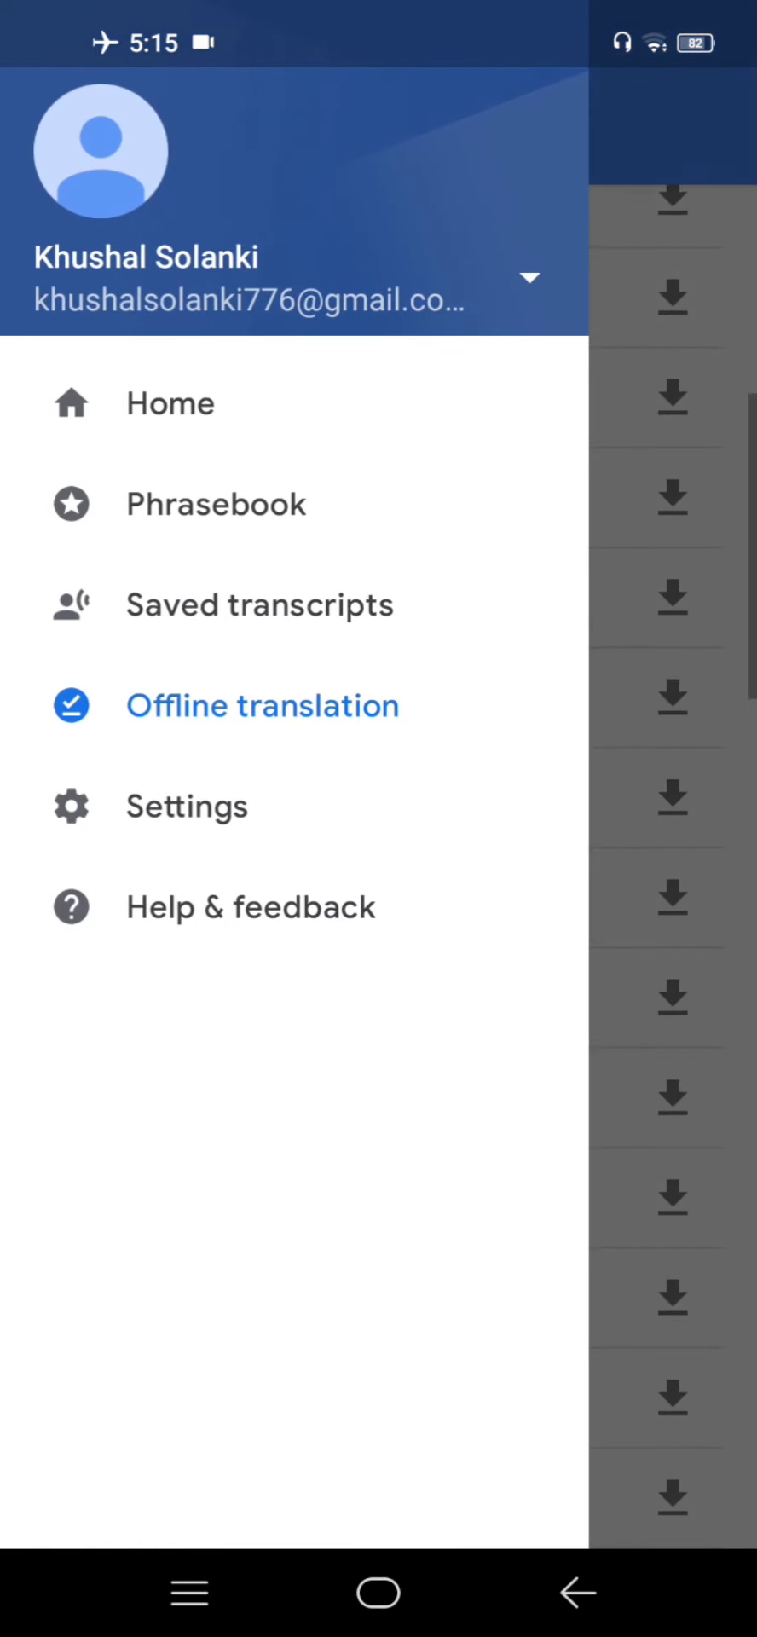
click(188, 806)
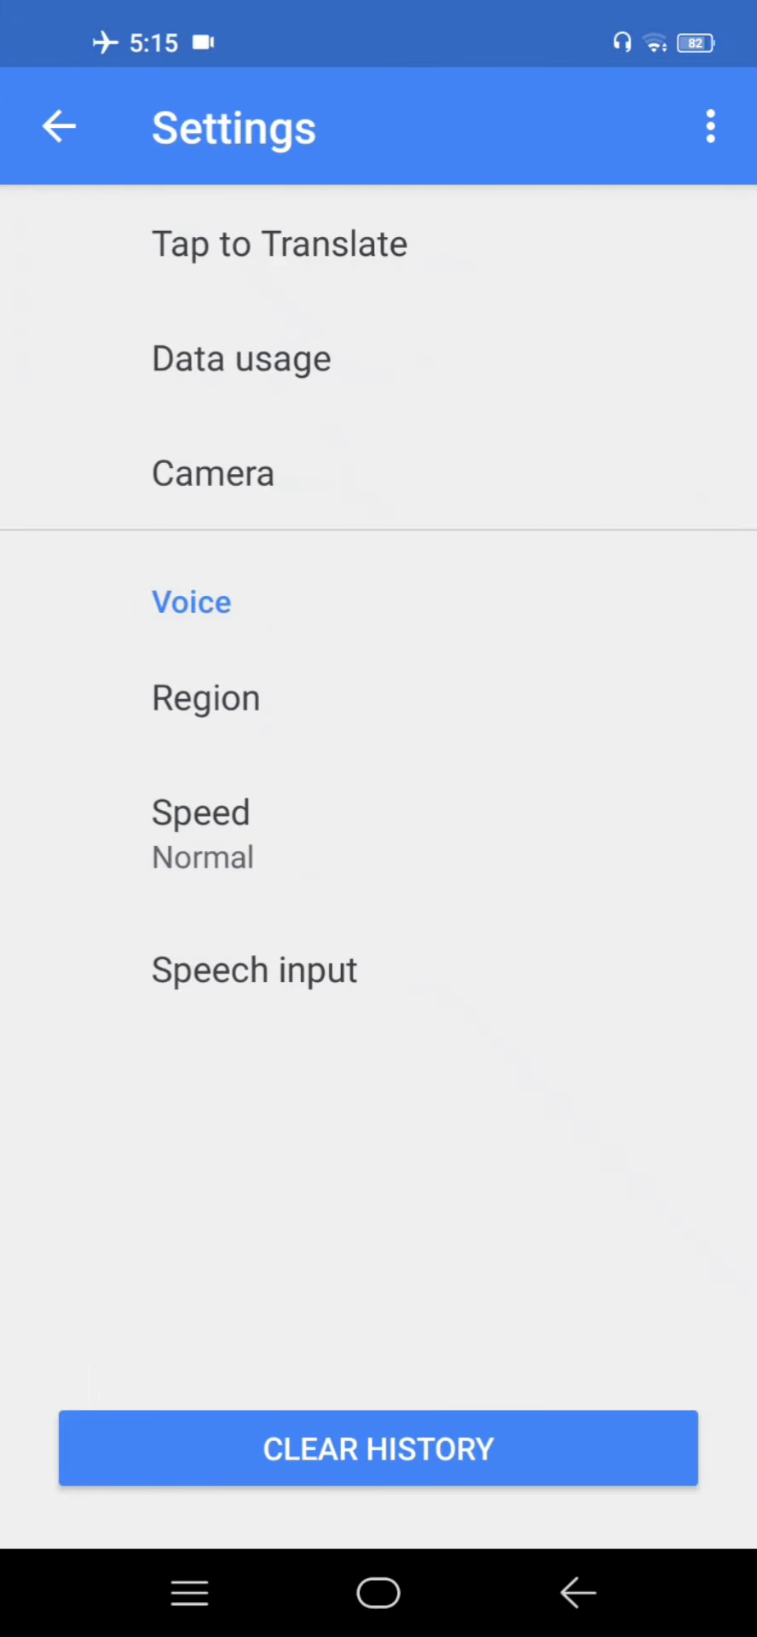
Review the Tap to Translate page, then the voice Region list, leaving both unchanged.
click(279, 244)
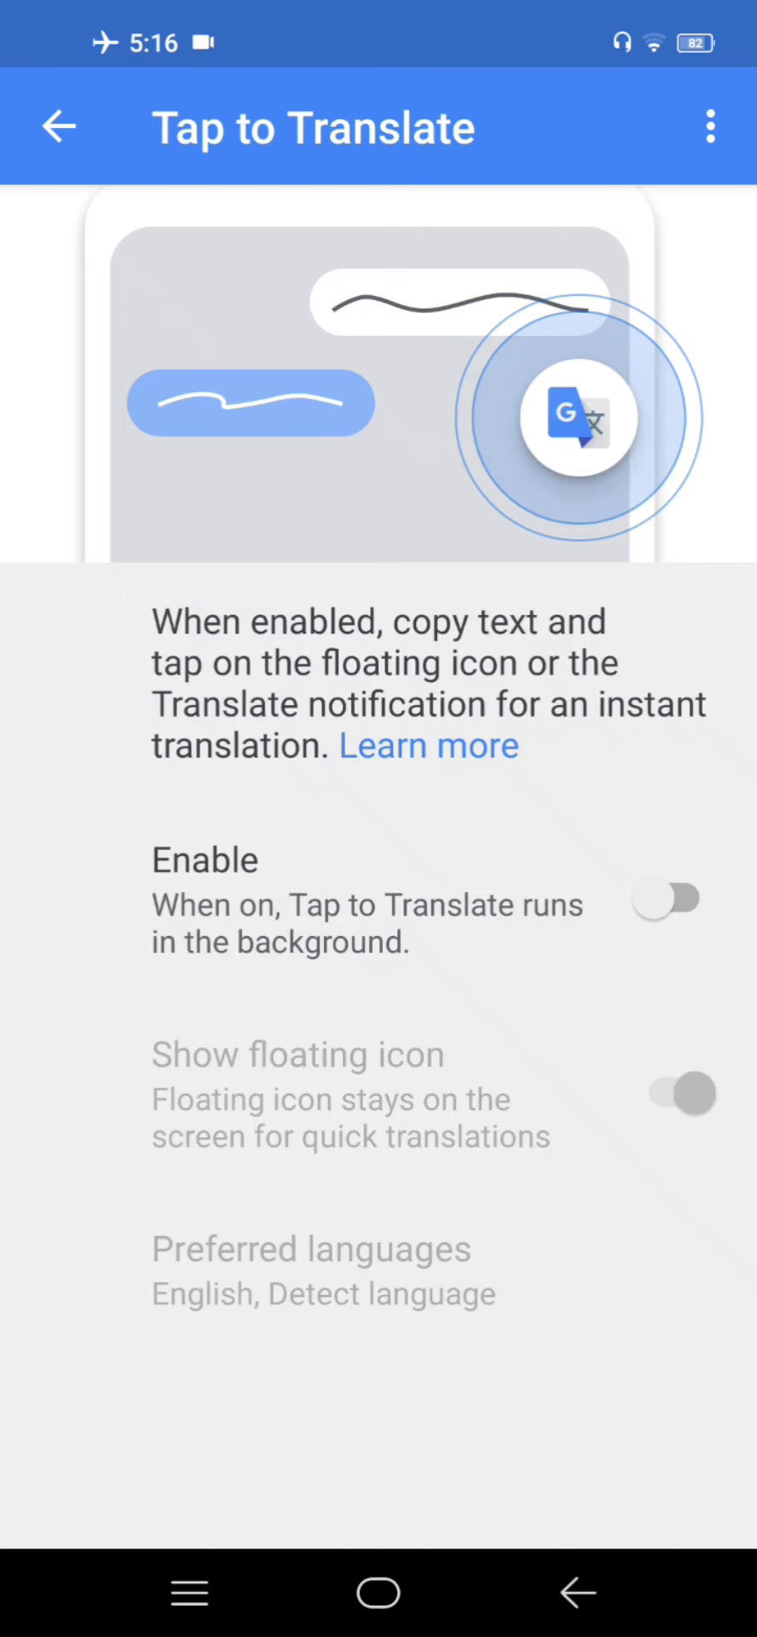
click(59, 126)
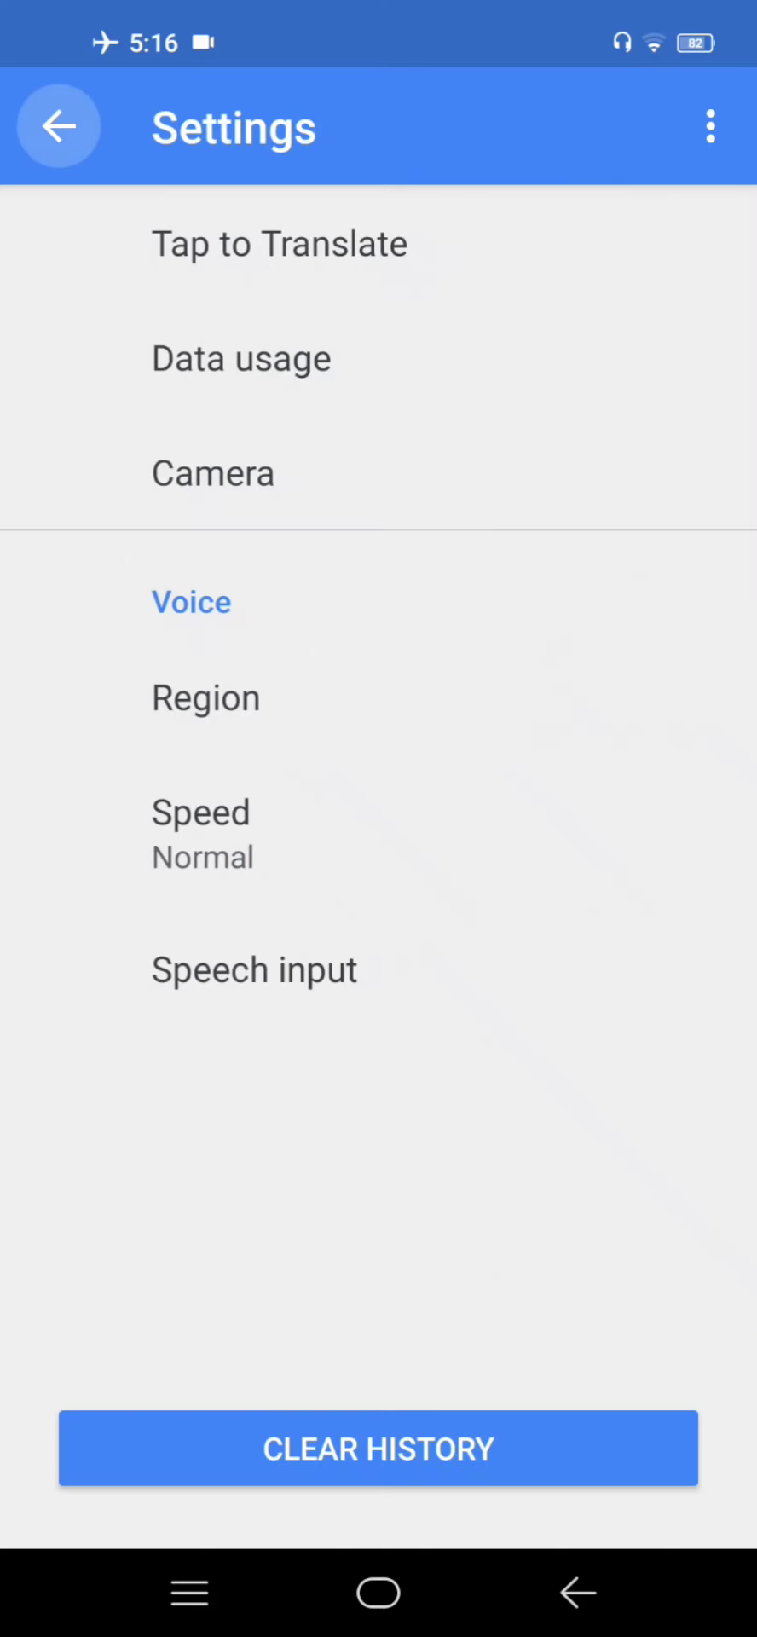
click(241, 356)
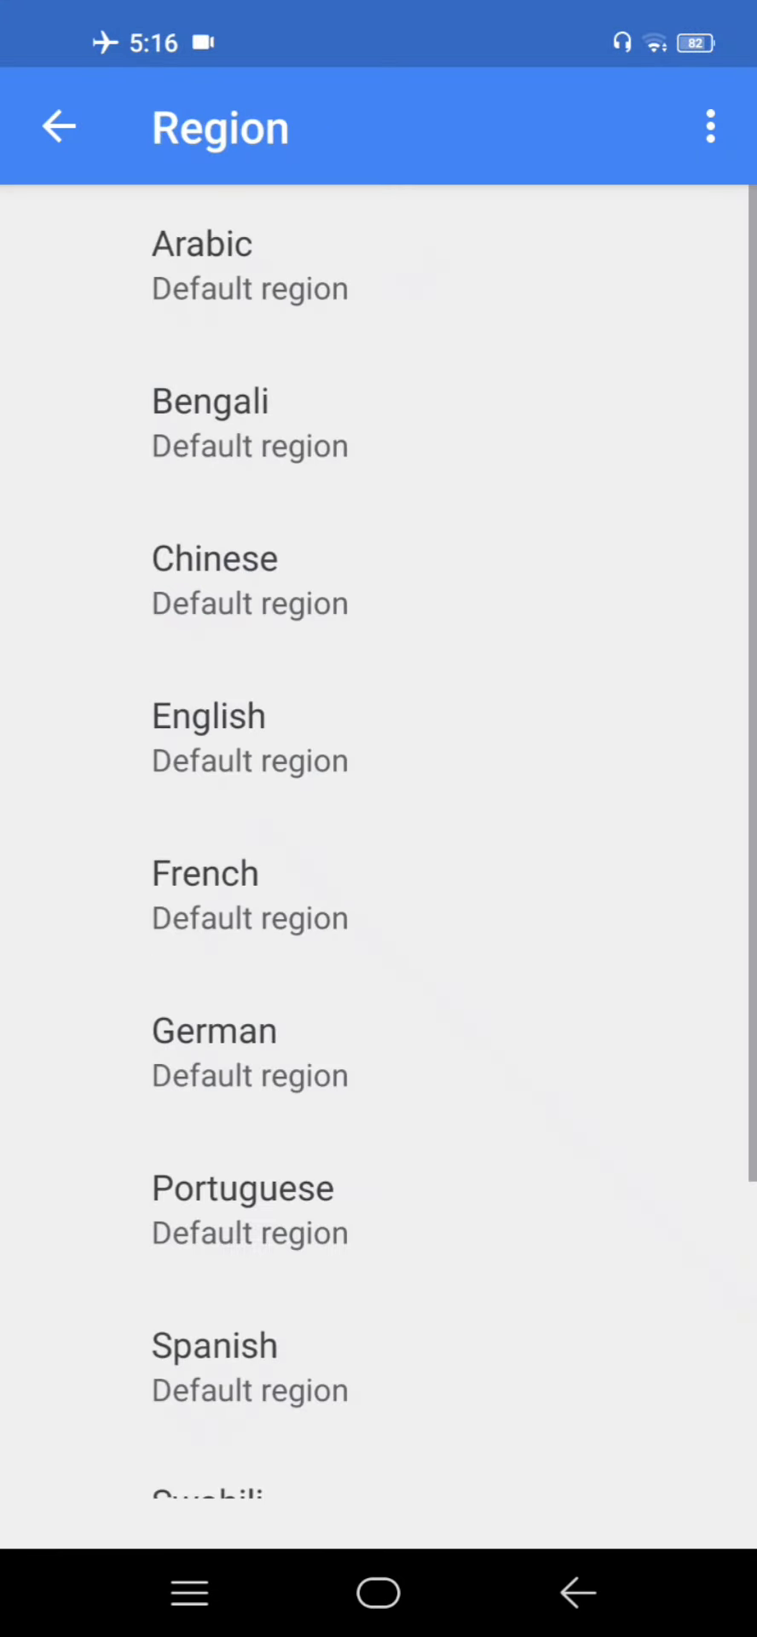
Review the Speech input page unchanged and back out of Settings to the previous page.
click(60, 126)
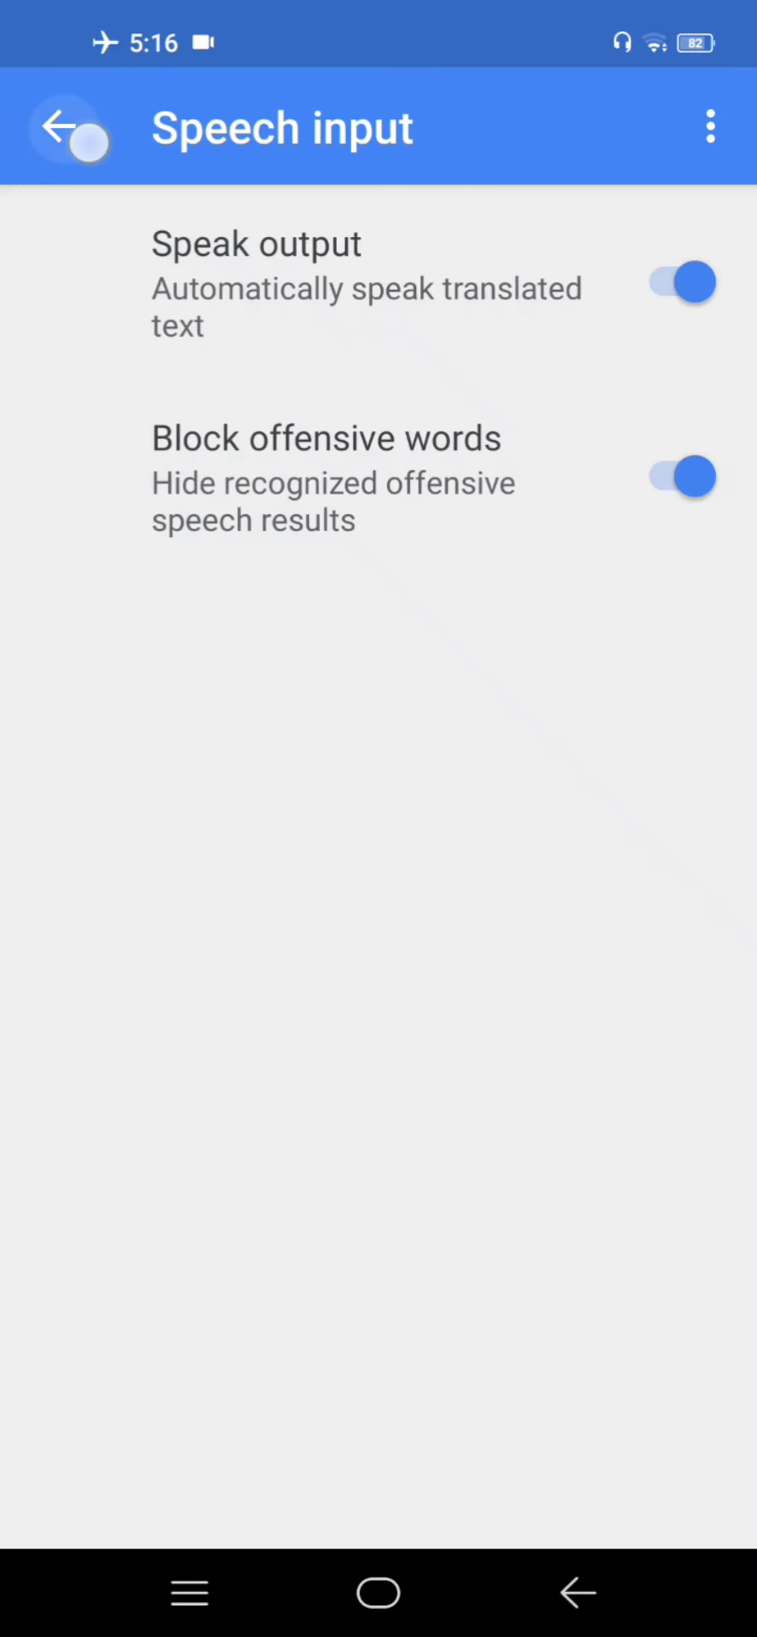
click(73, 128)
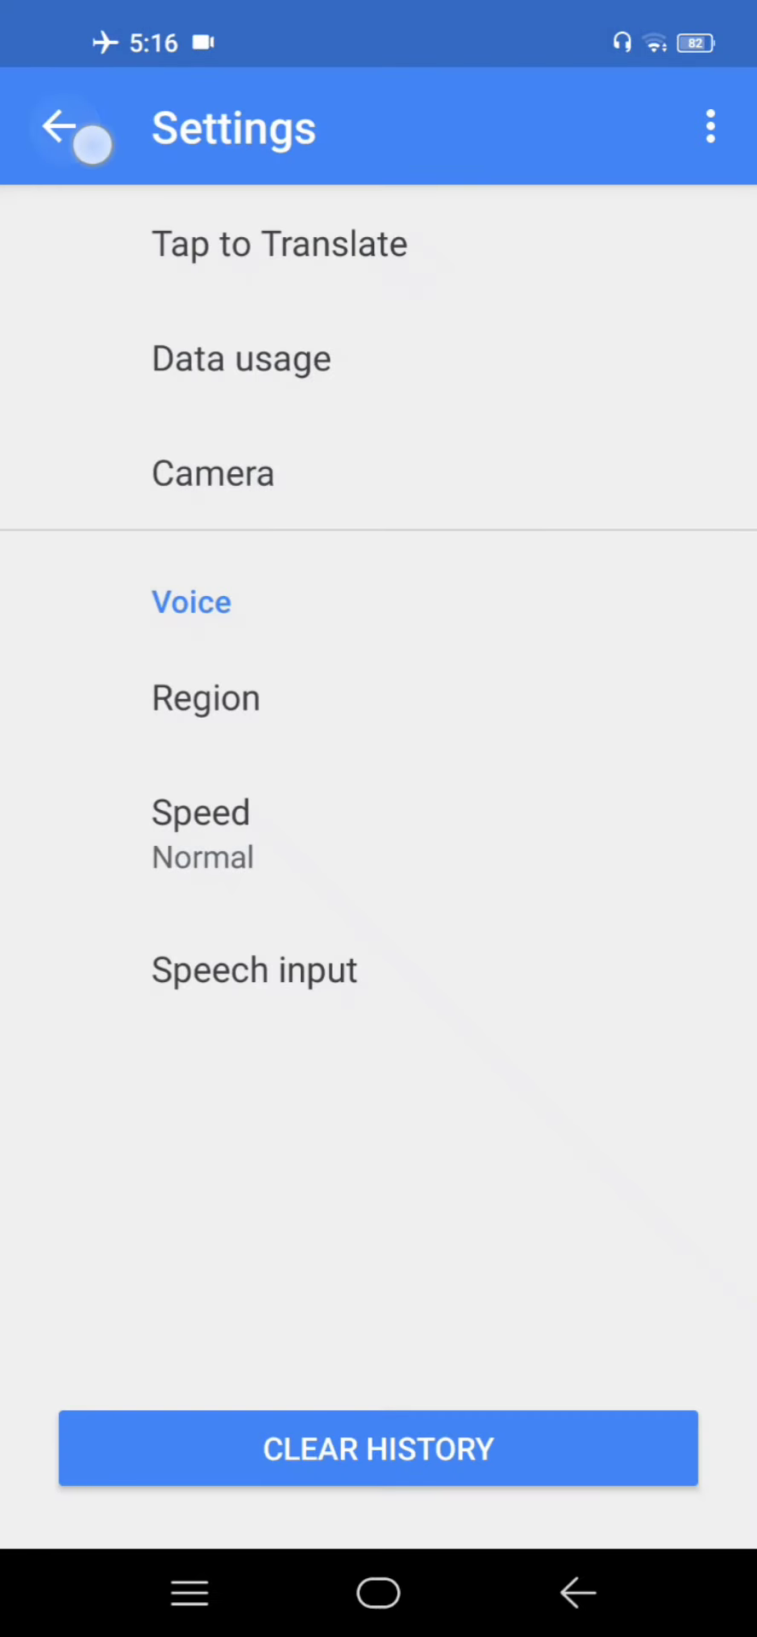
click(73, 128)
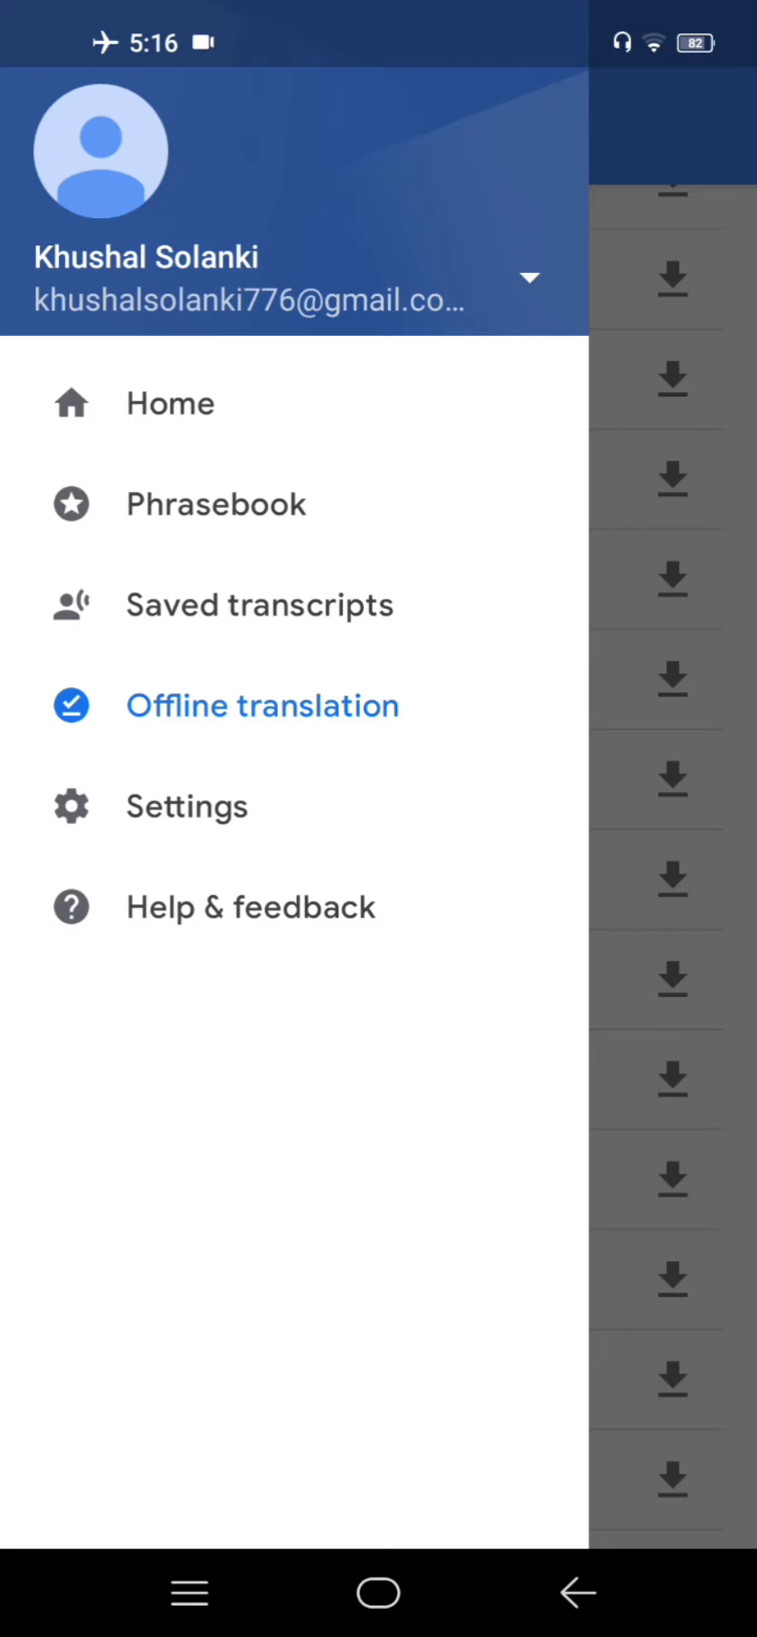
Return from offline languages to the main screen and start a camera translation, reaching the permission prompt.
click(262, 705)
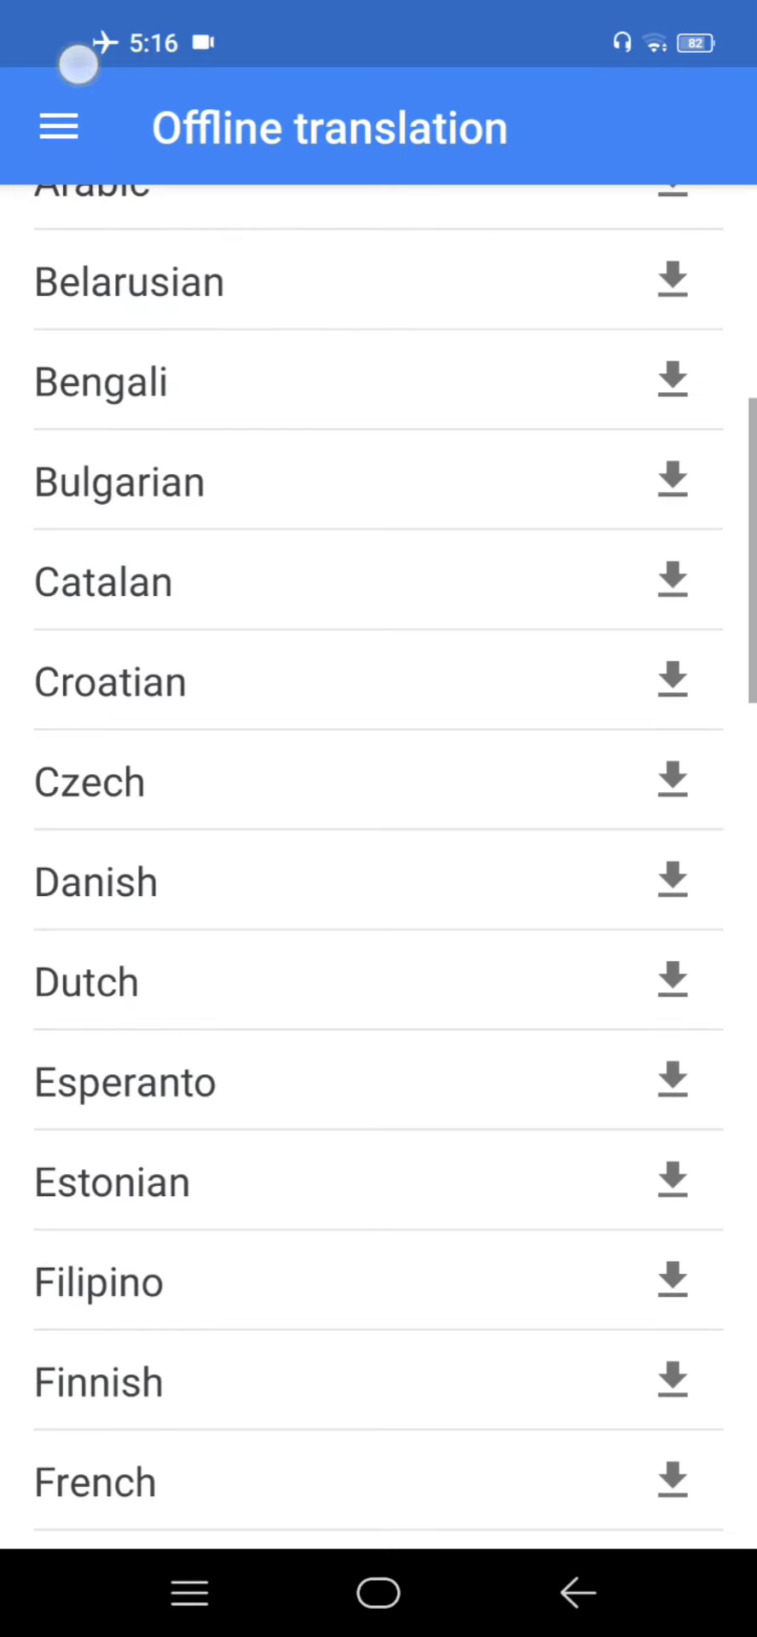
click(58, 128)
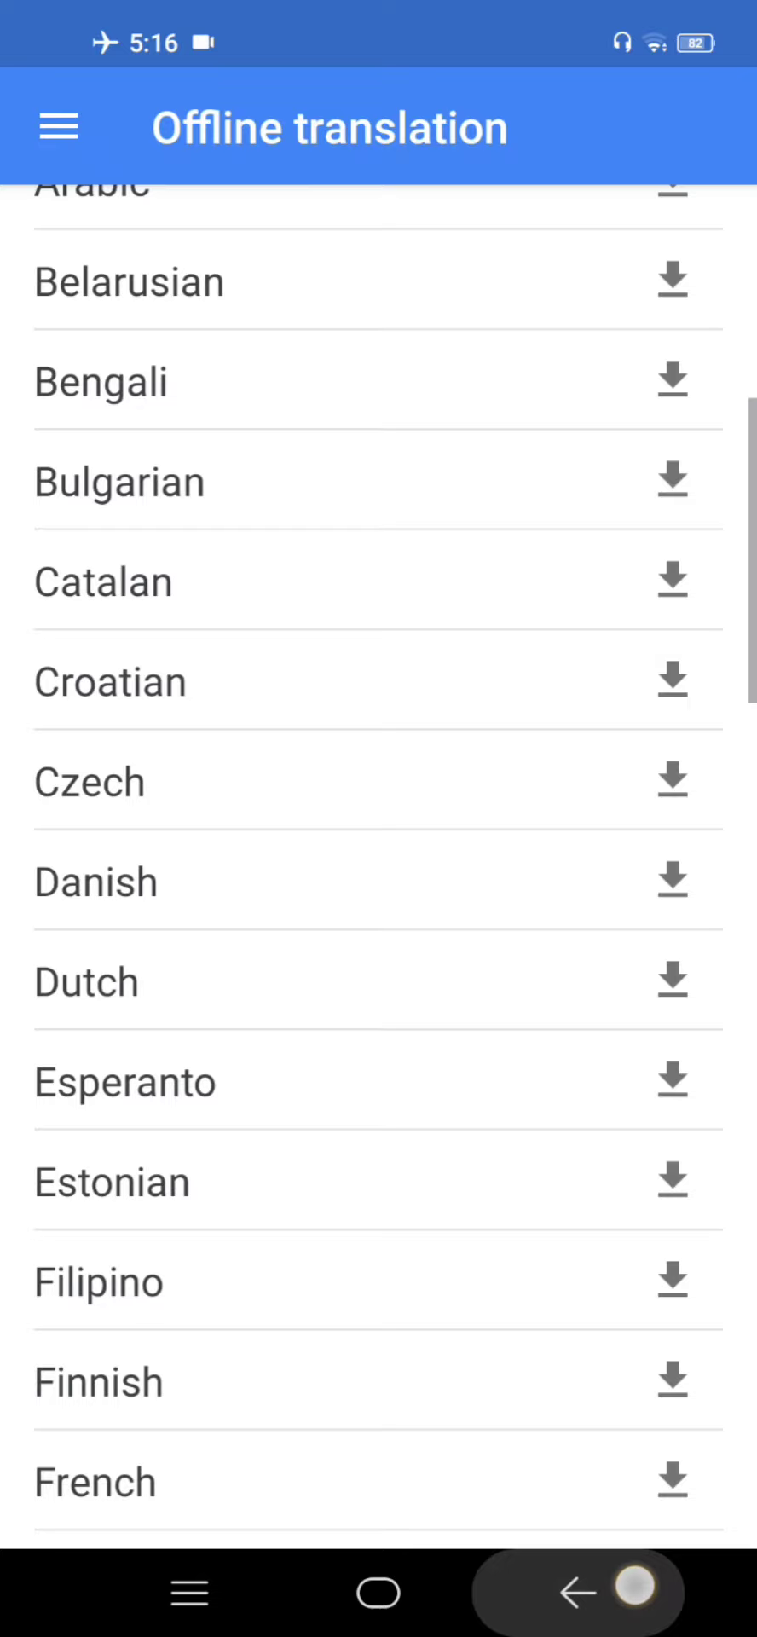
click(578, 1593)
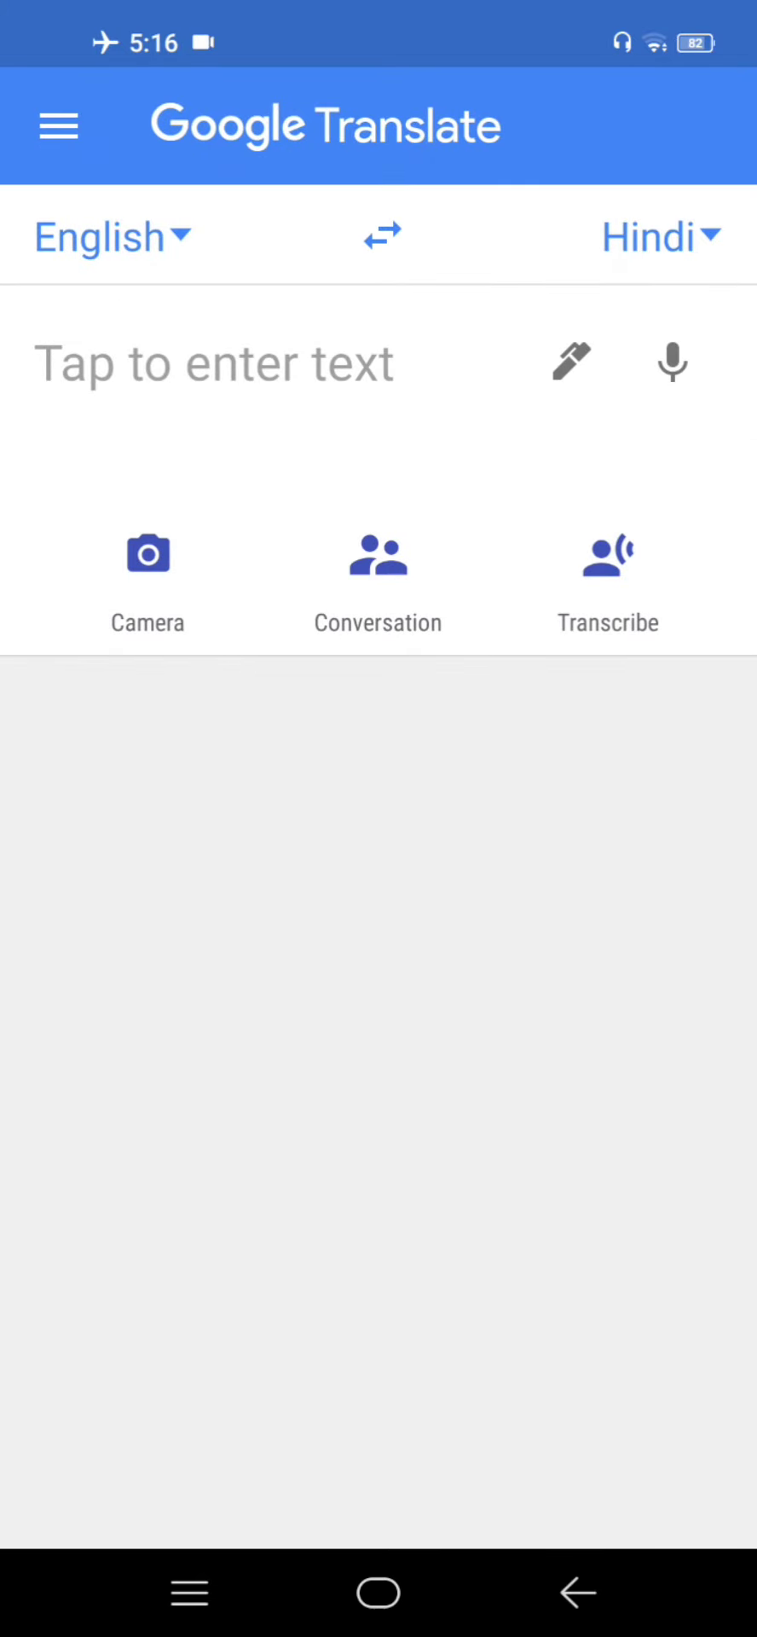
click(146, 580)
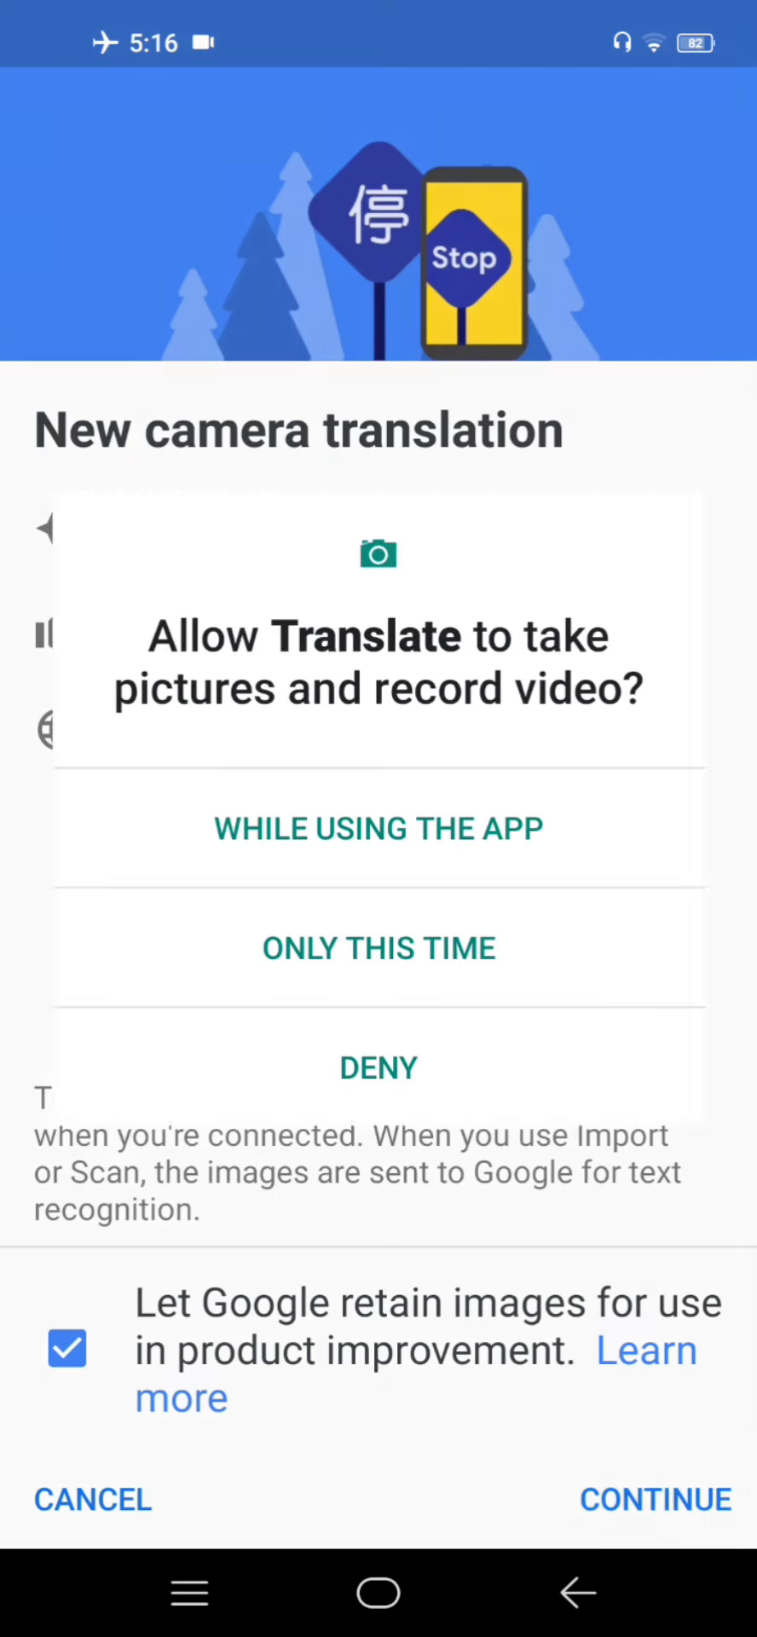
Grant camera access, live-translate the 'M.Com Part-I' cover into Hindi, pause it, try Scan and return to Instant.
click(379, 827)
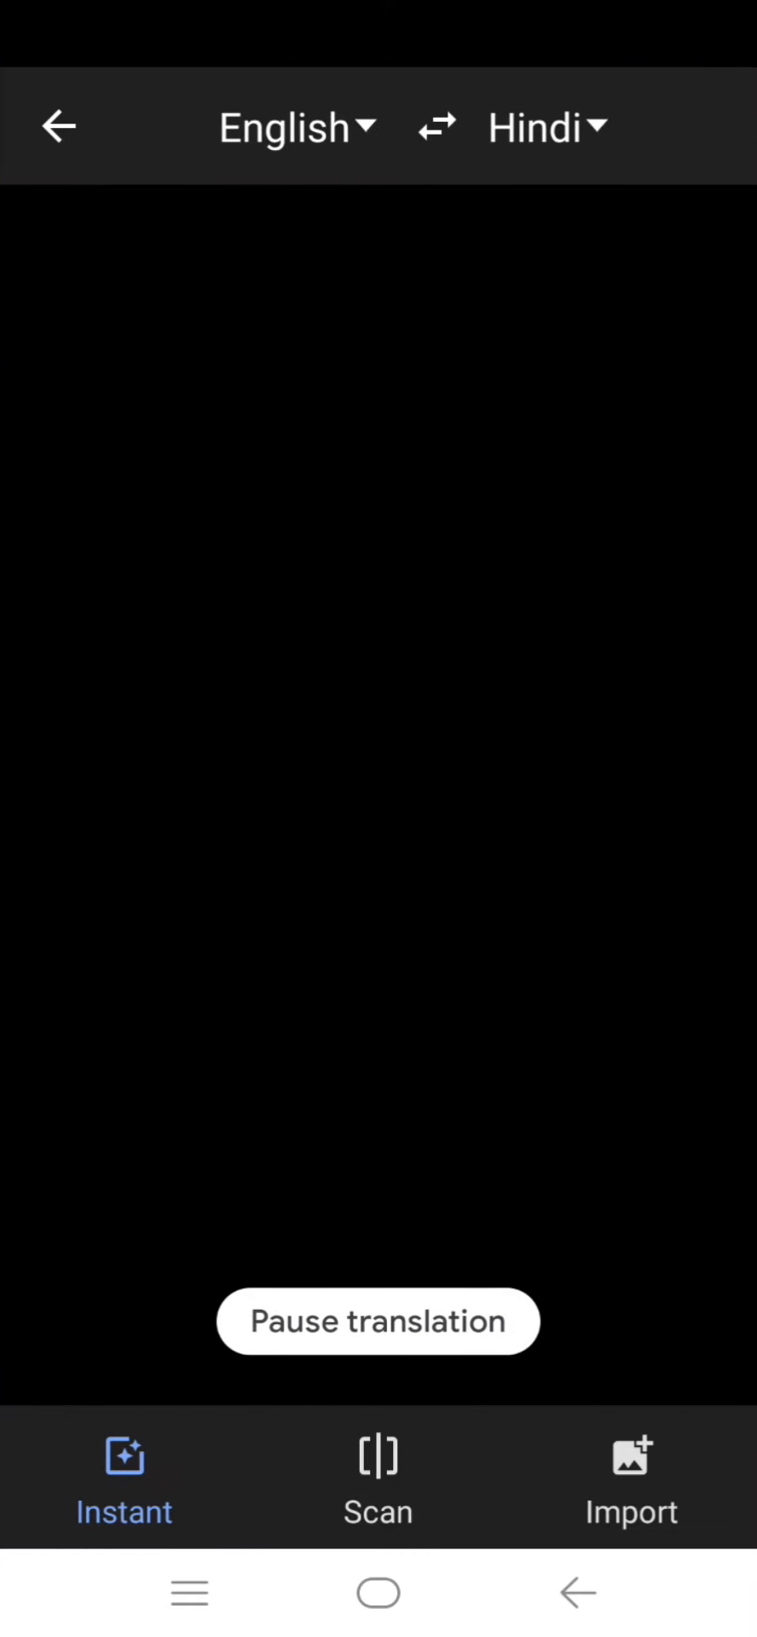
click(377, 1320)
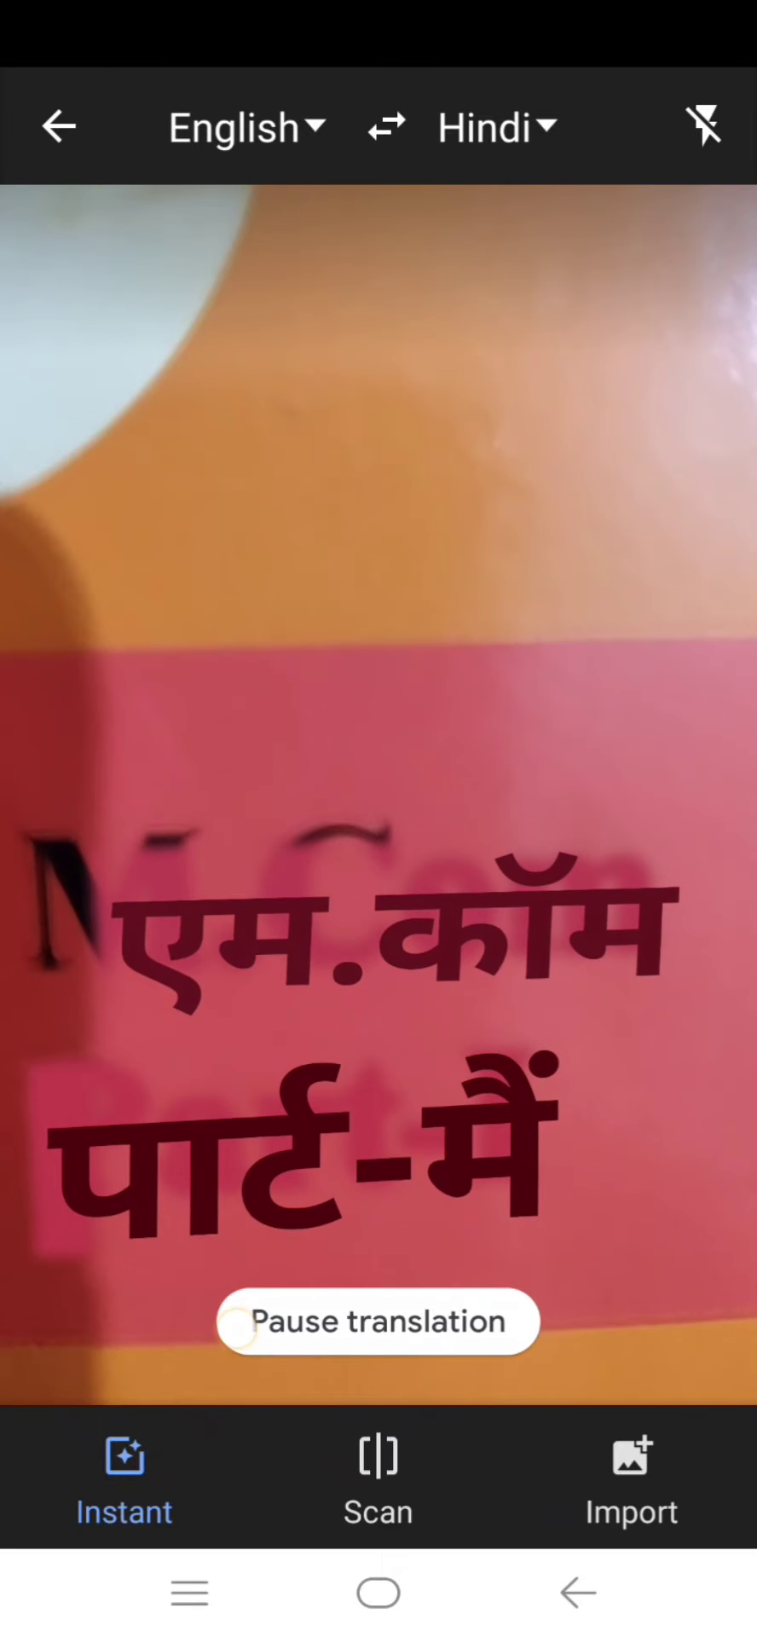
click(377, 1320)
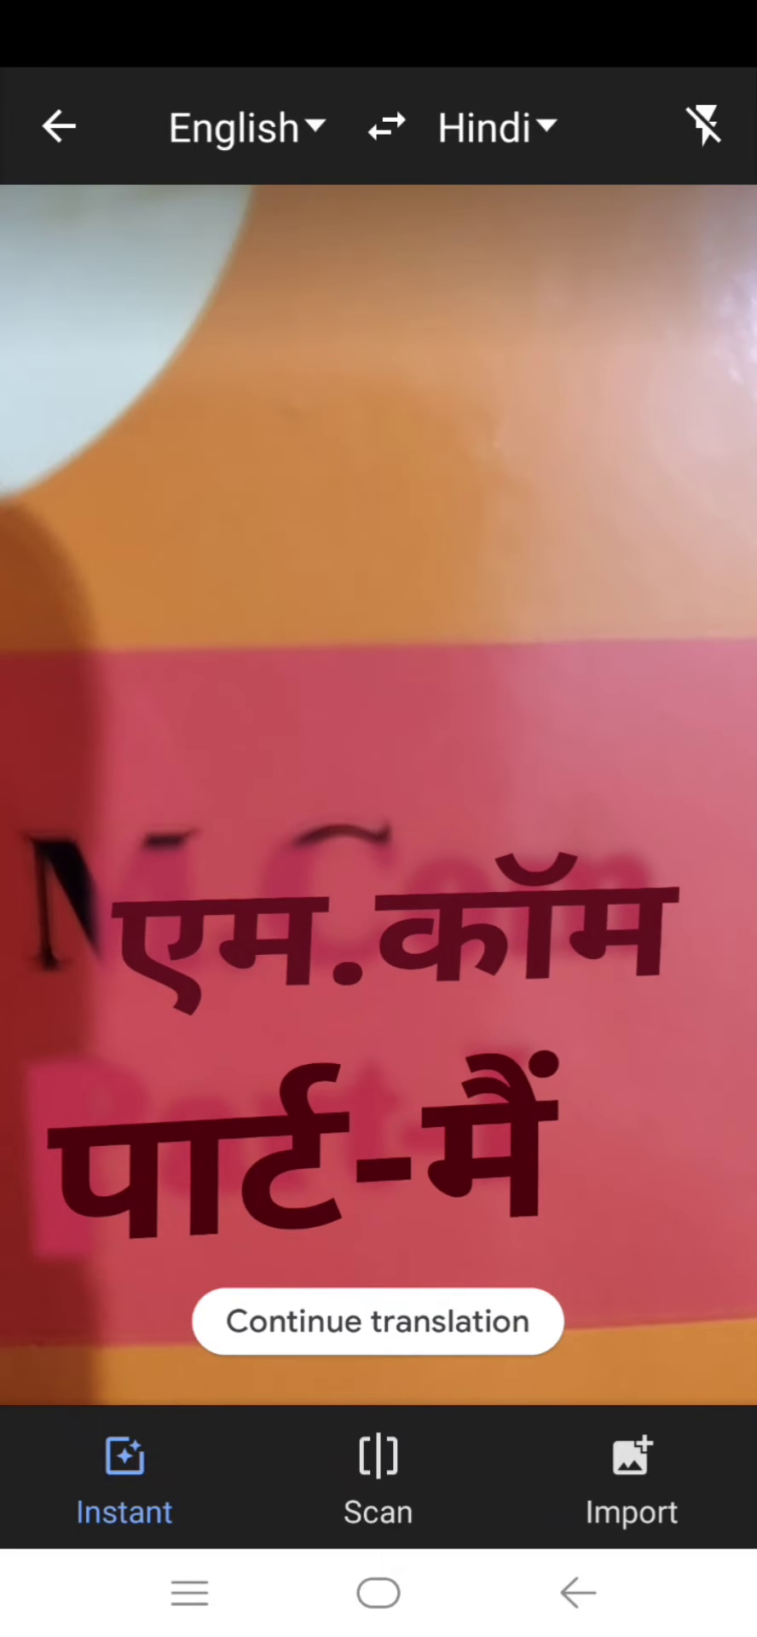
click(377, 1475)
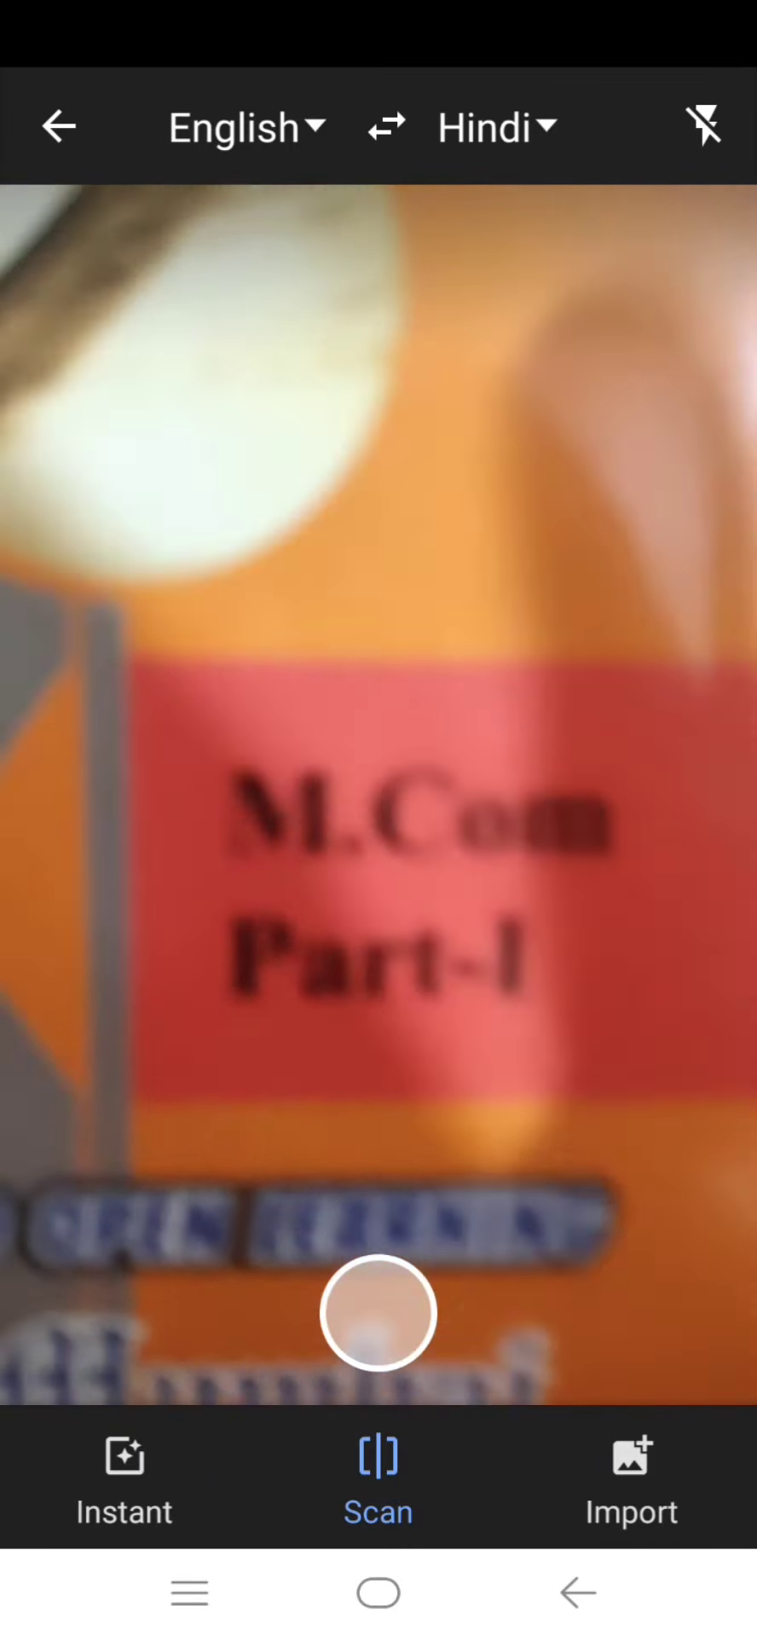
click(123, 1477)
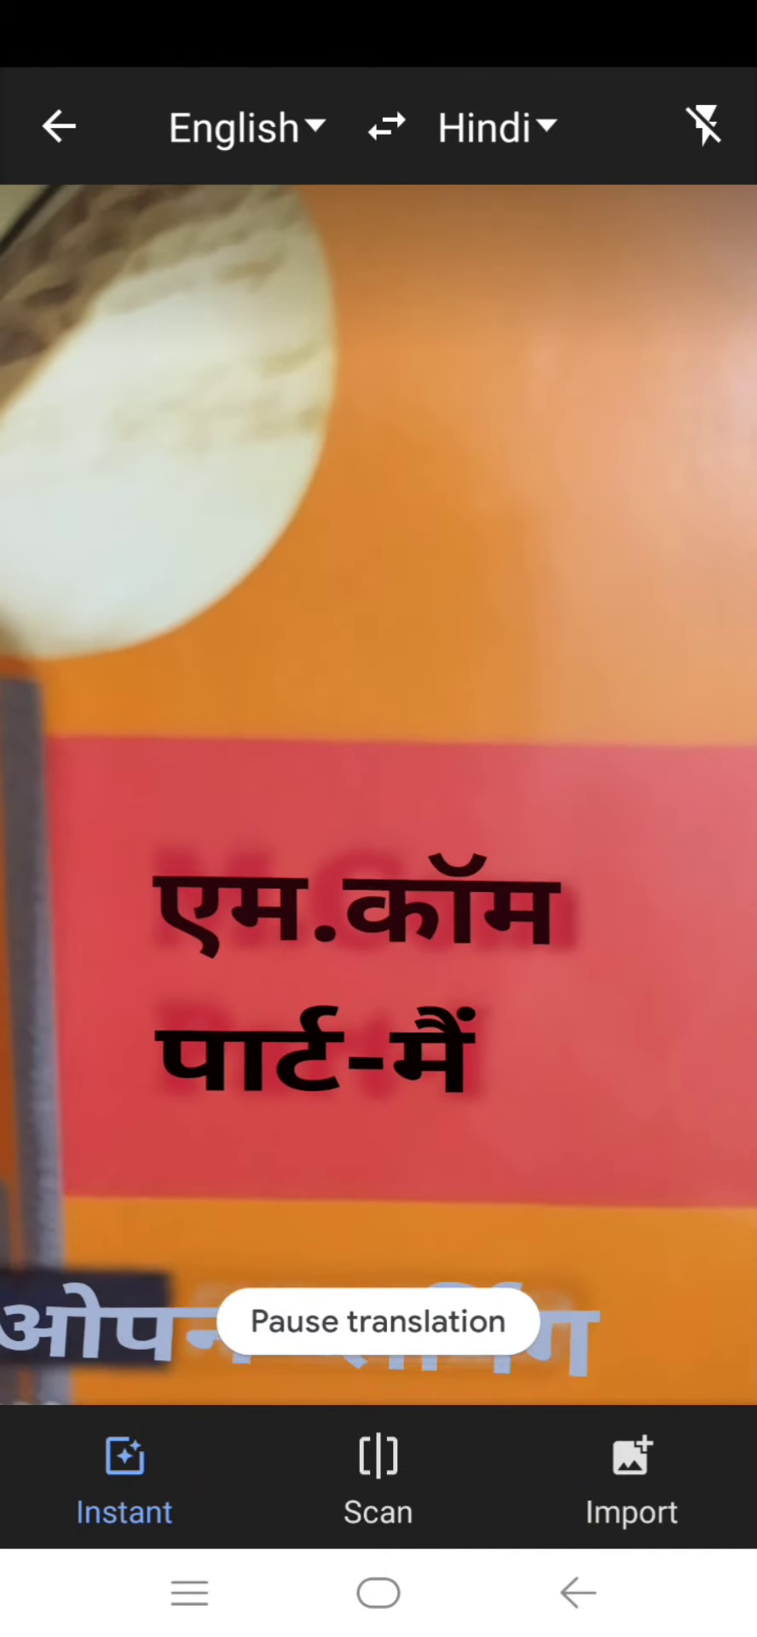
Switch to Scan again, start an Import granting photo access, then return to the main screen.
click(377, 1473)
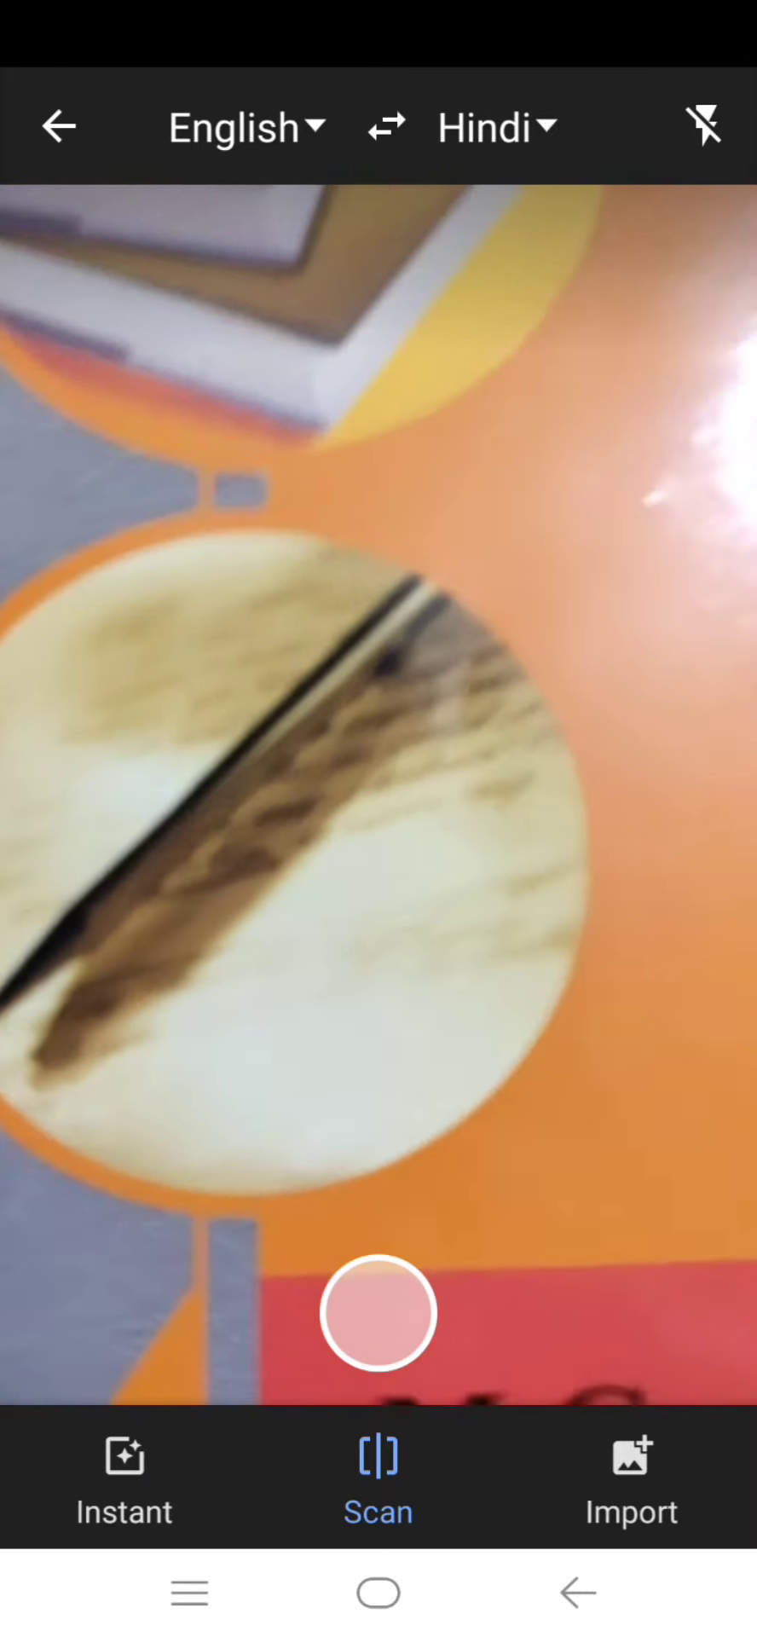
click(629, 1476)
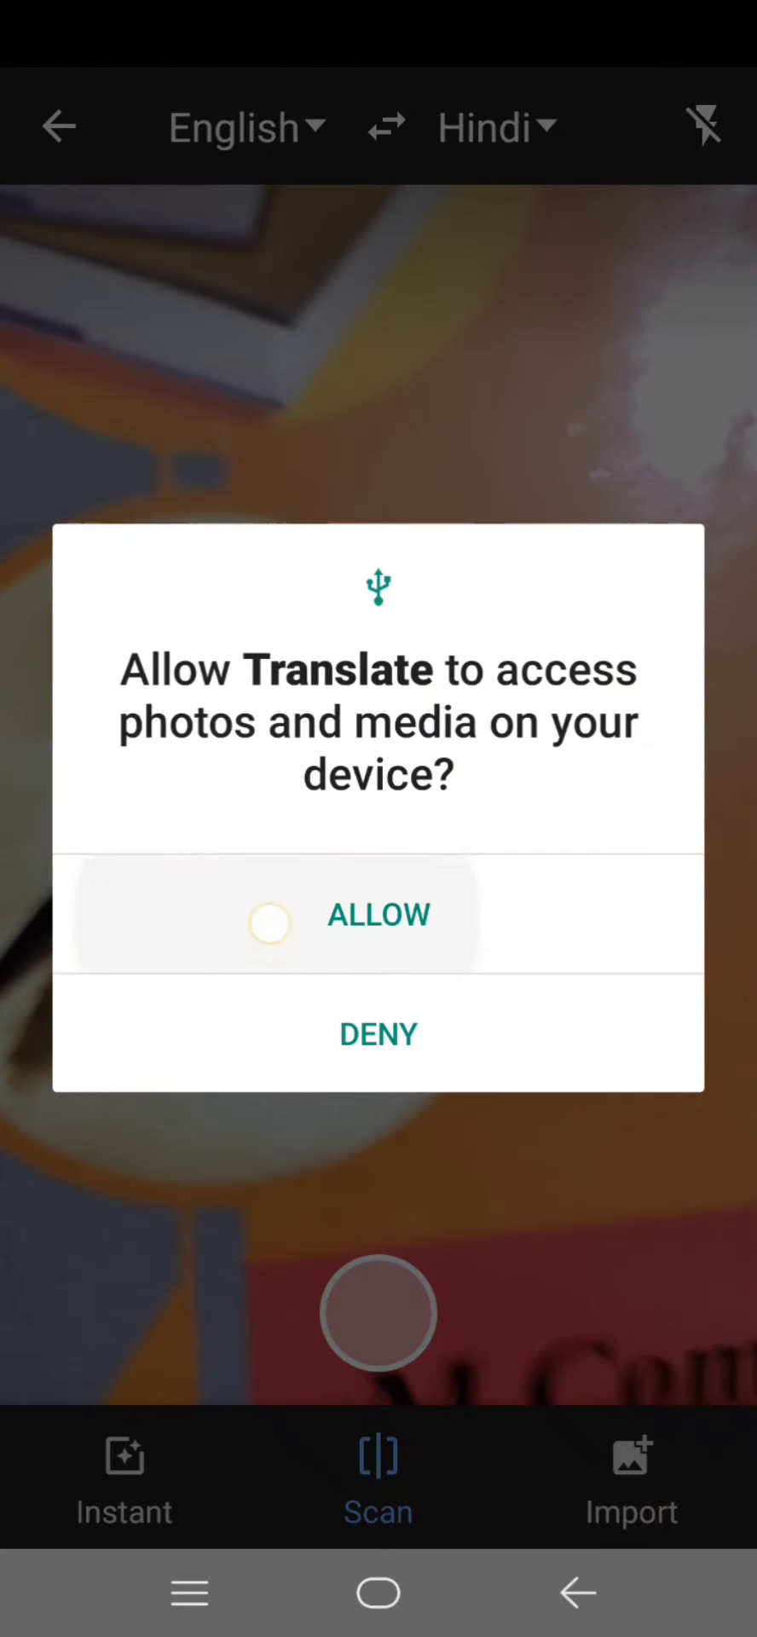
click(379, 914)
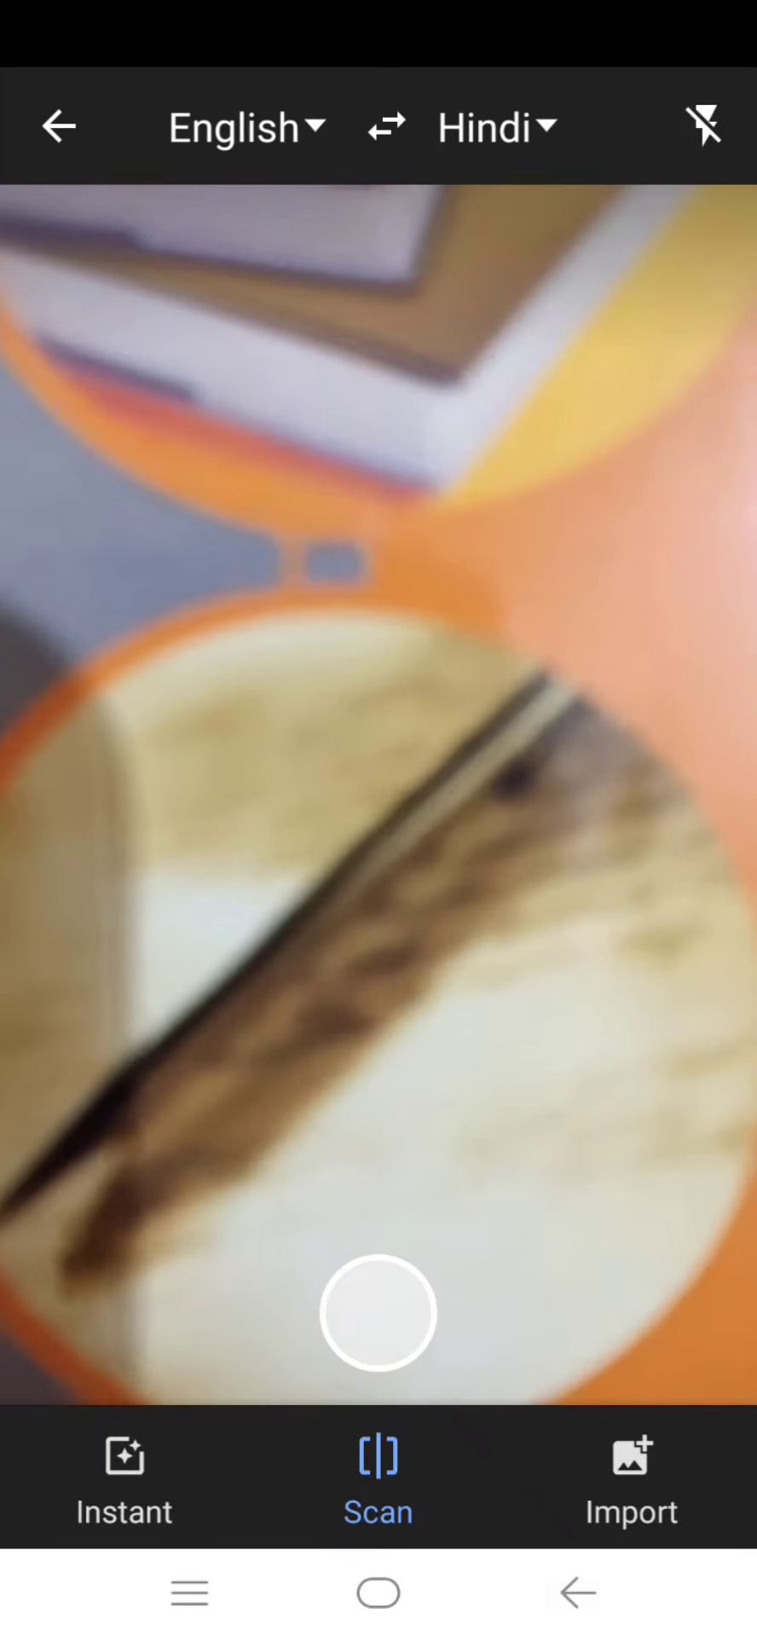
click(58, 124)
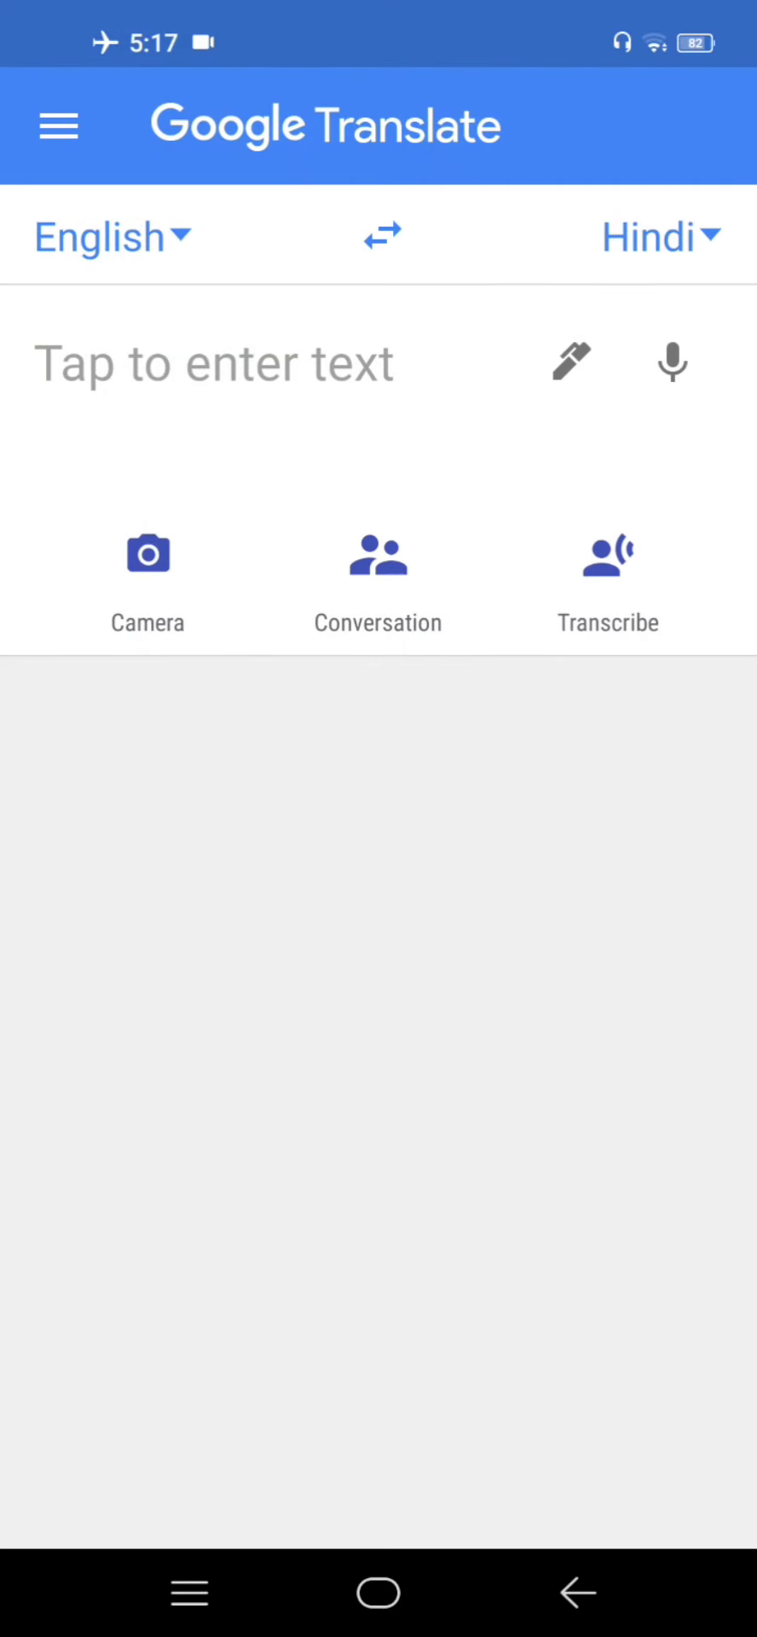
Exit Google Translate to the Android home screen.
click(573, 365)
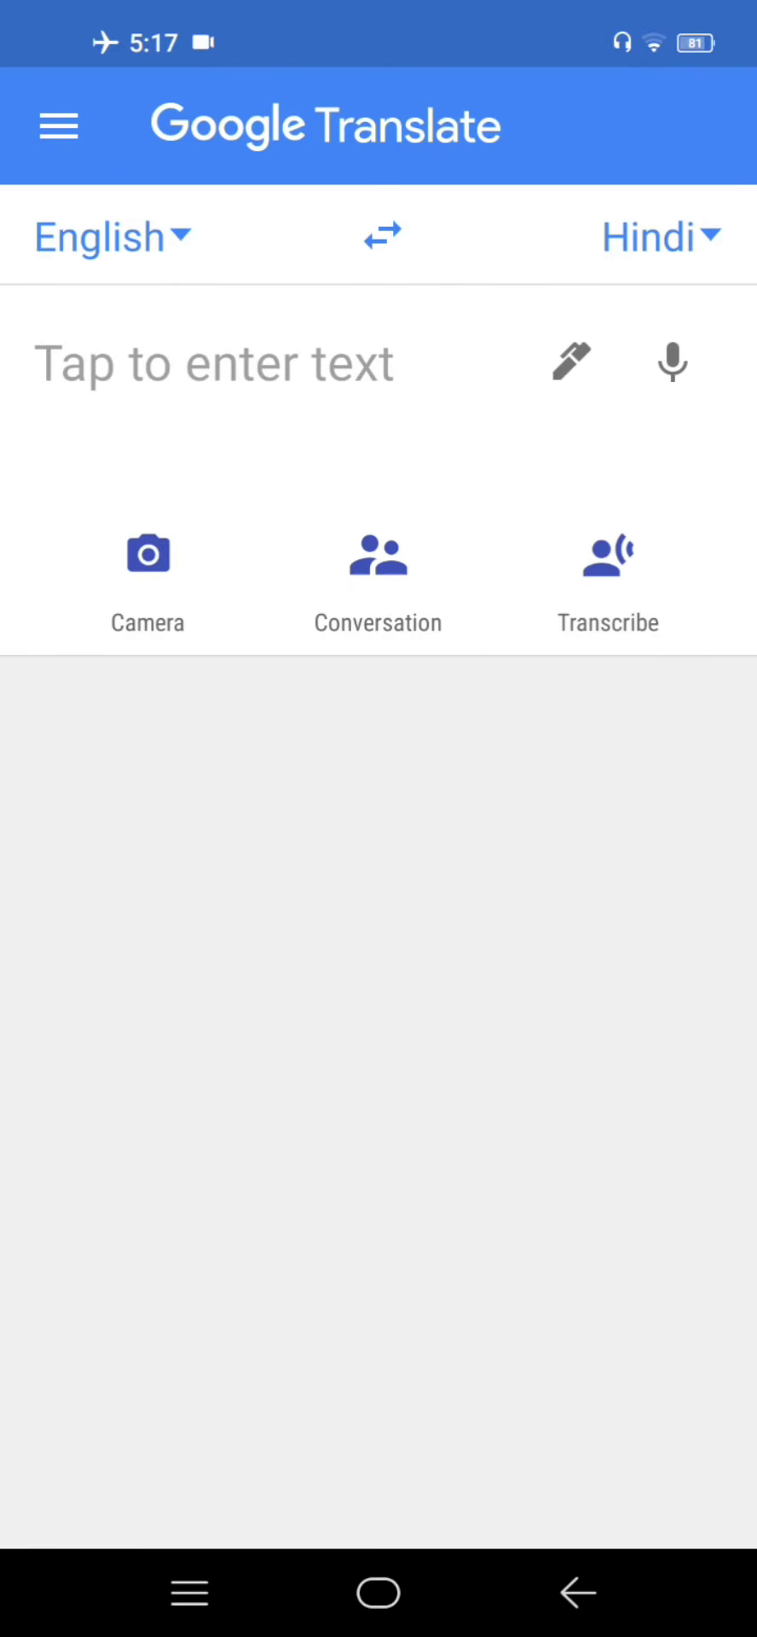
click(59, 125)
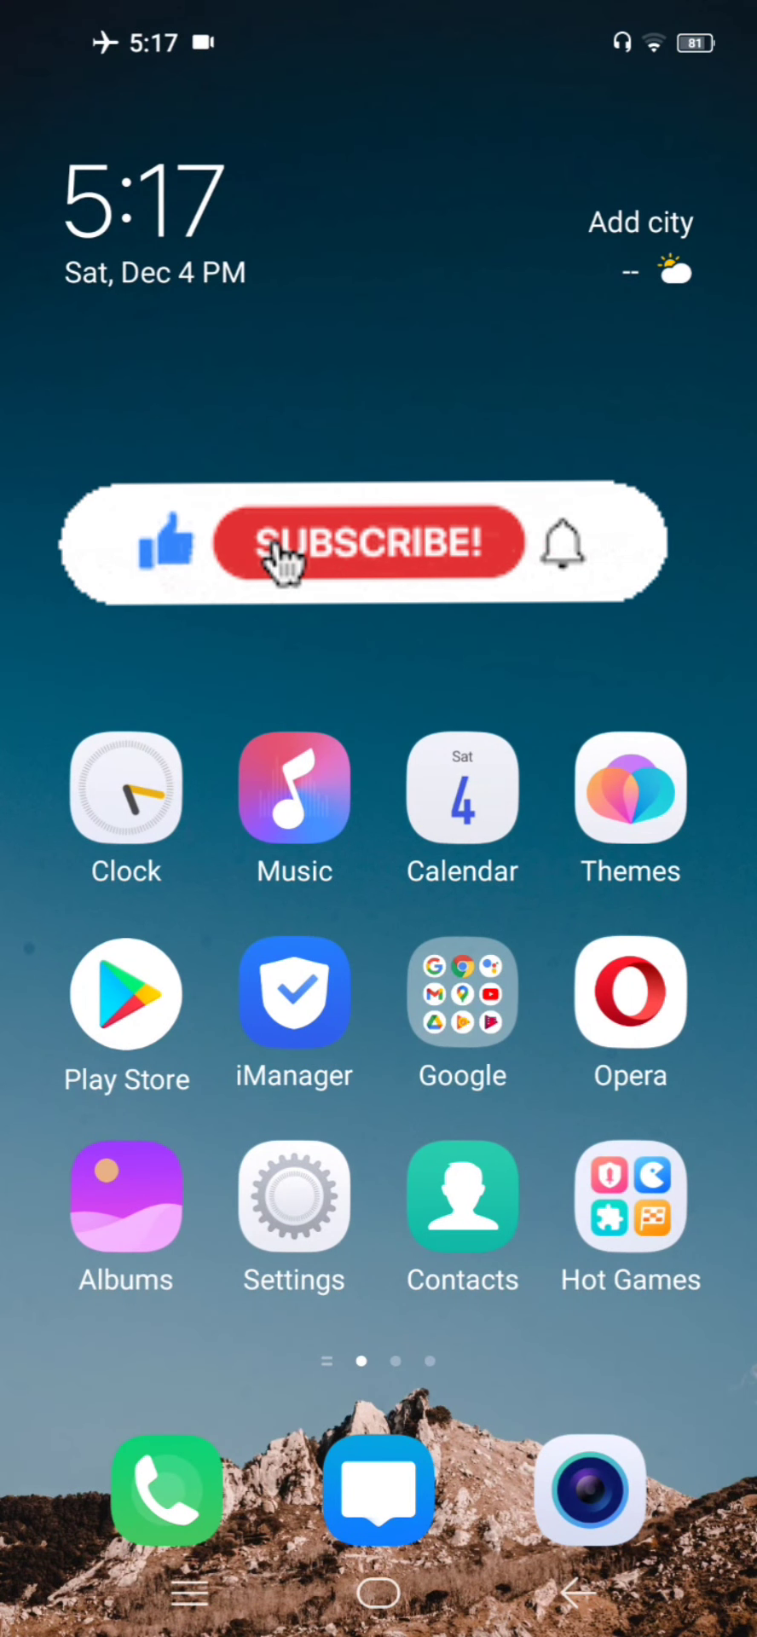
click(368, 540)
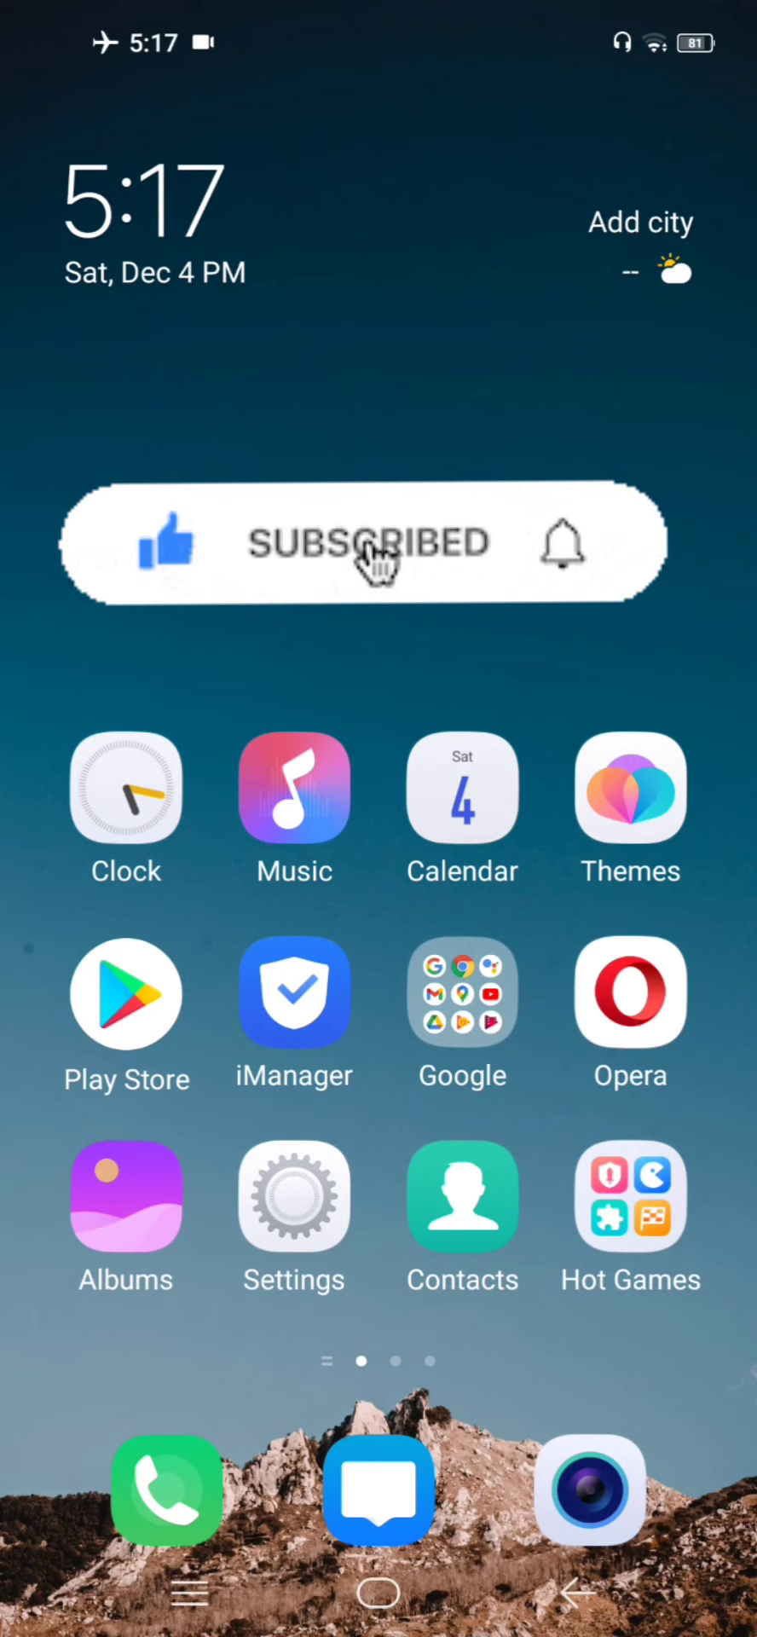
mouse_move(570, 547)
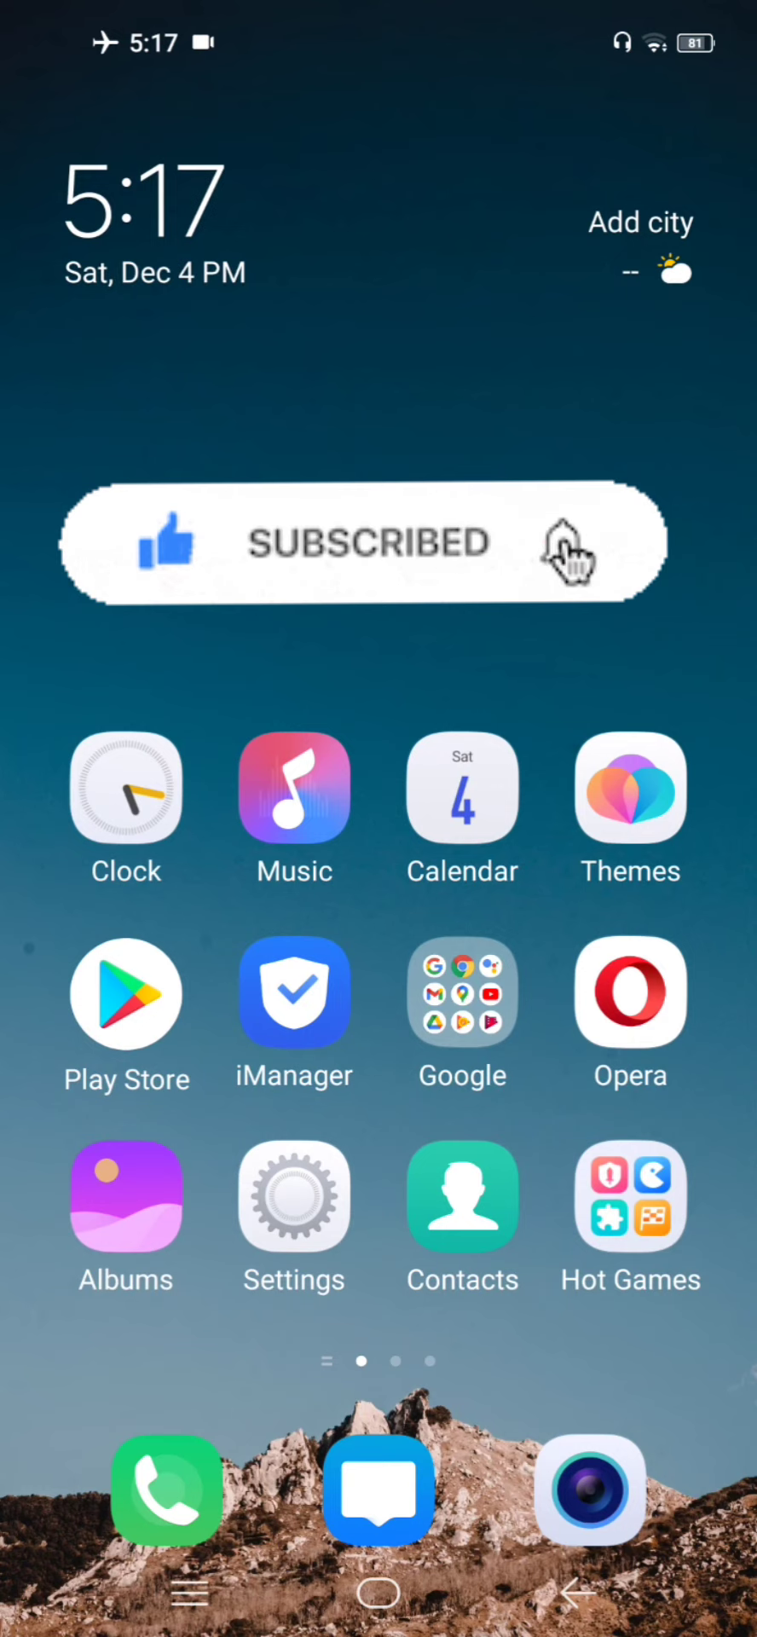